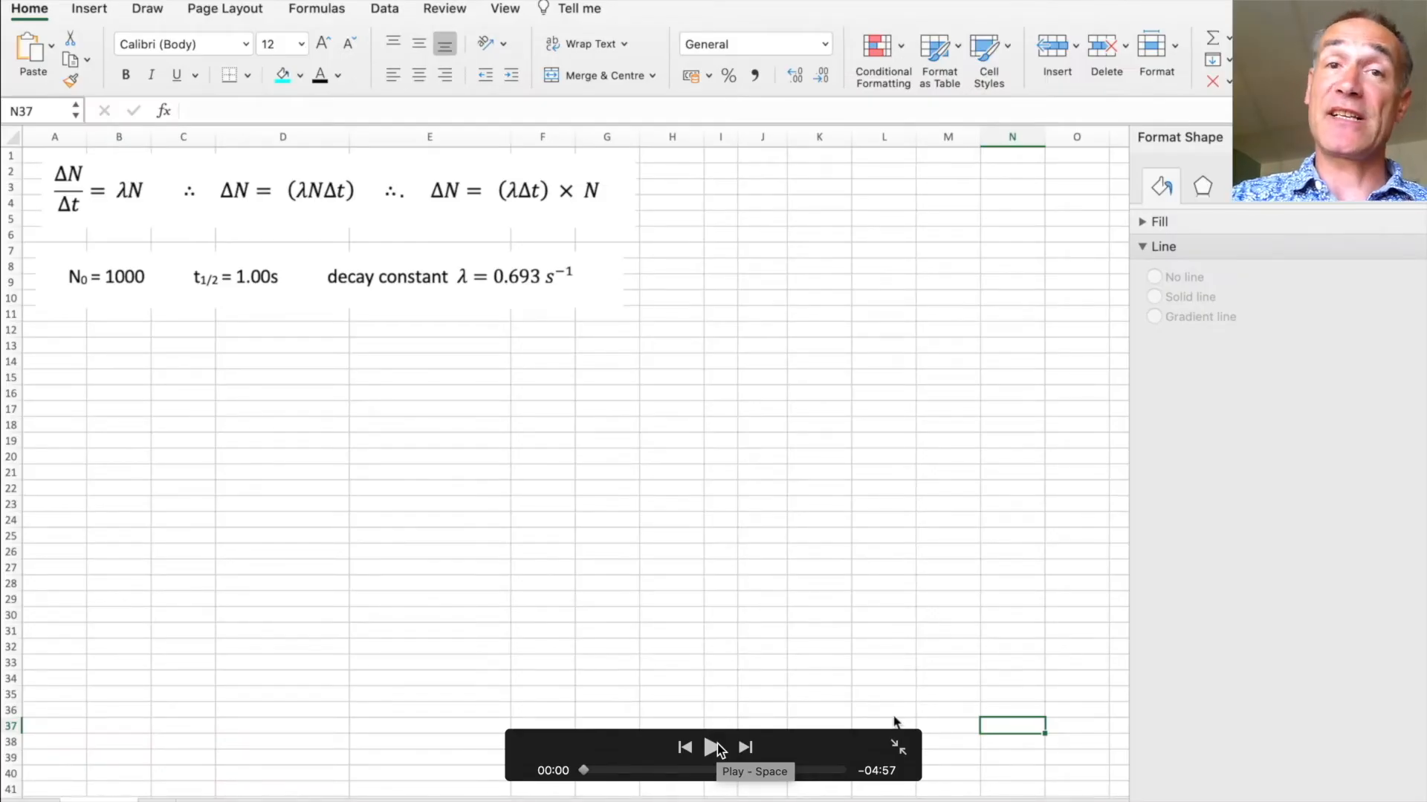
mouse_move(91, 289)
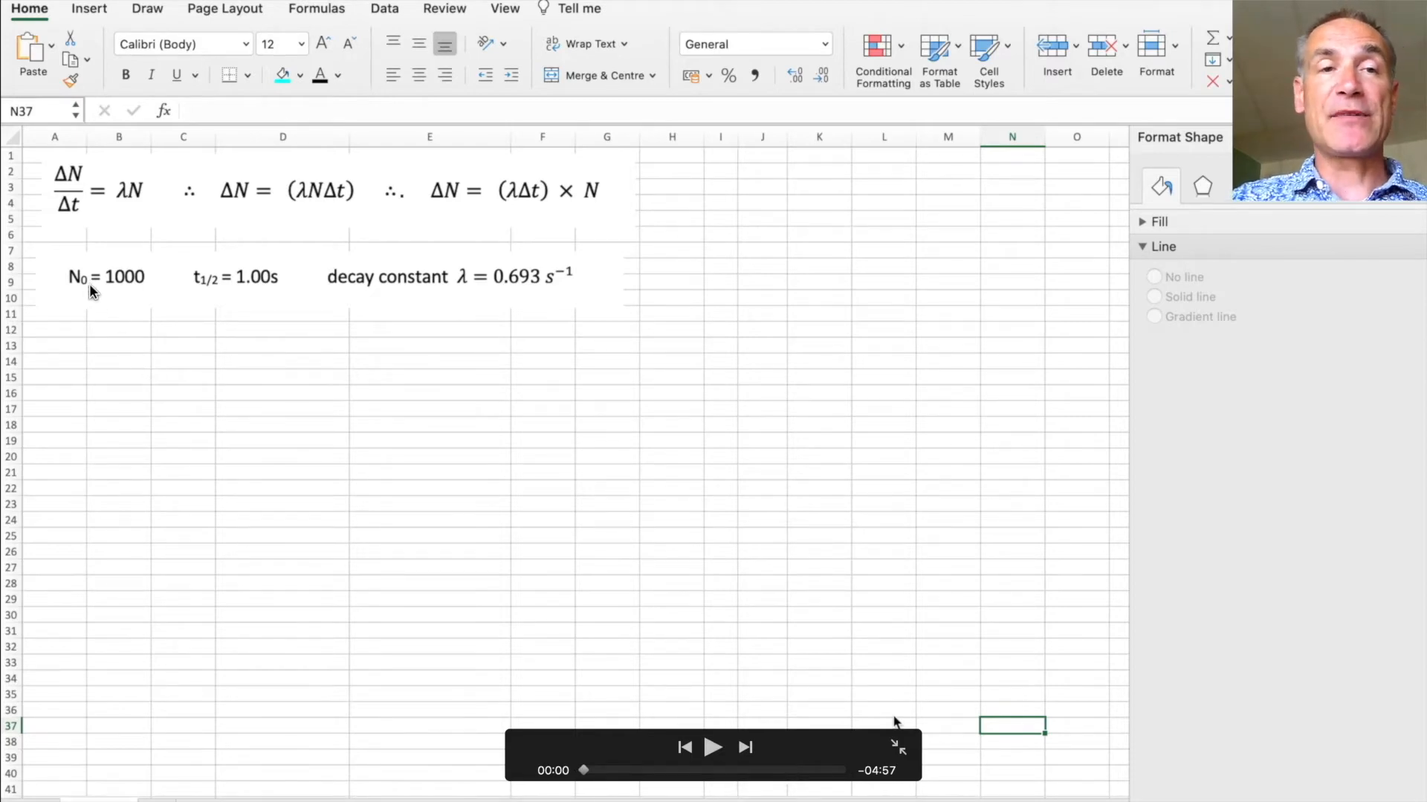
mouse_move(149, 316)
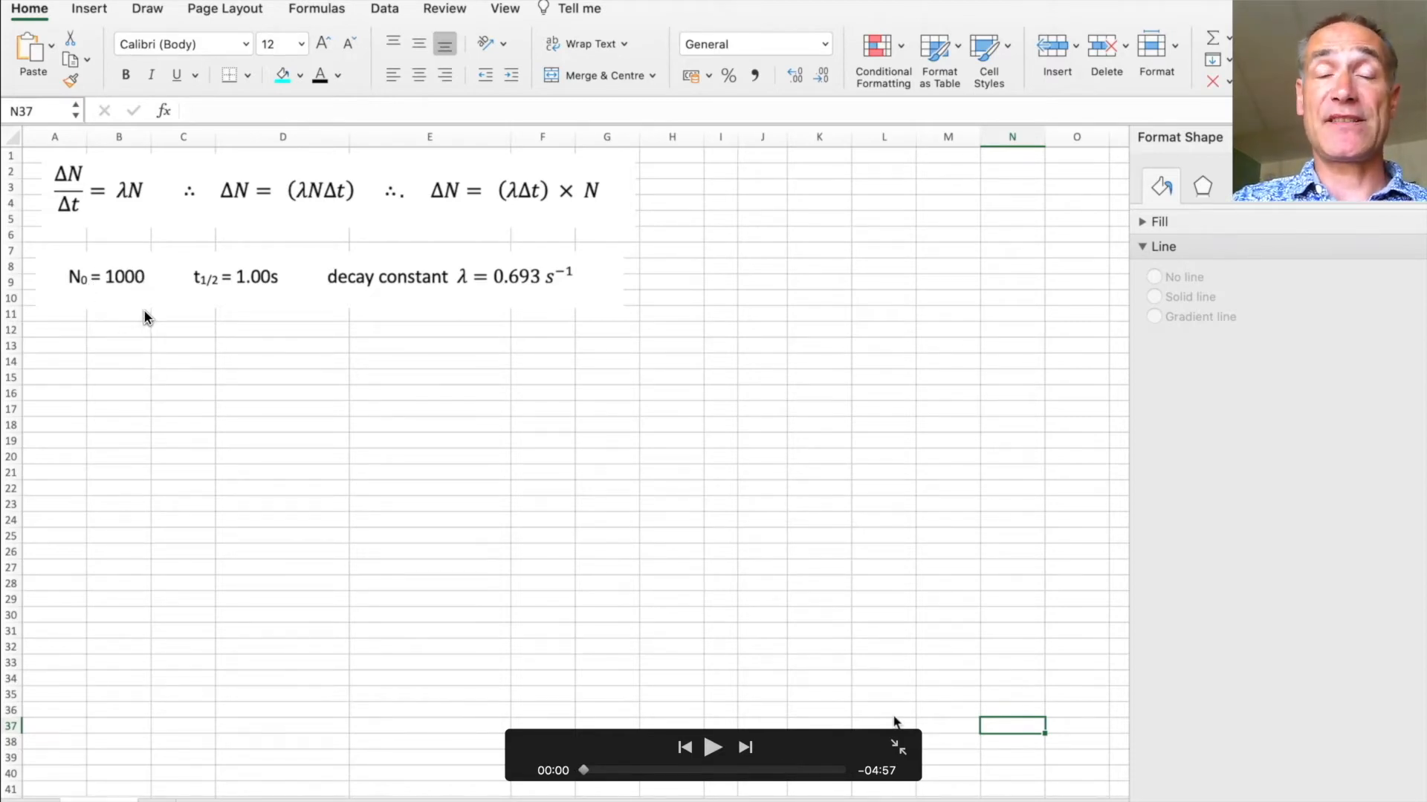
mouse_move(122, 305)
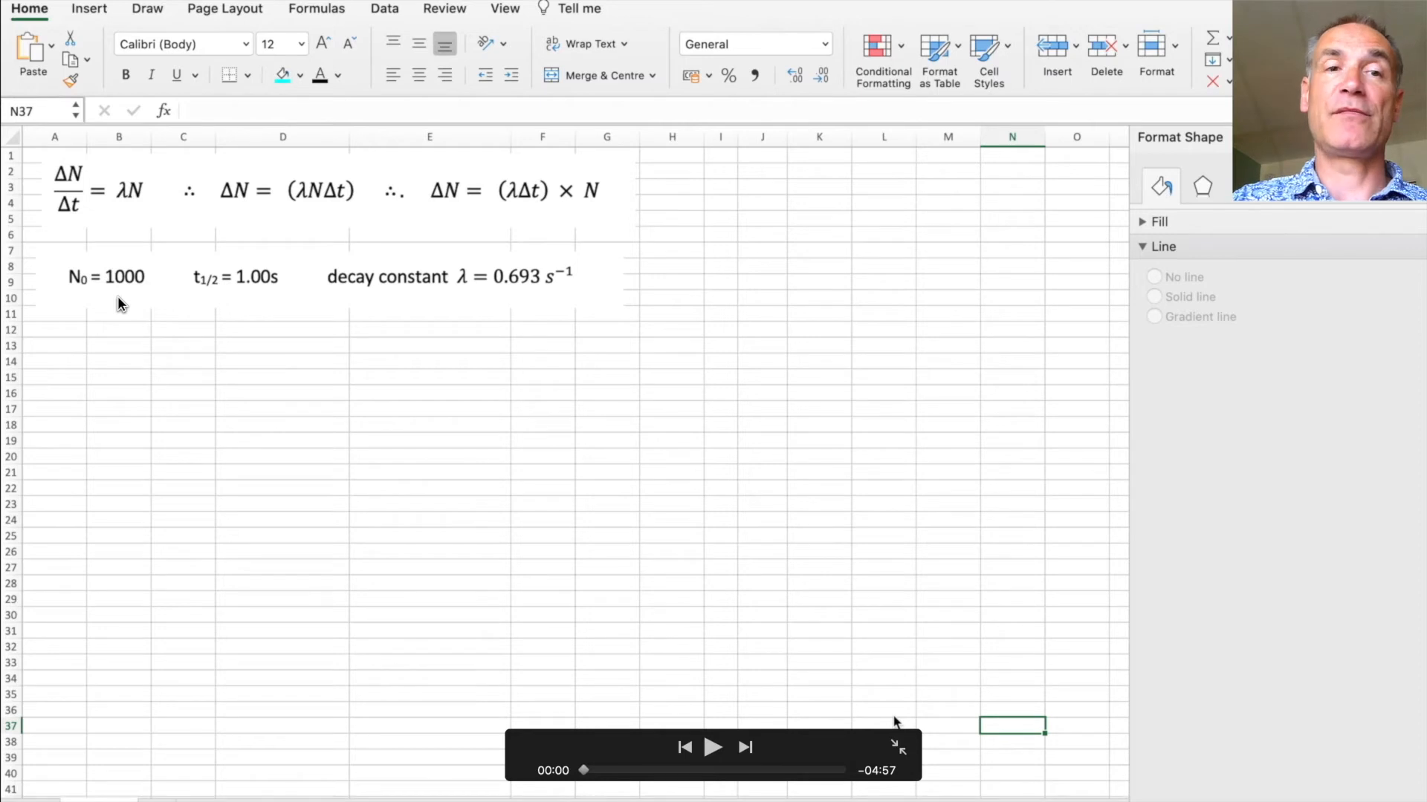
mouse_move(235, 302)
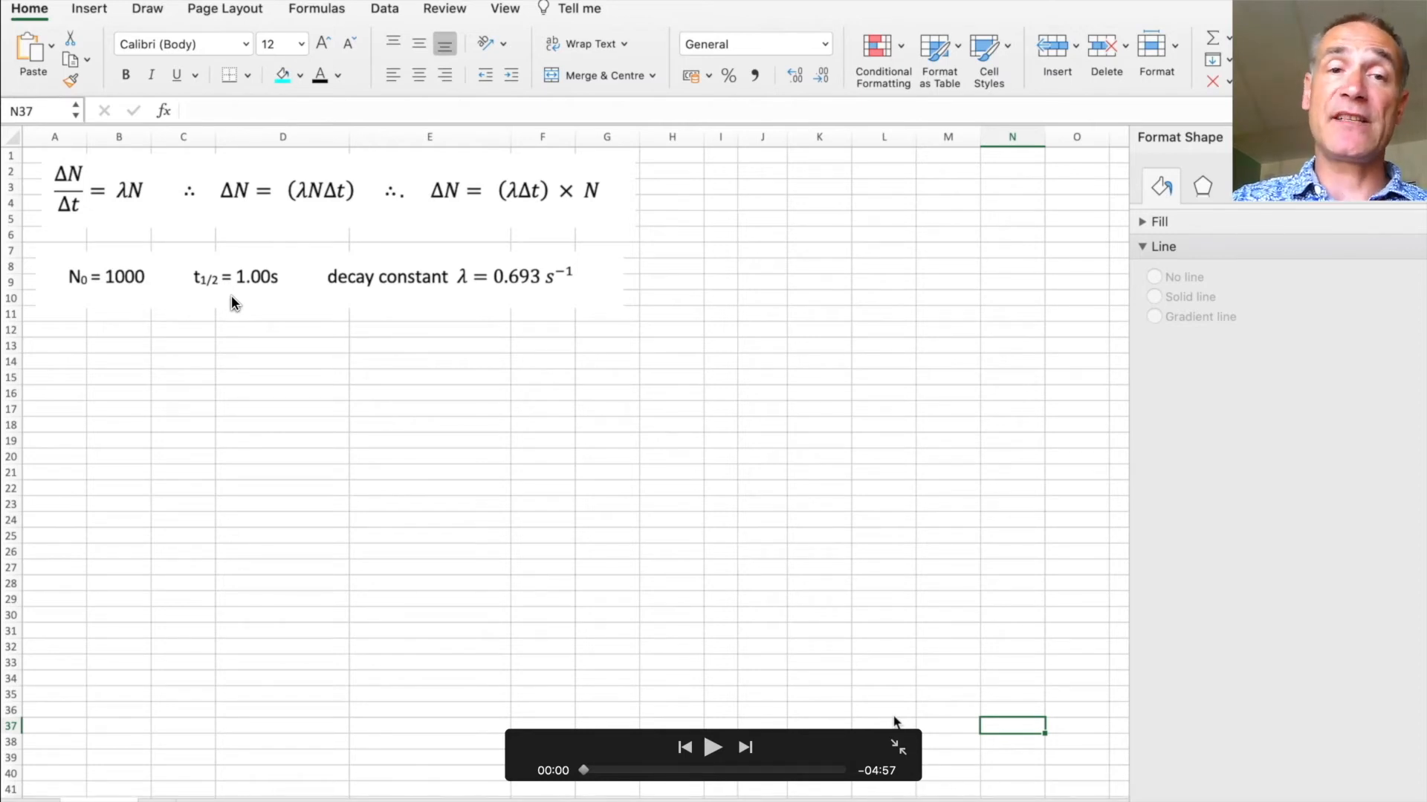
mouse_move(534, 301)
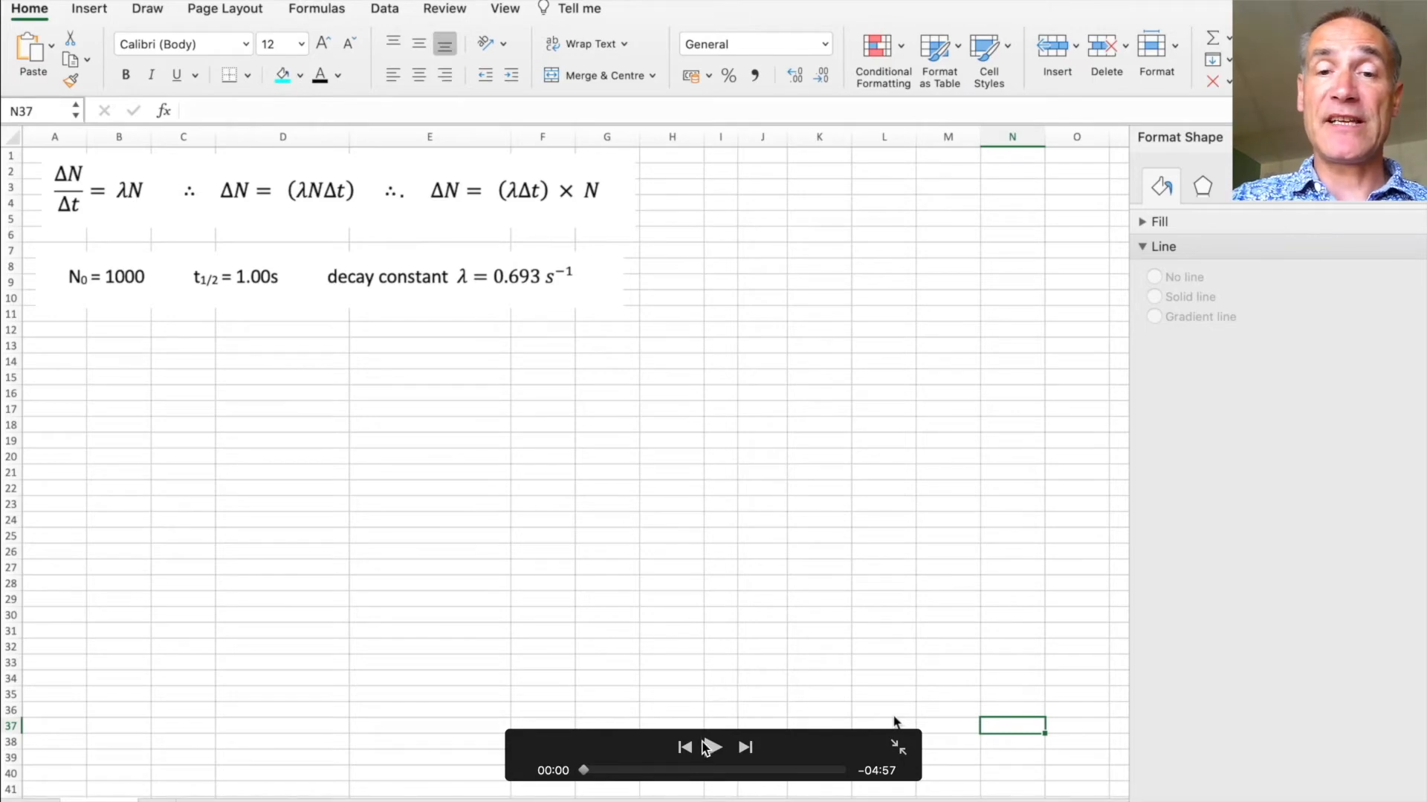
Step: Head the table columns Modelling method and Exponential method and border all the table cells
click(712, 747)
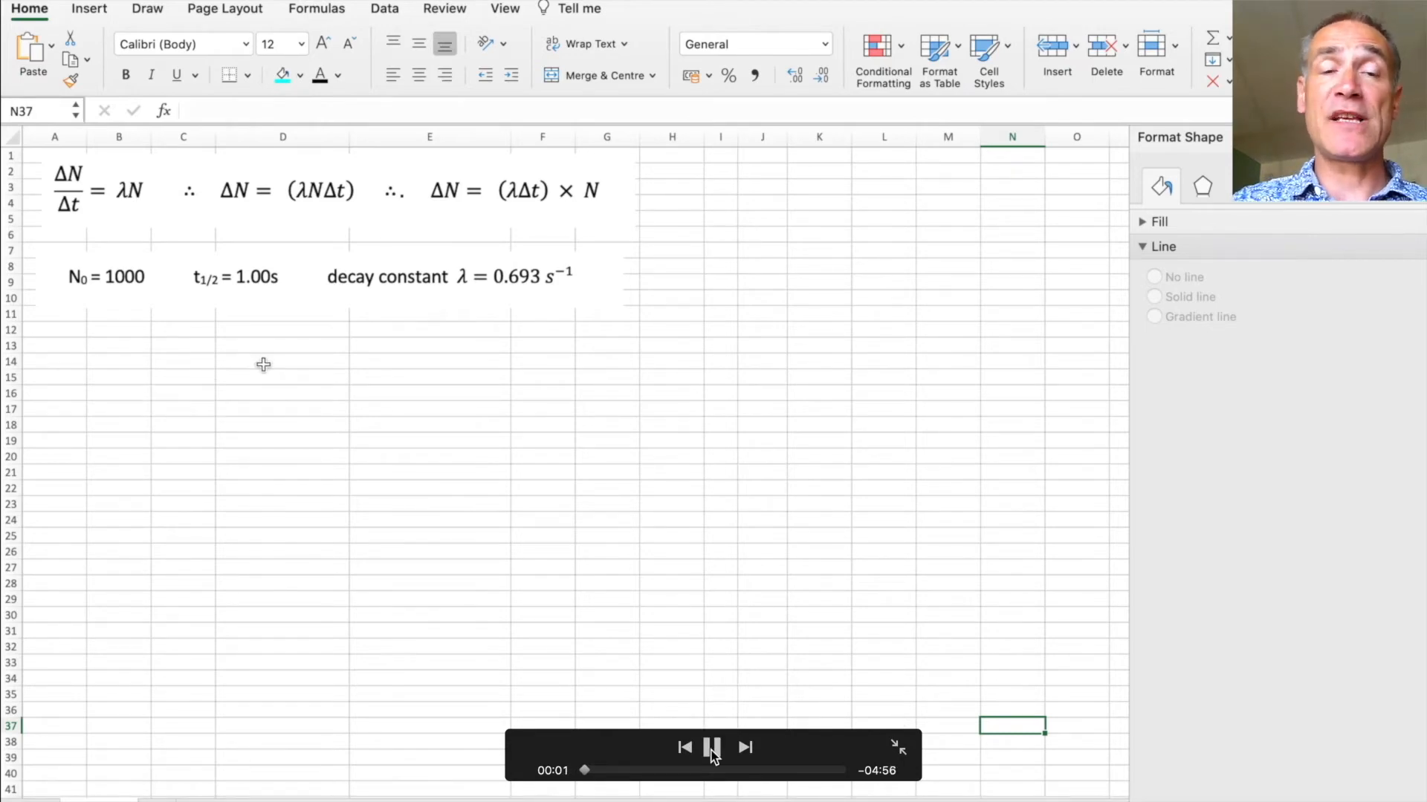
text(Modelling me)
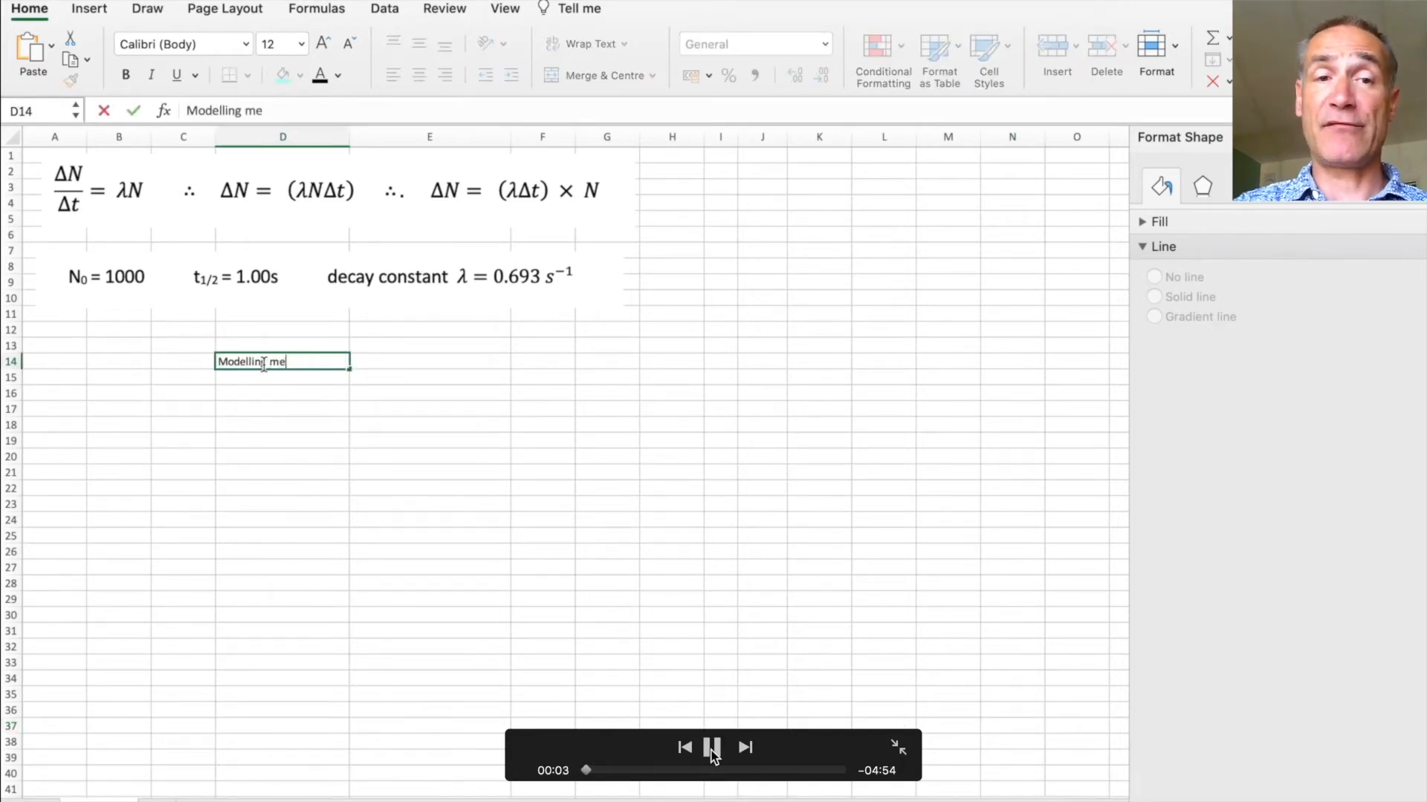
text(Exponential method)
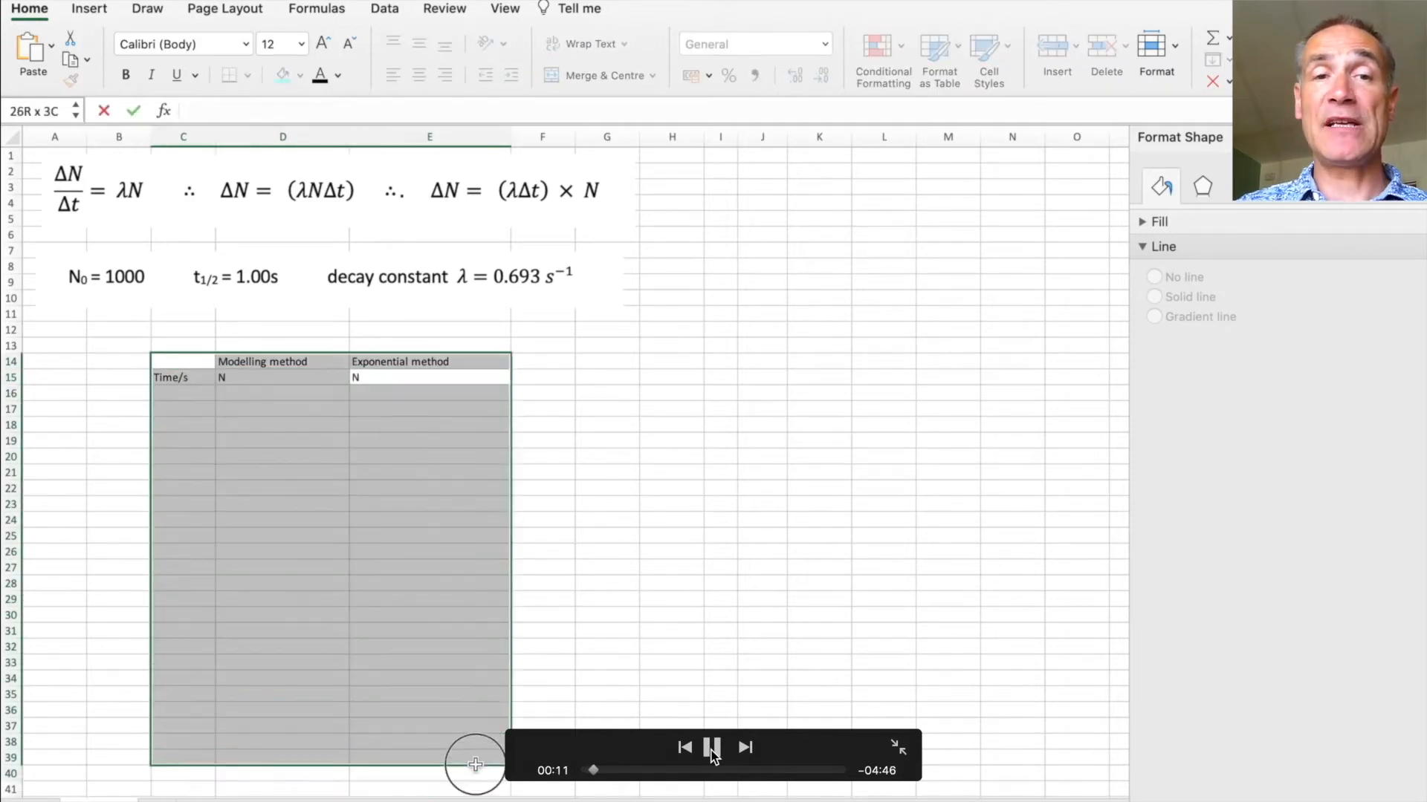
click(419, 74)
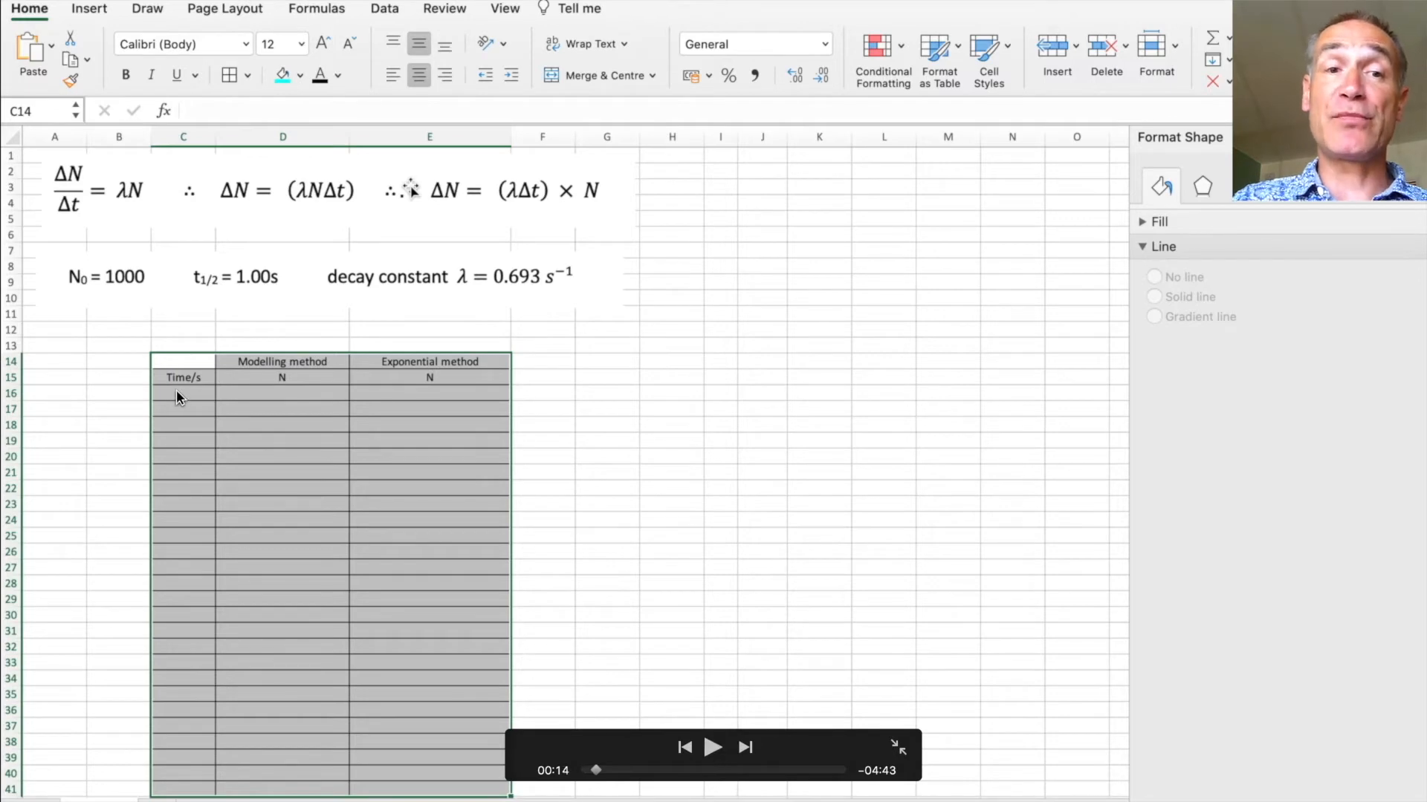
mouse_move(243, 676)
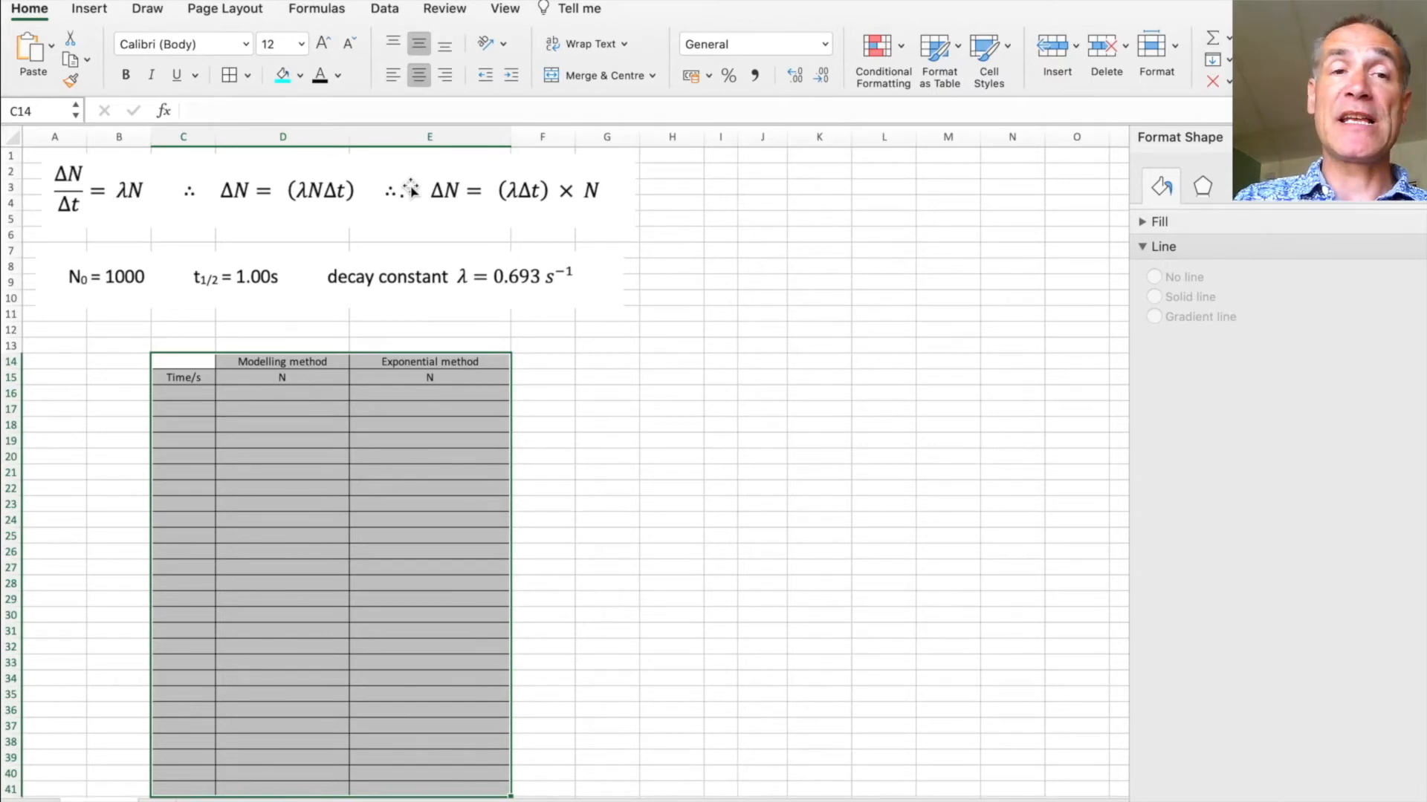
mouse_move(726, 243)
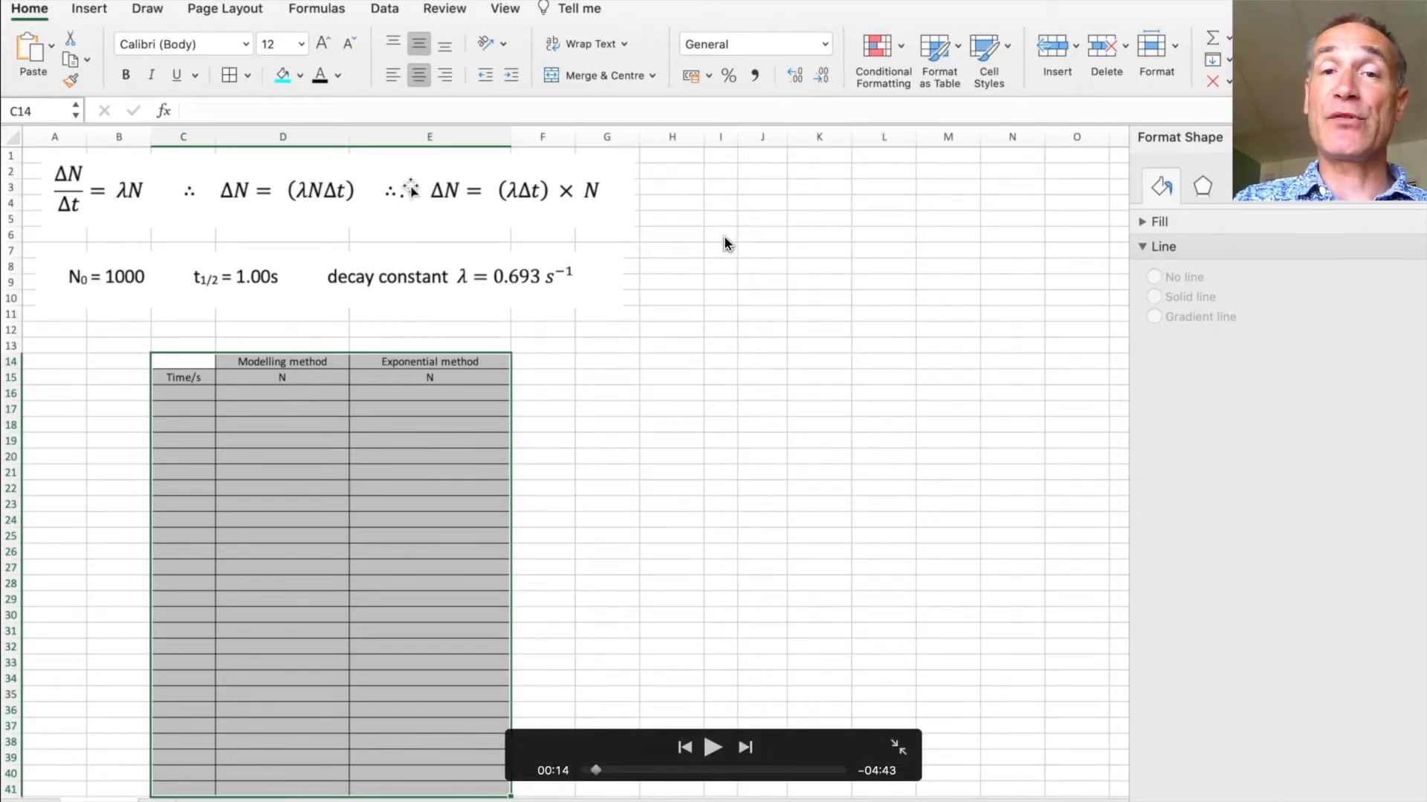
mouse_move(319, 454)
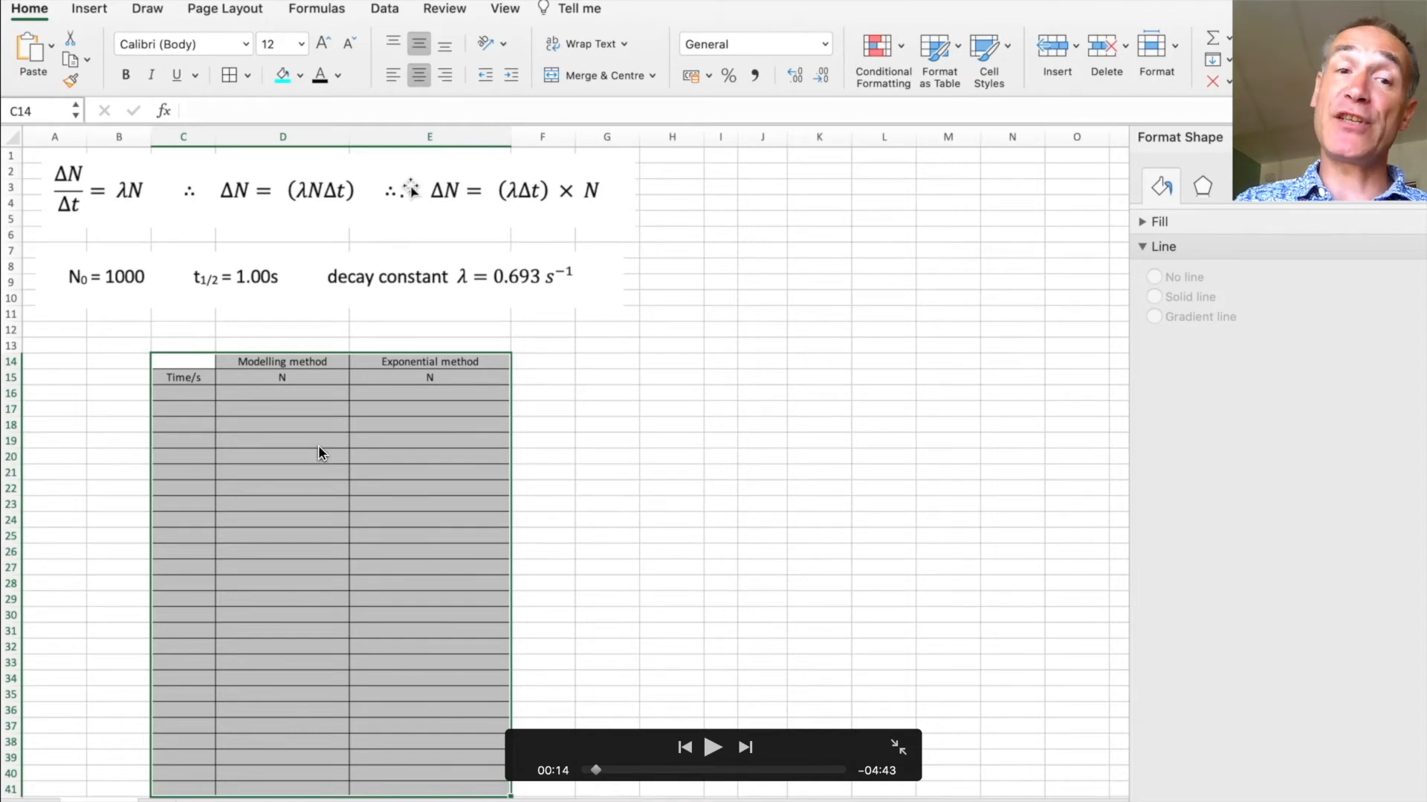
mouse_move(708, 326)
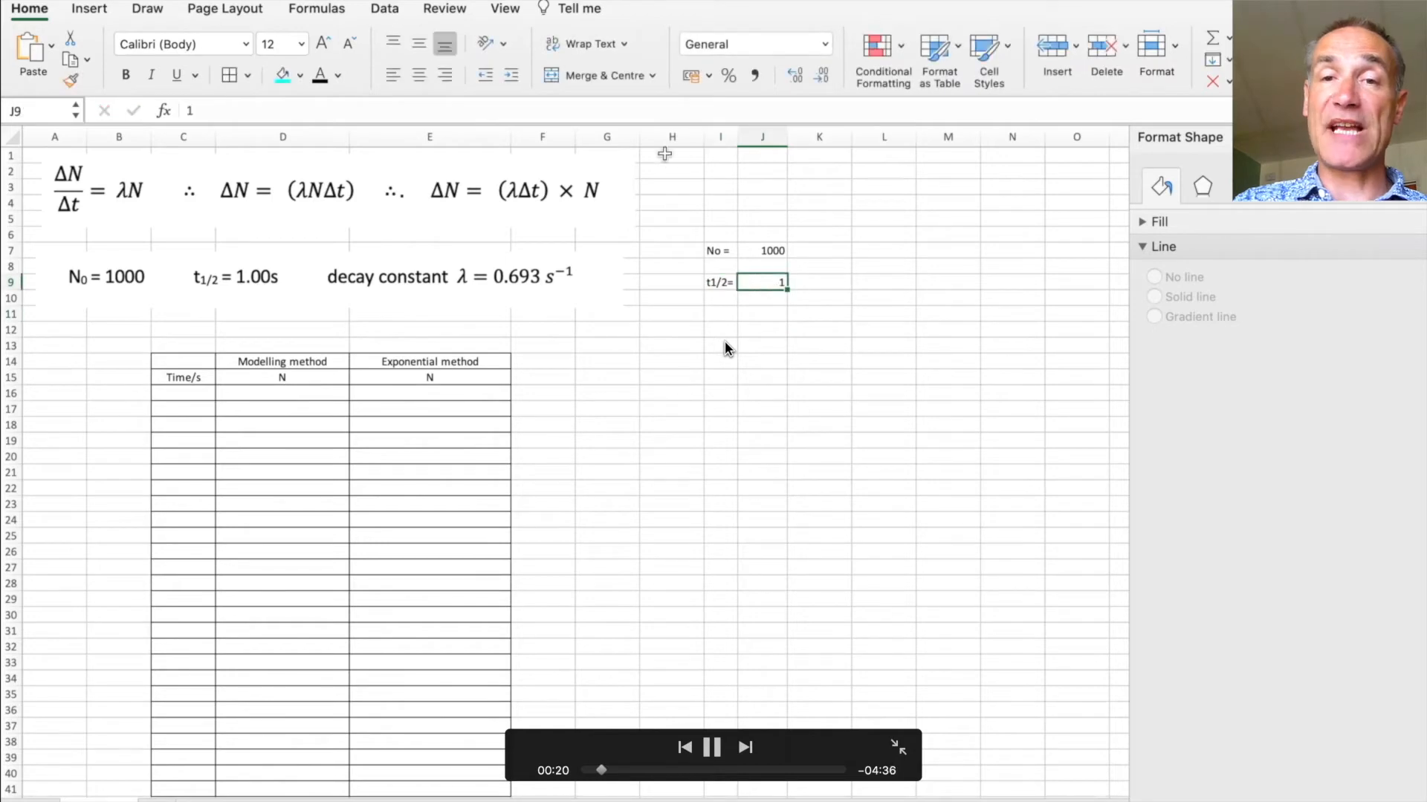
Step: Show t1/2 as 1.00, discard an unused equation box, and select J11 for the decay constant
click(89, 8)
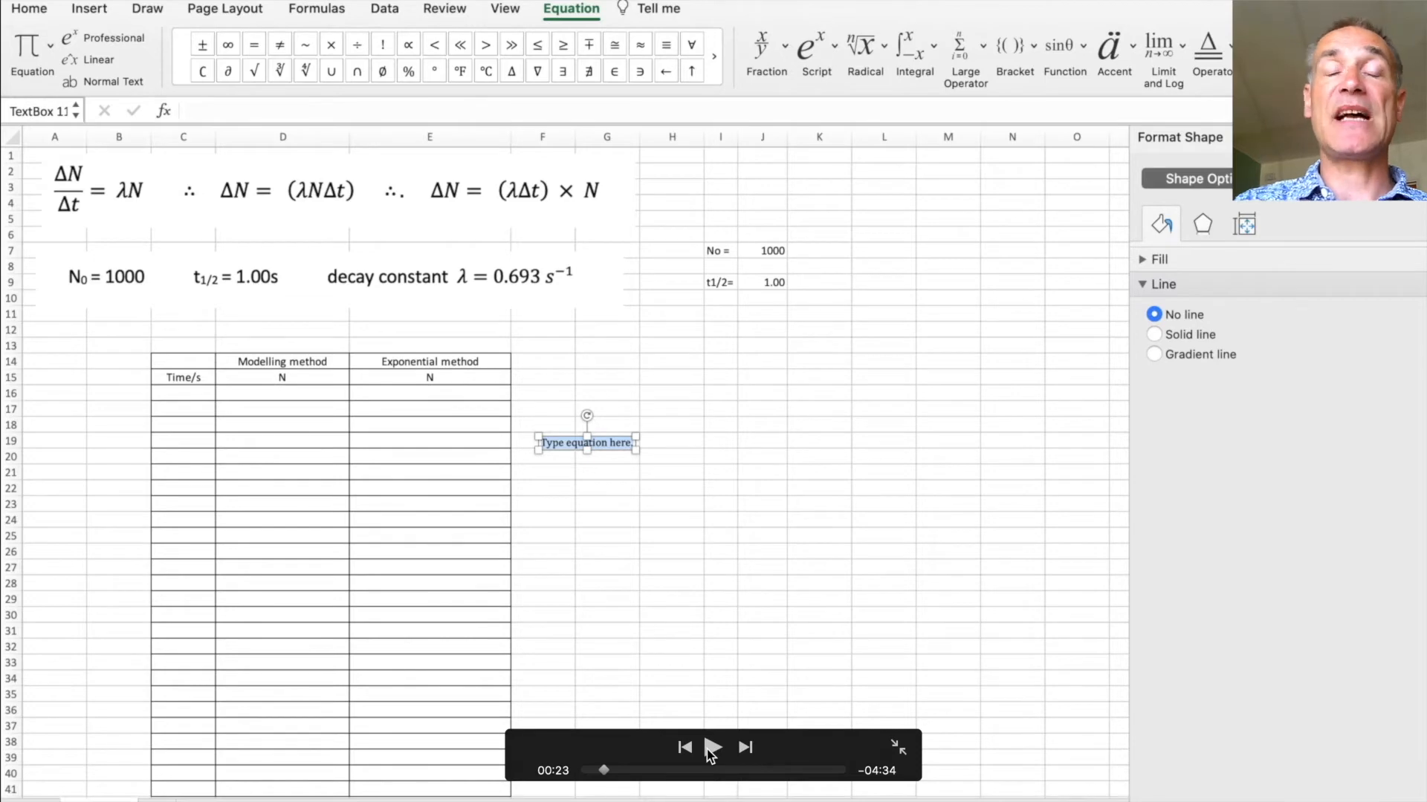
click(713, 747)
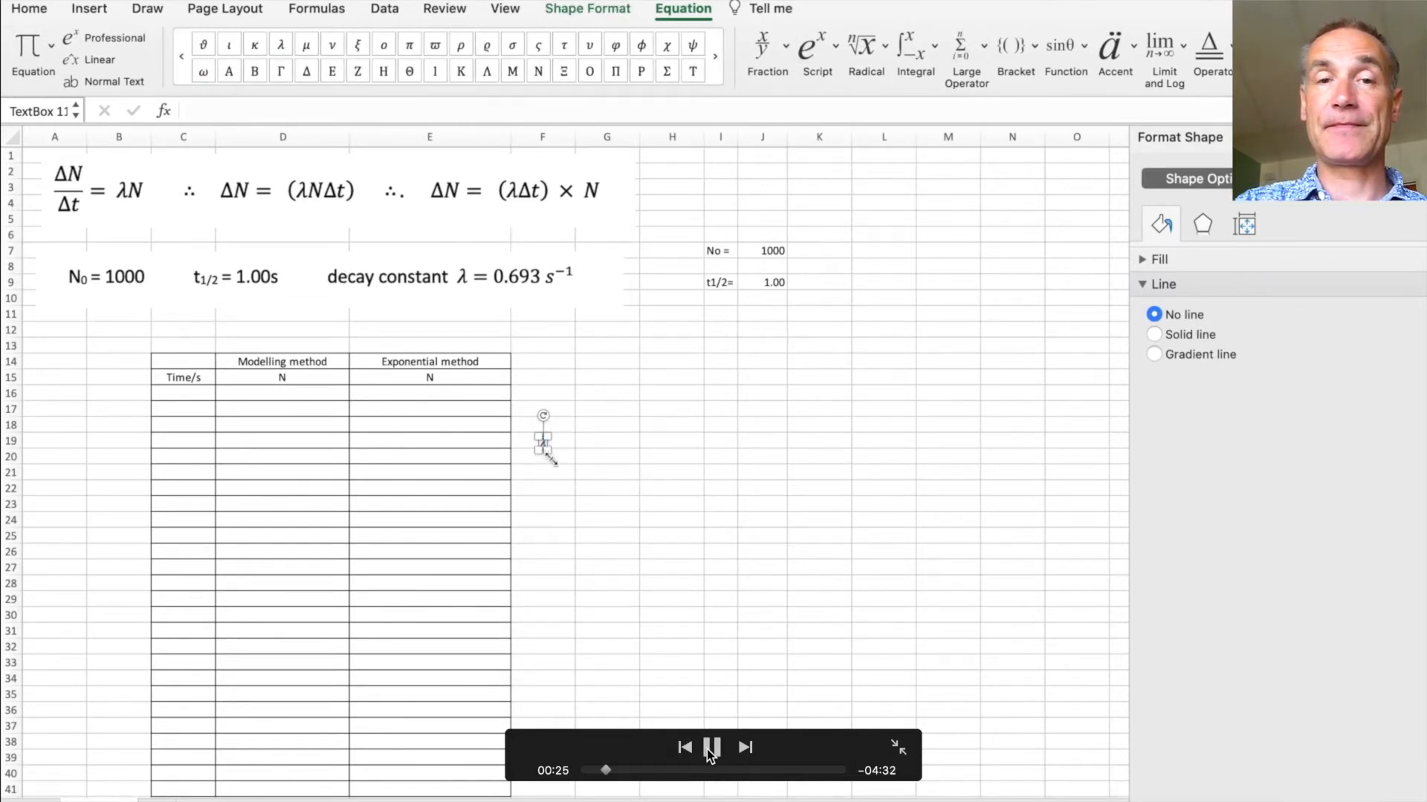
click(29, 8)
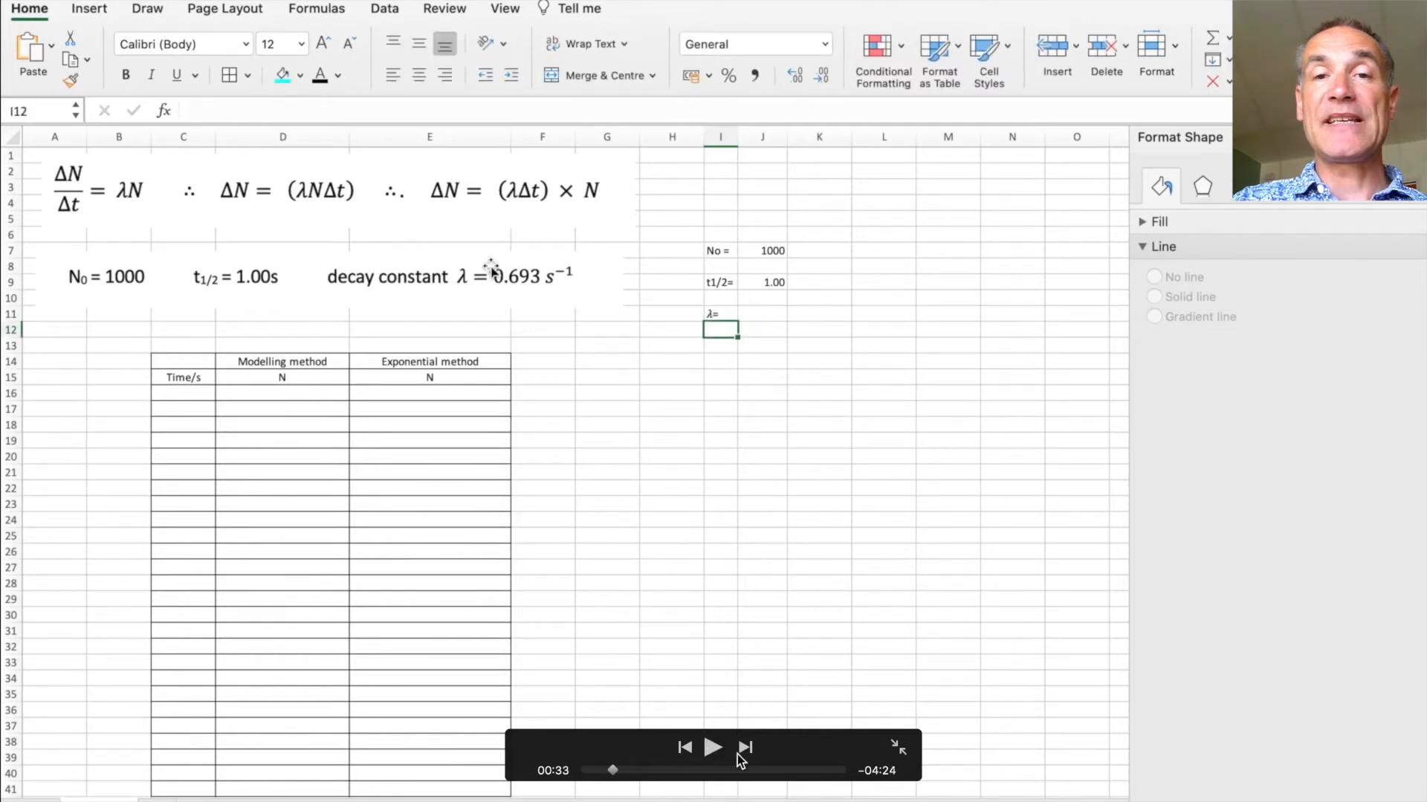
mouse_move(782, 482)
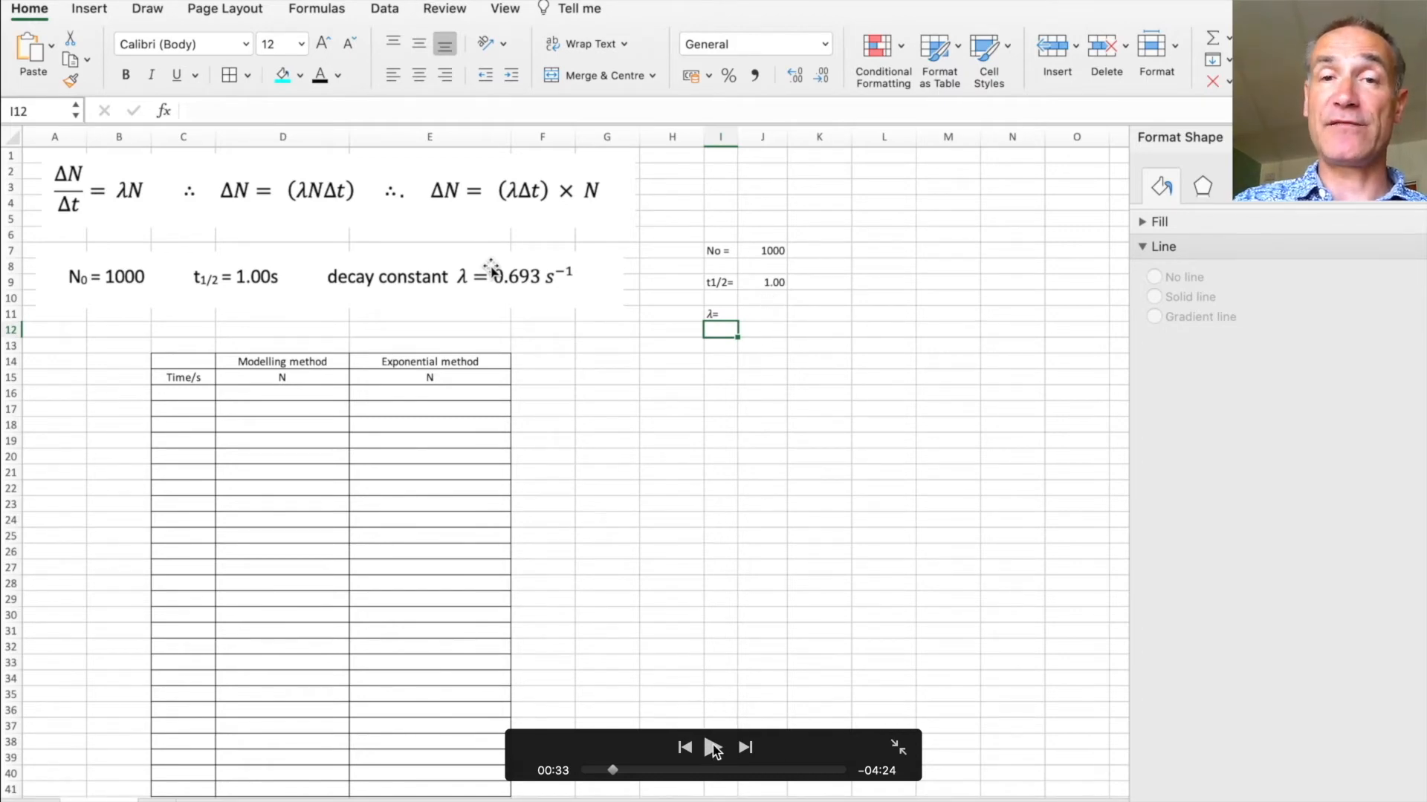
click(762, 314)
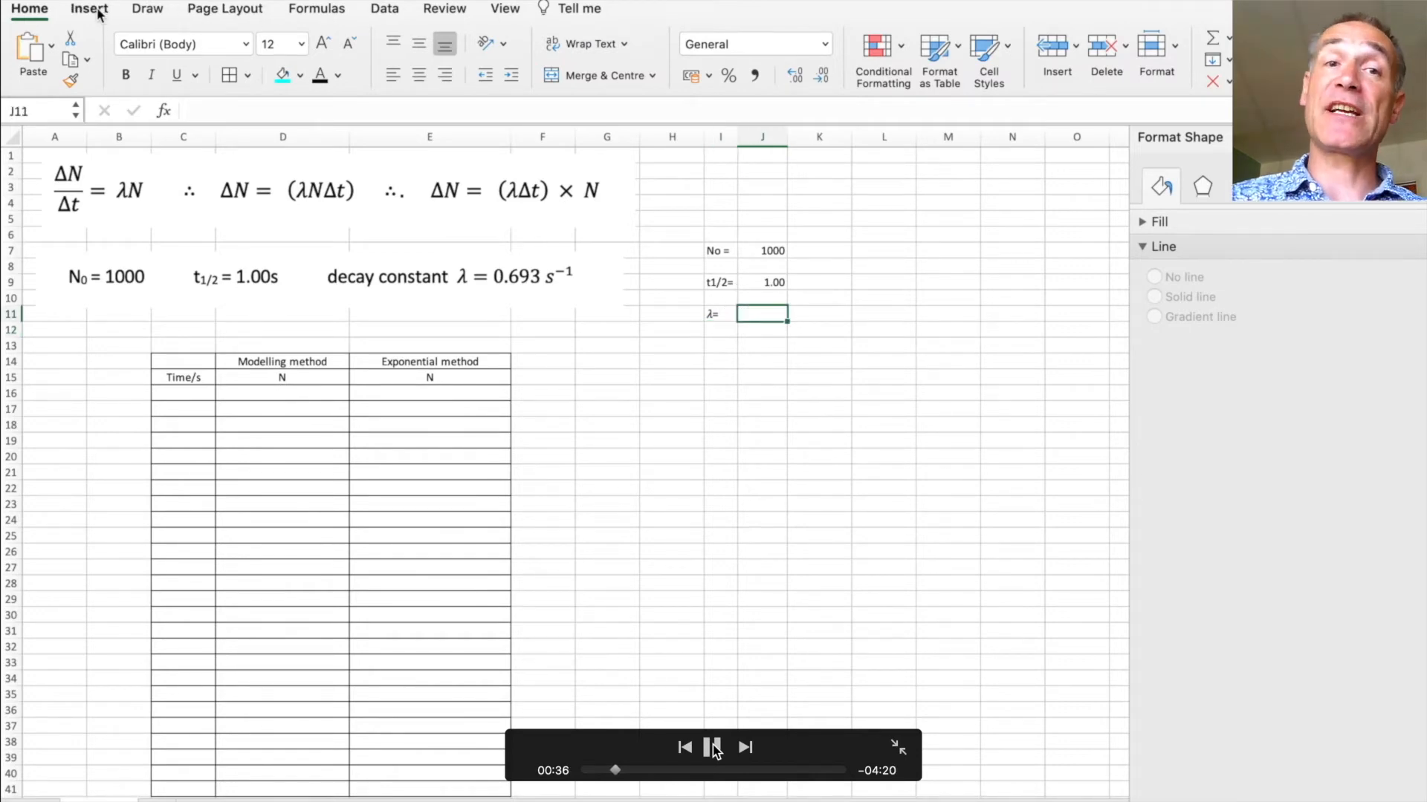
Step: Enter λ in J11 as LN(2) divided by the half-life in J9, giving 0.69315
click(316, 8)
text(exp)
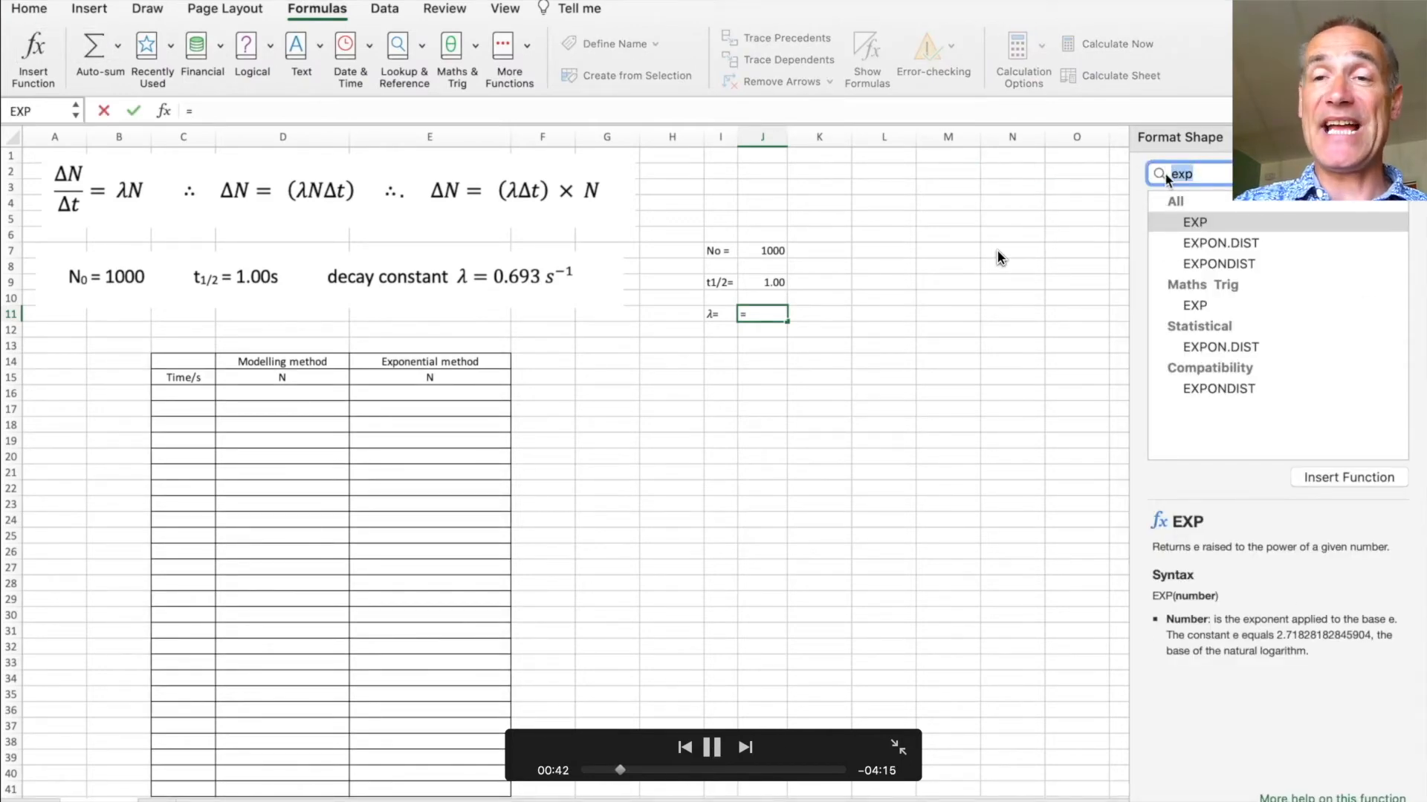
text(ln)
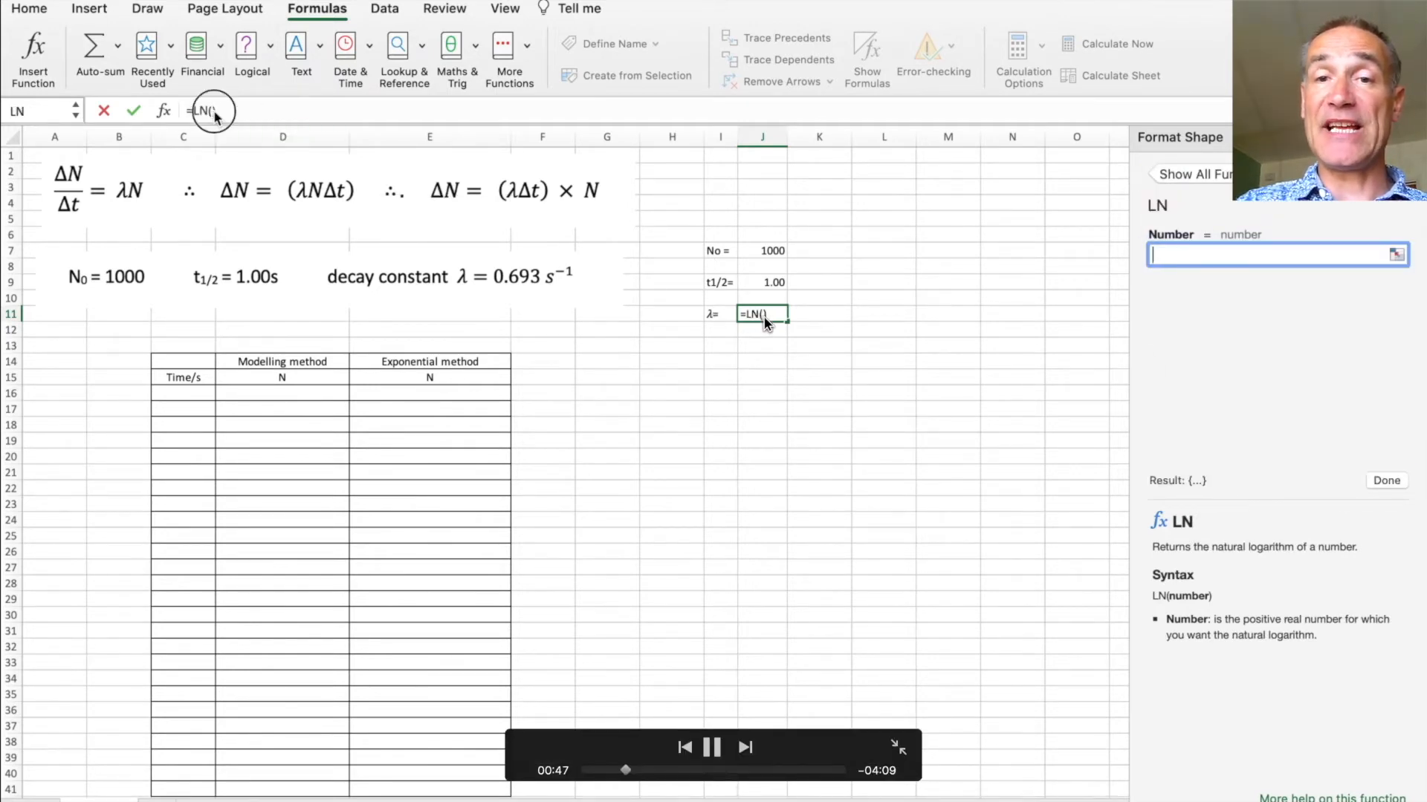
text(2)
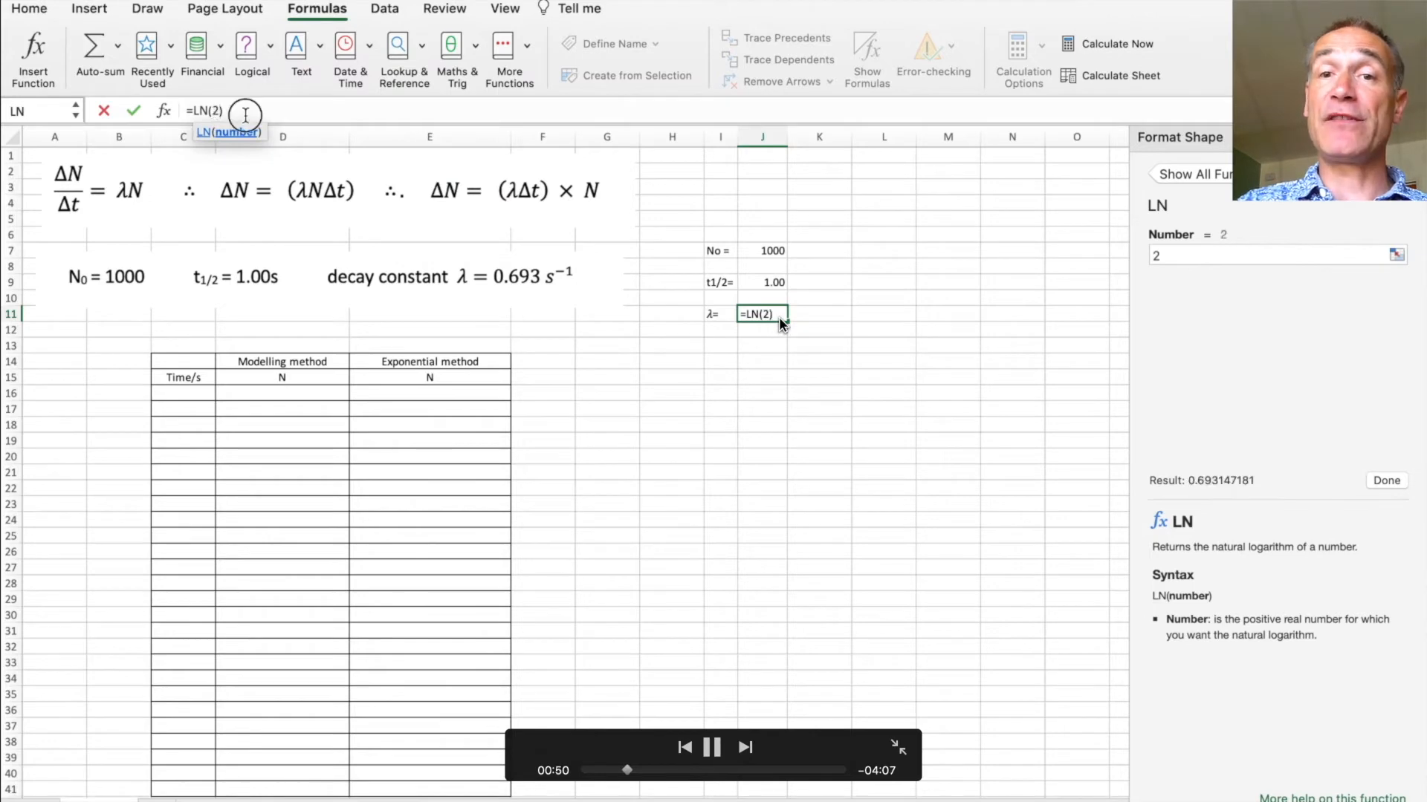
text(/)
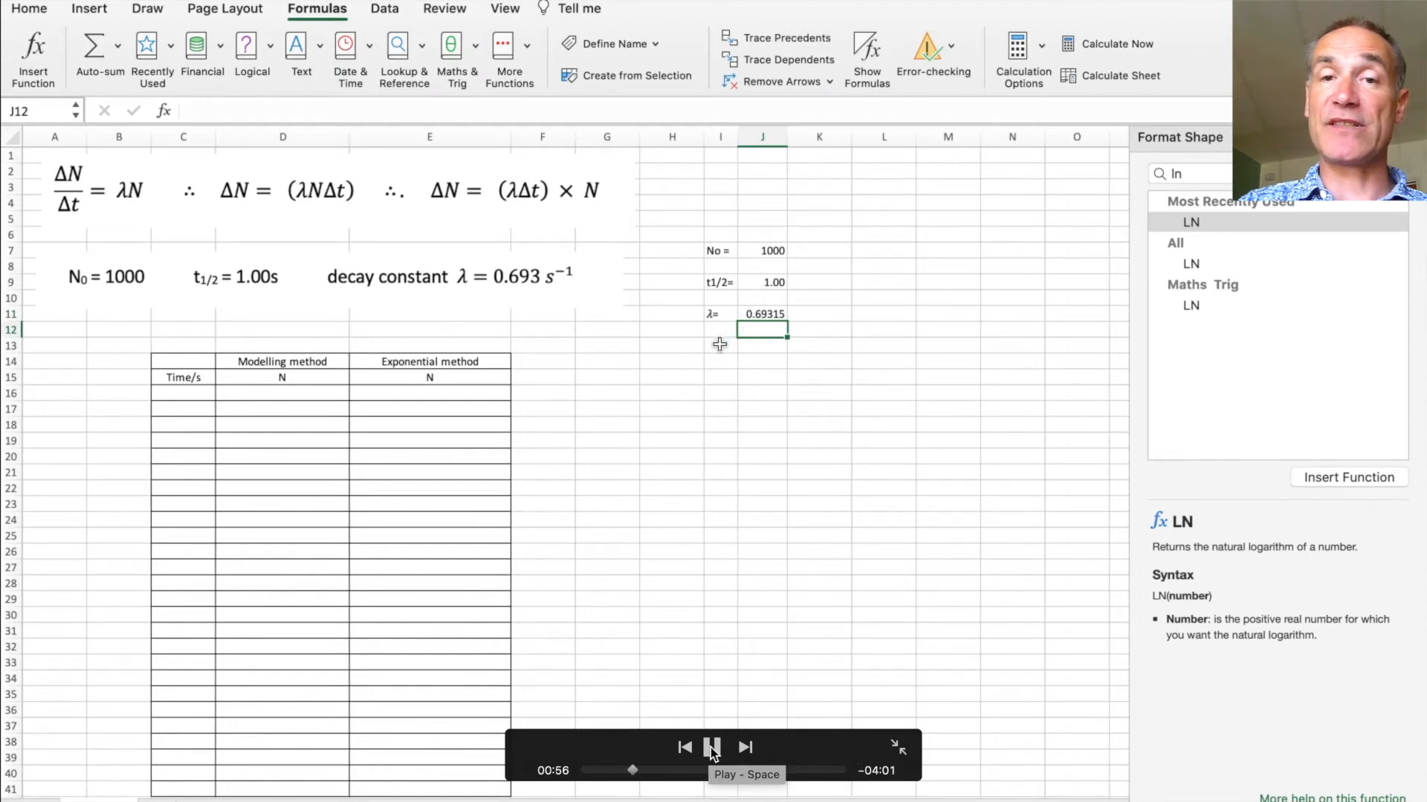
click(720, 344)
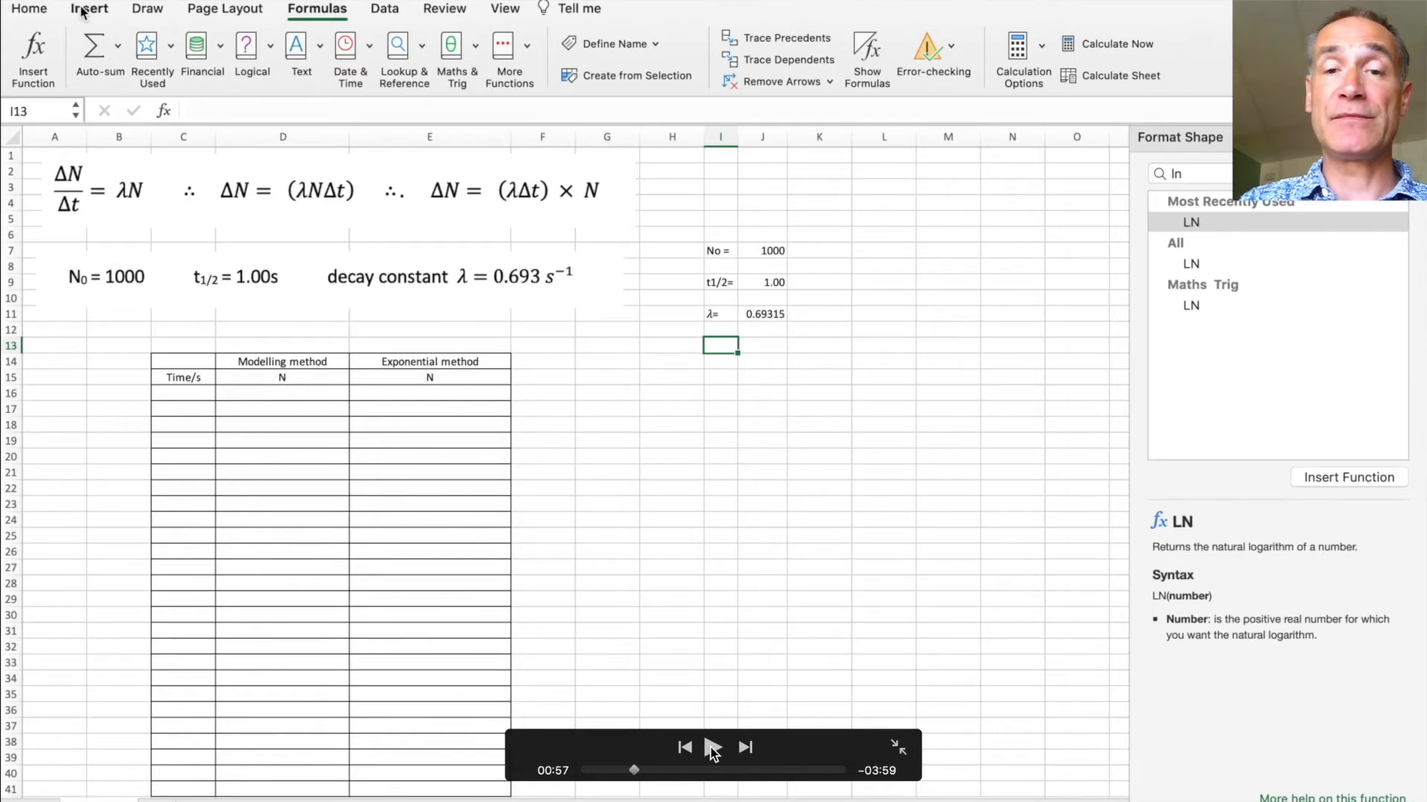
Step: Select cell C17 in the Time/s column ready to start its formula
click(88, 8)
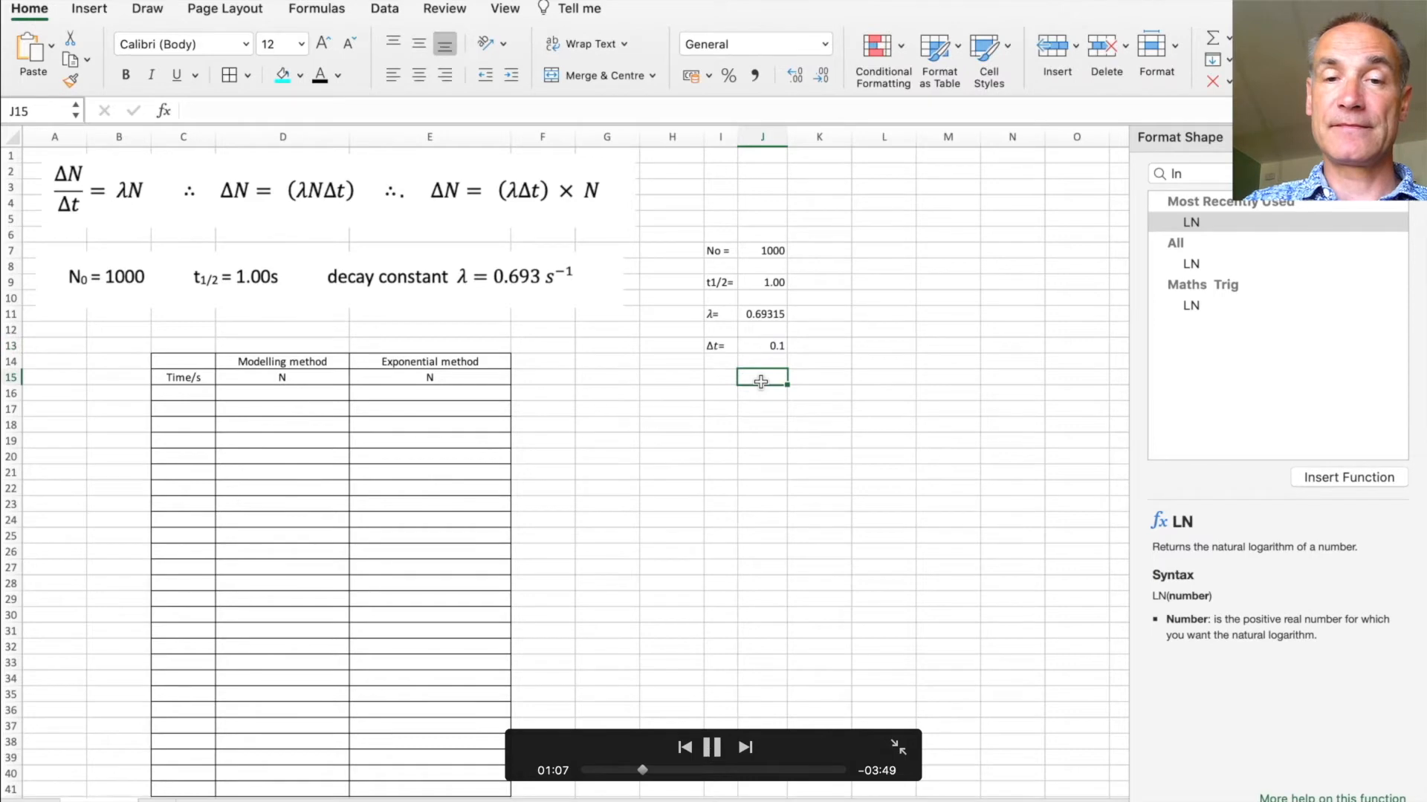
click(183, 392)
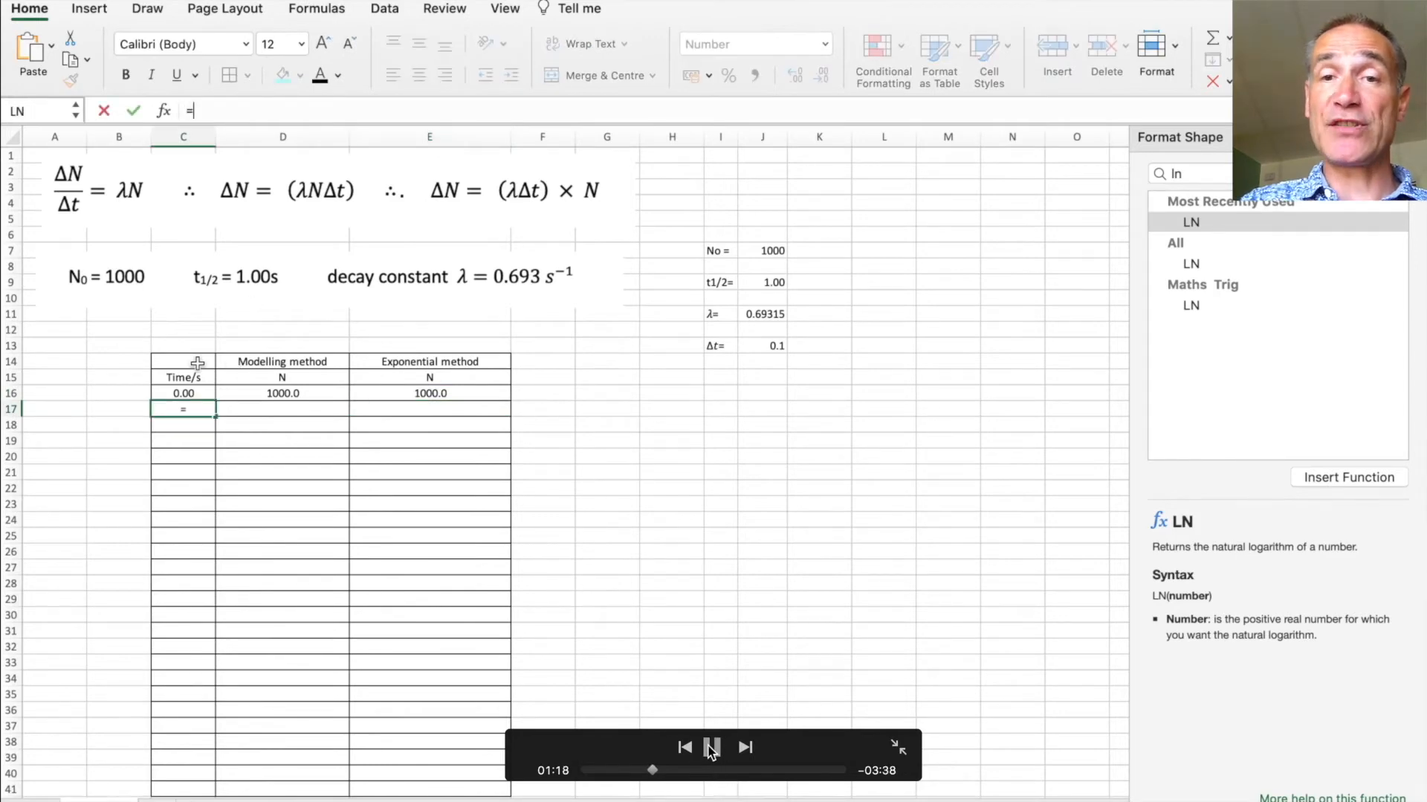
Step: Enter =C16 + J13 in C17 so the second time is the first plus Δt
click(711, 746)
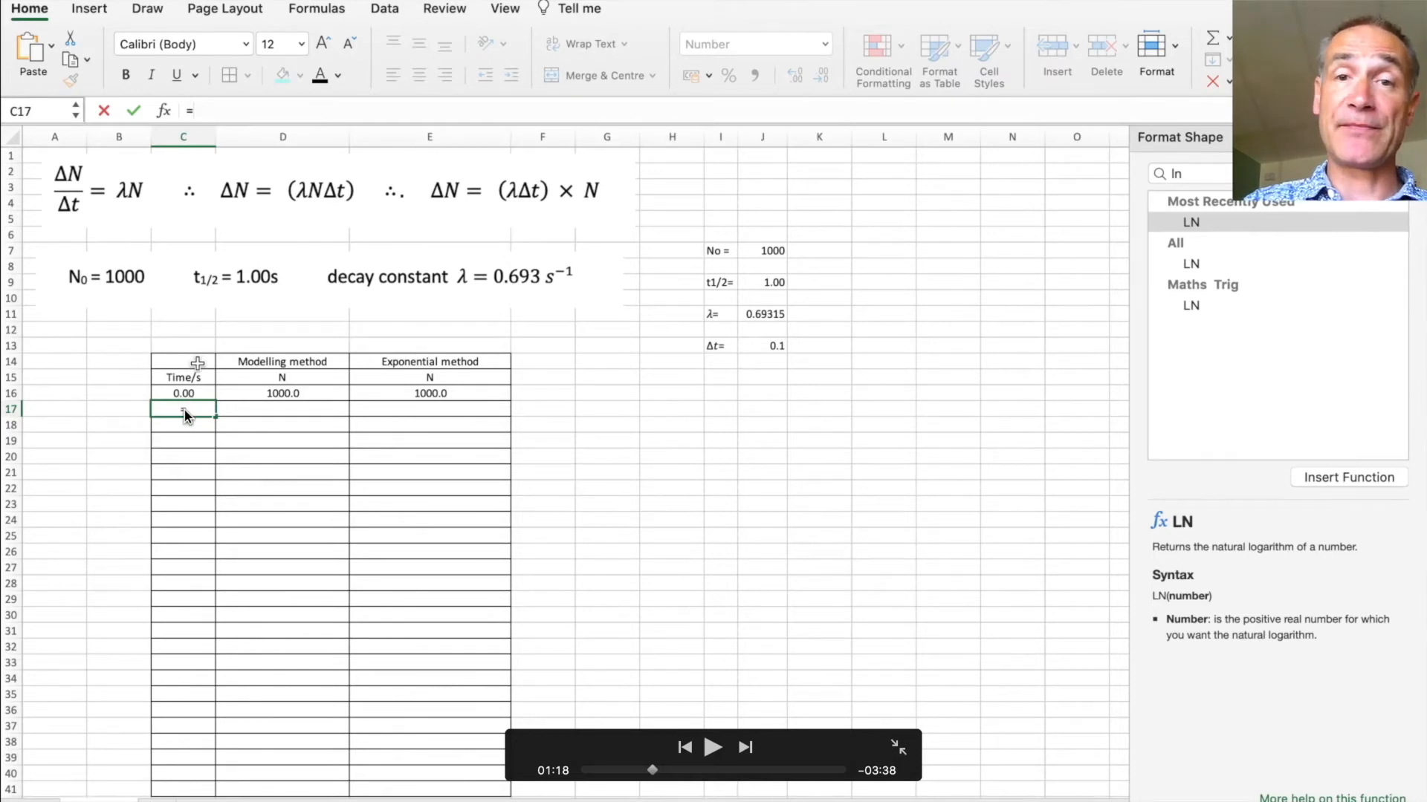
text(=)
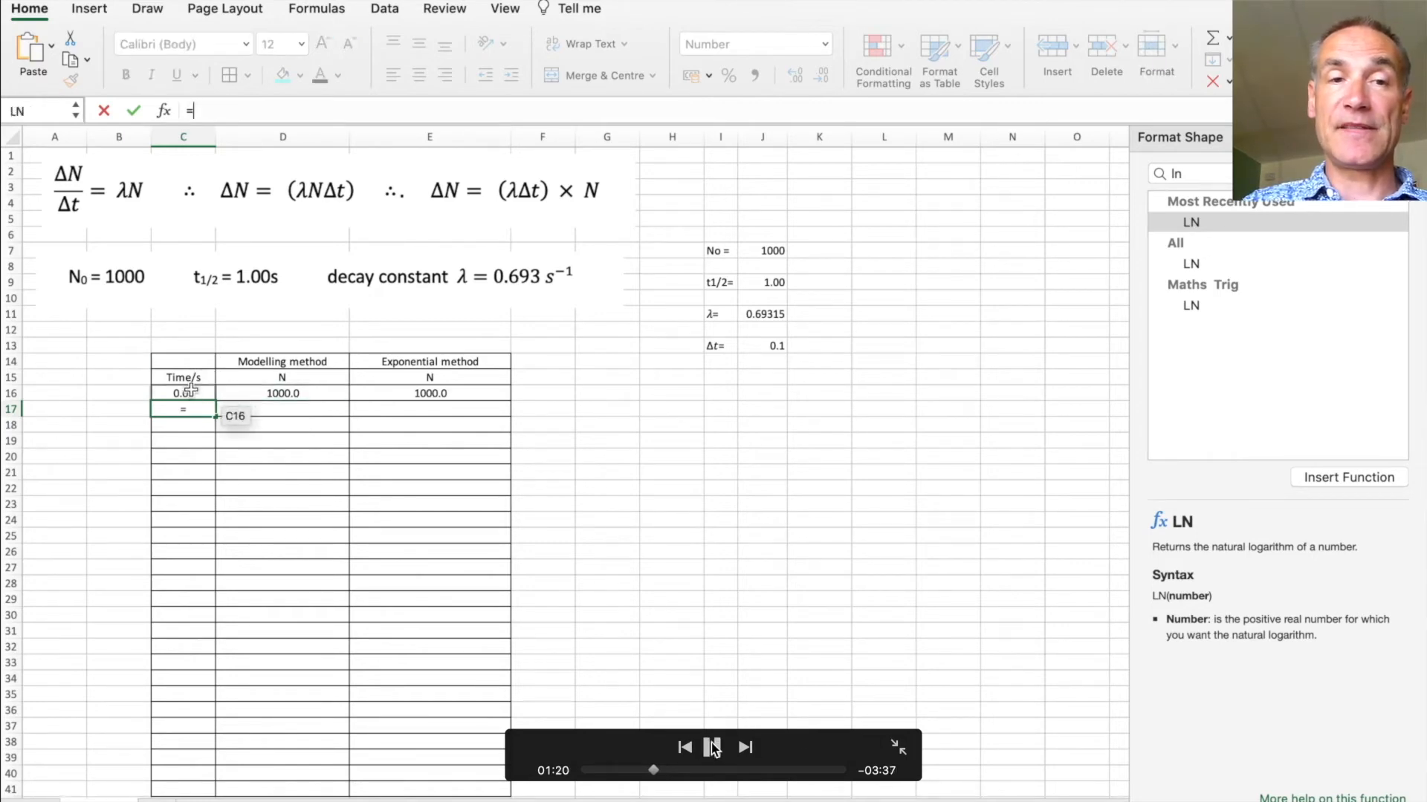
click(182, 393)
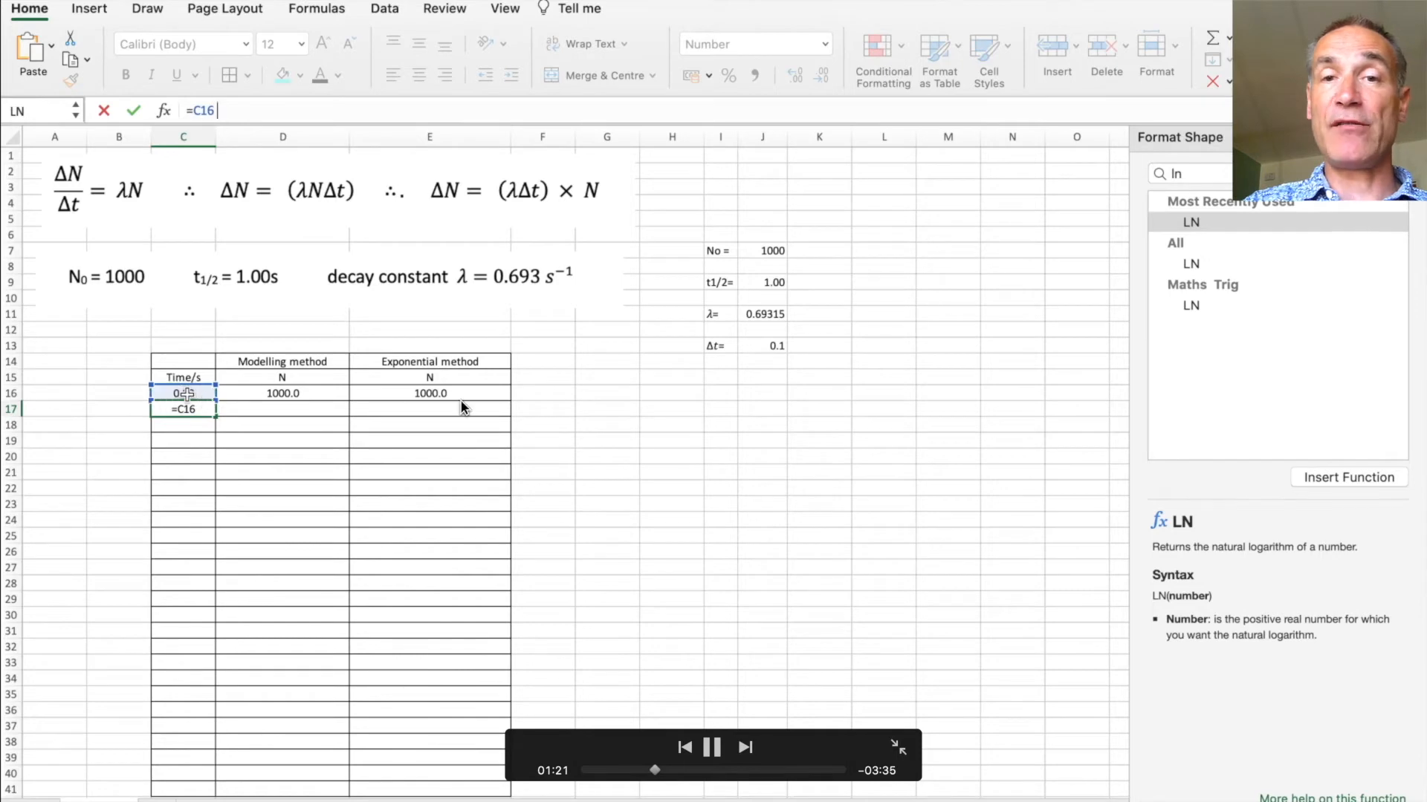
text(+)
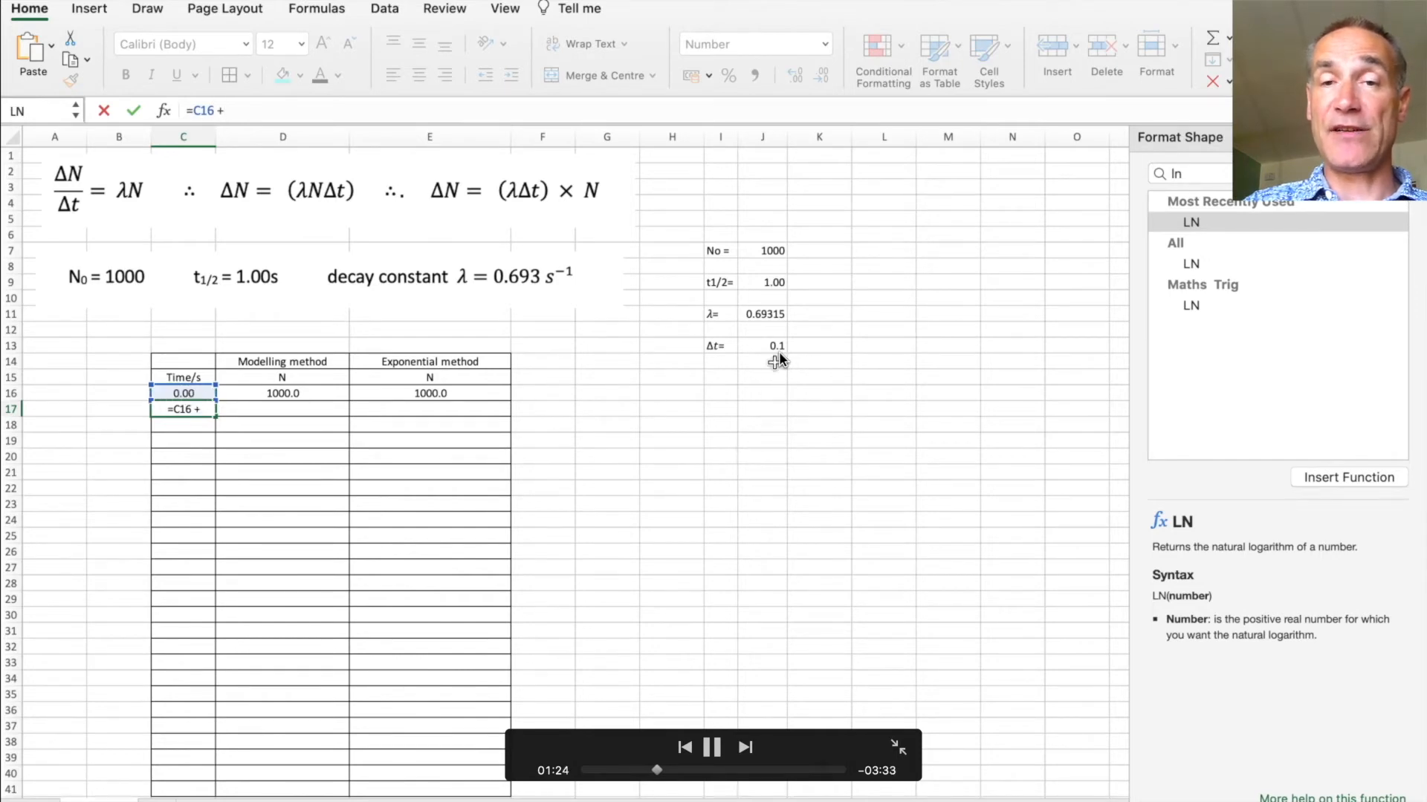
click(763, 345)
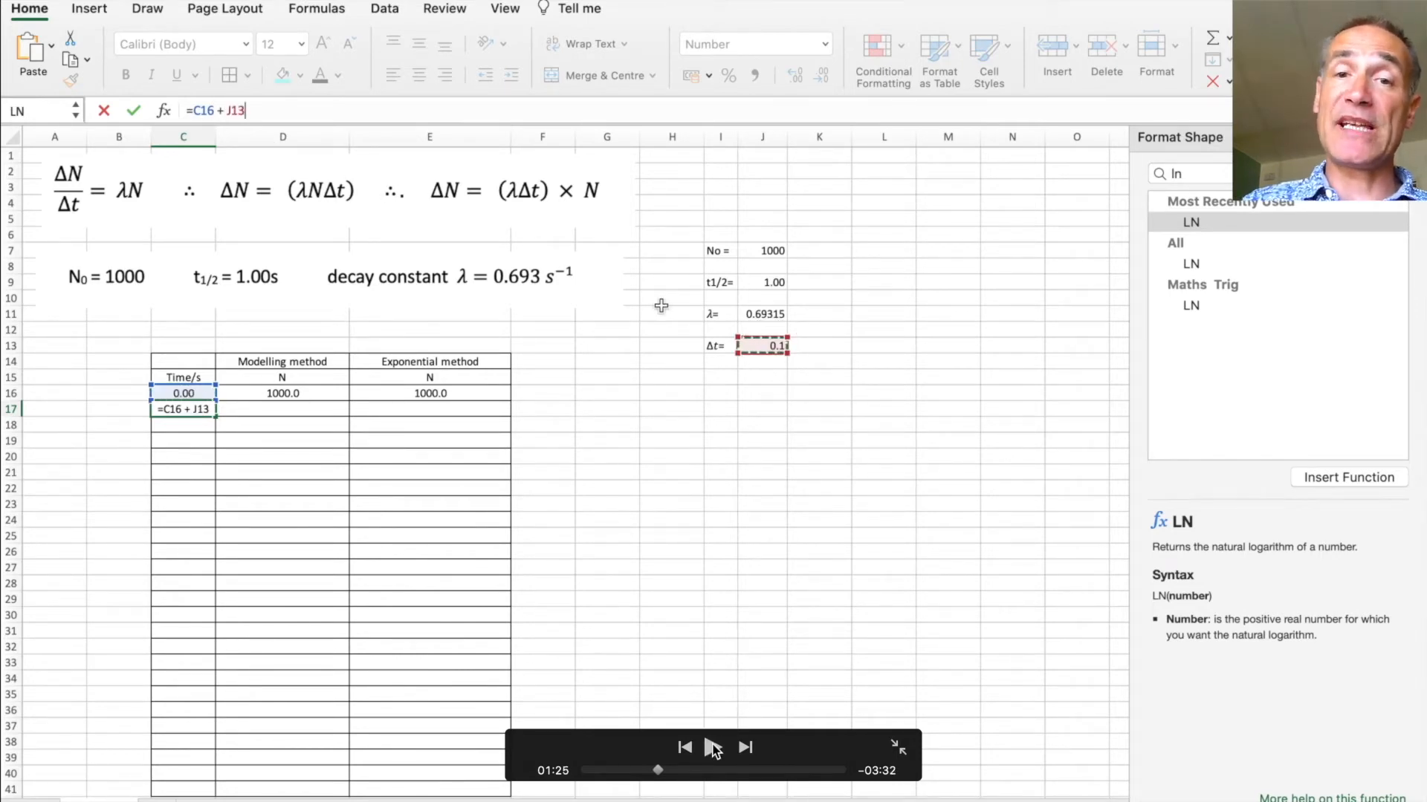
mouse_move(200, 491)
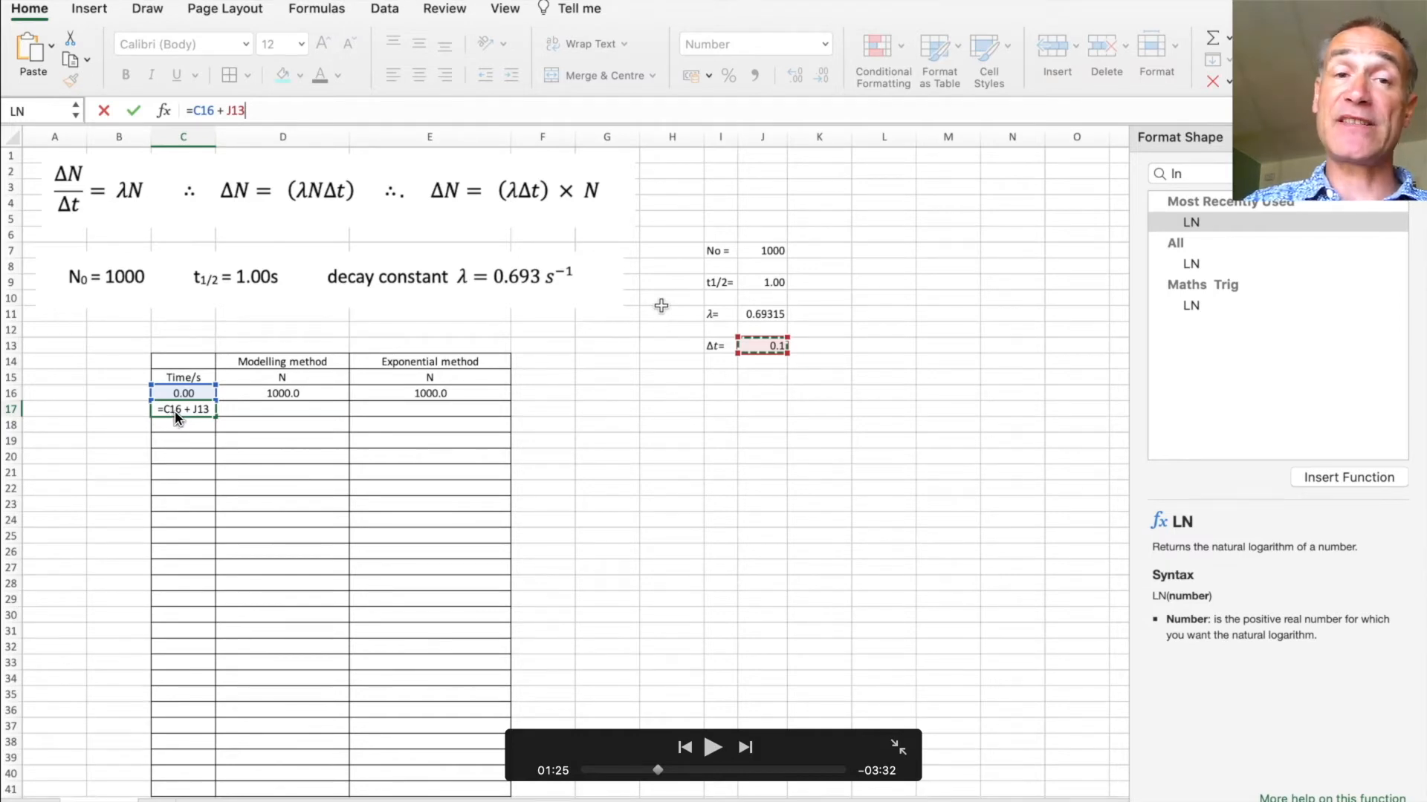
mouse_move(178, 445)
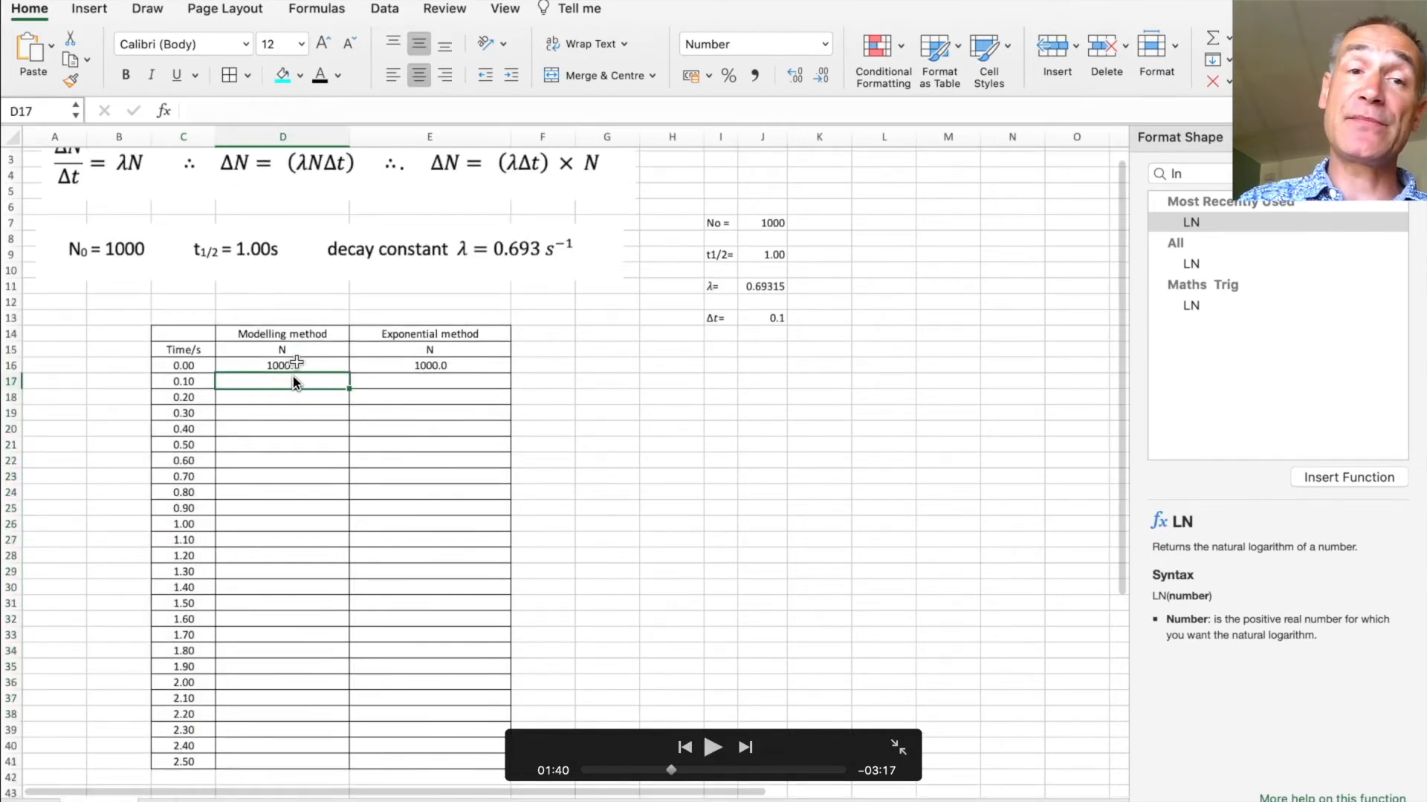
mouse_move(289, 339)
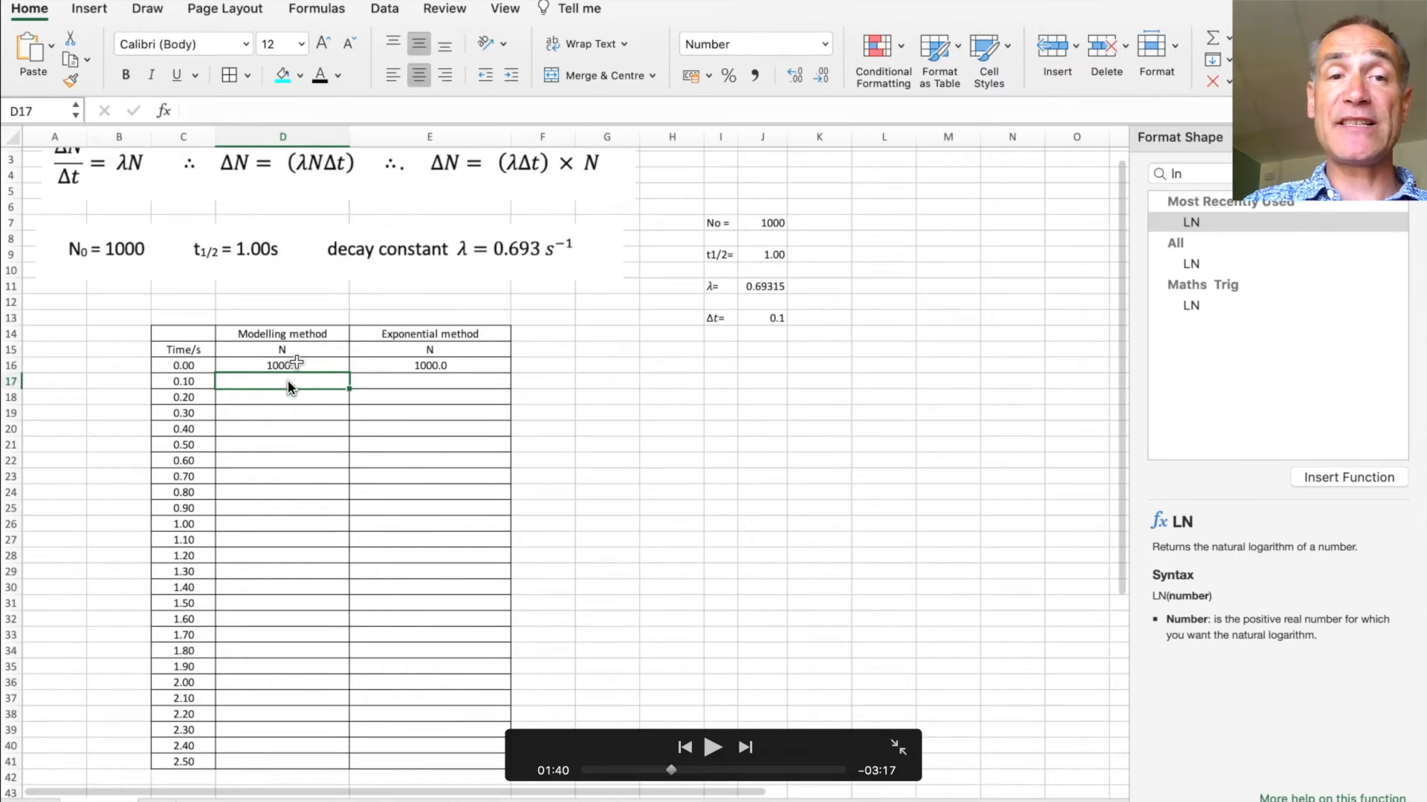
mouse_move(277, 366)
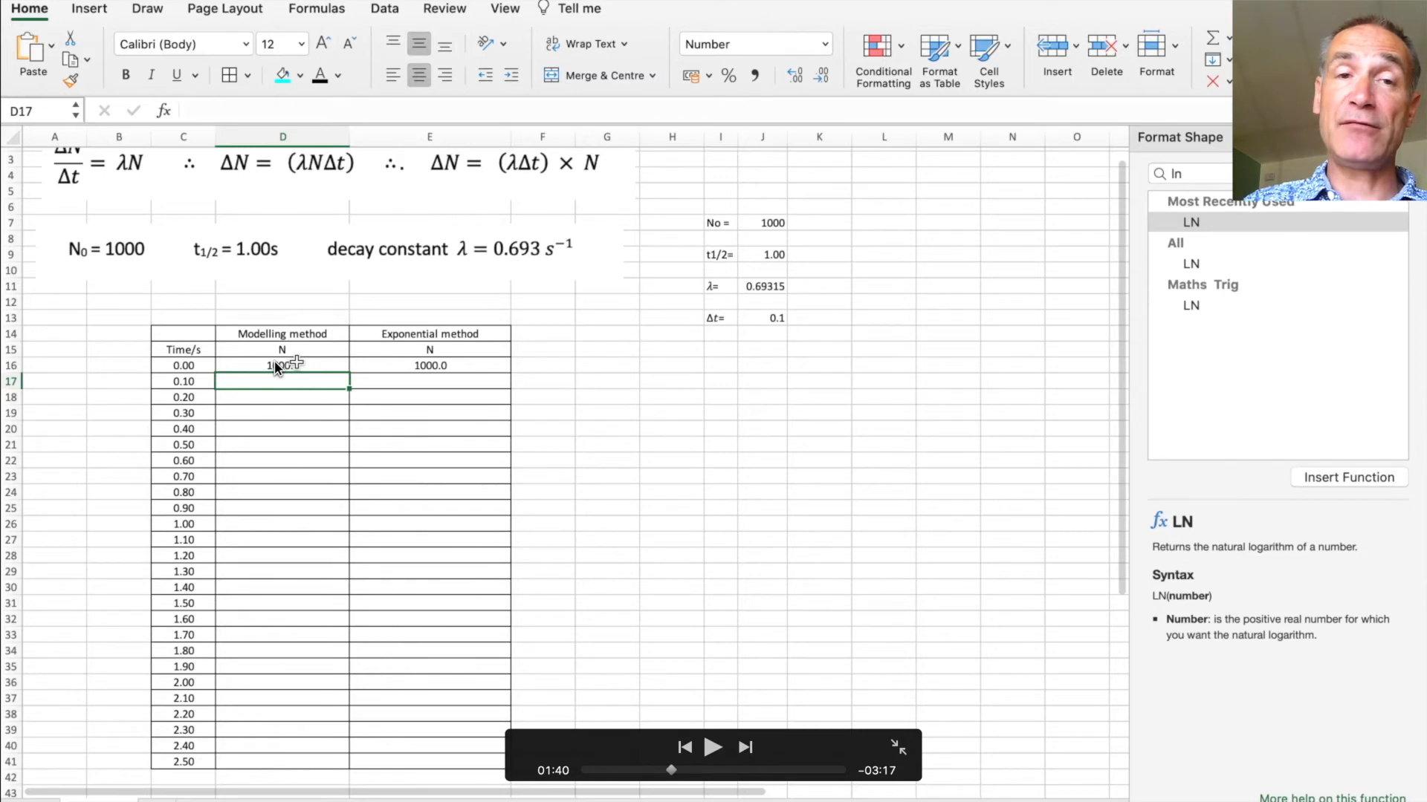
mouse_move(243, 179)
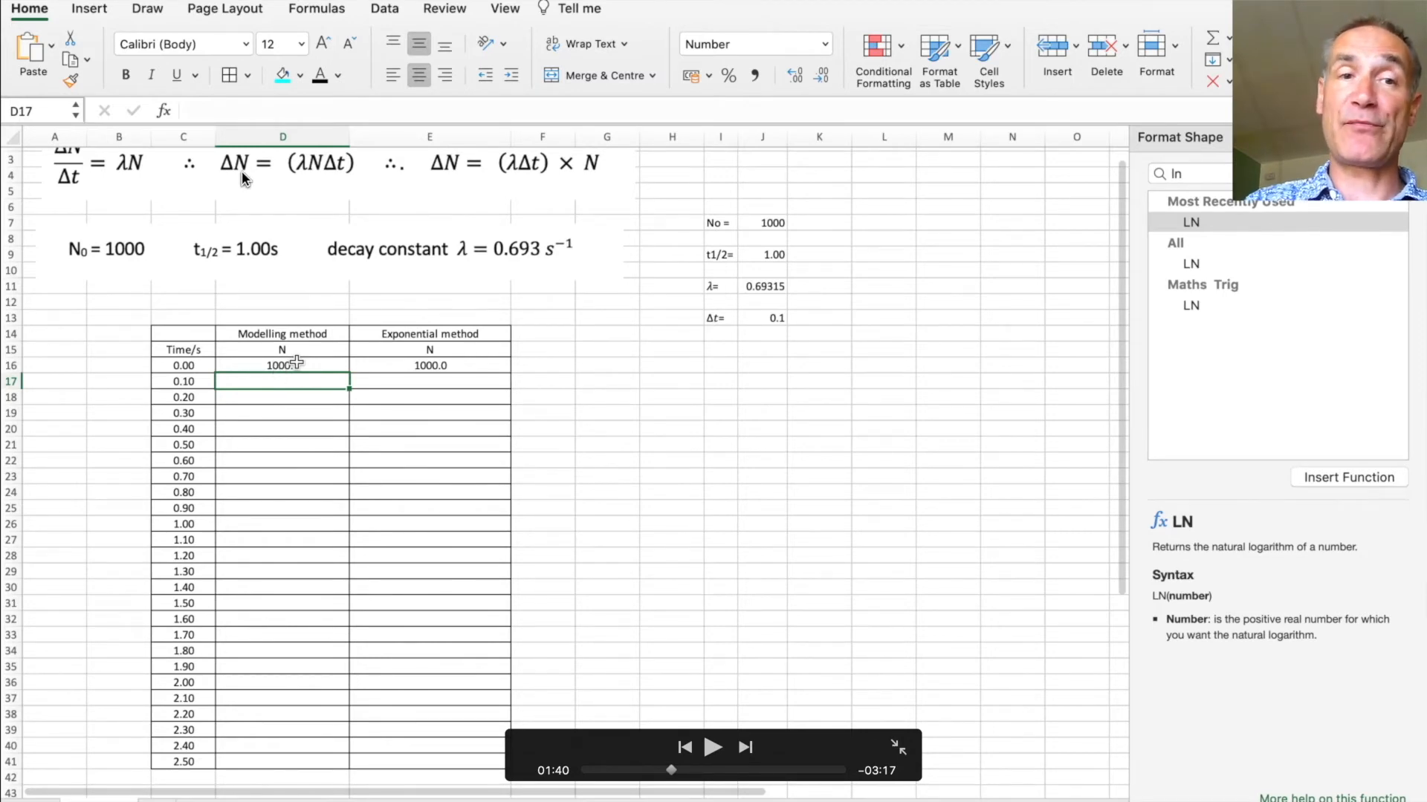
mouse_move(320, 279)
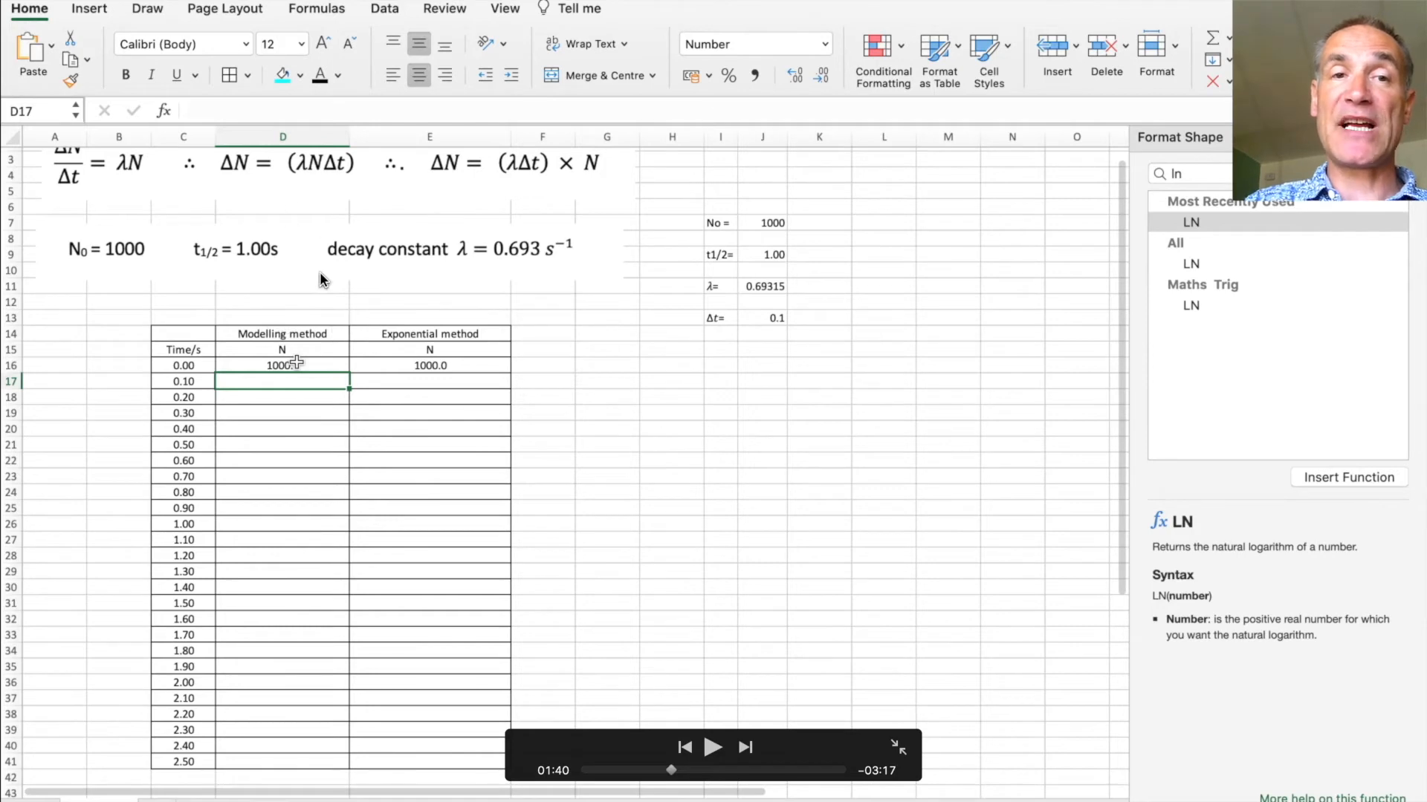
mouse_move(272, 369)
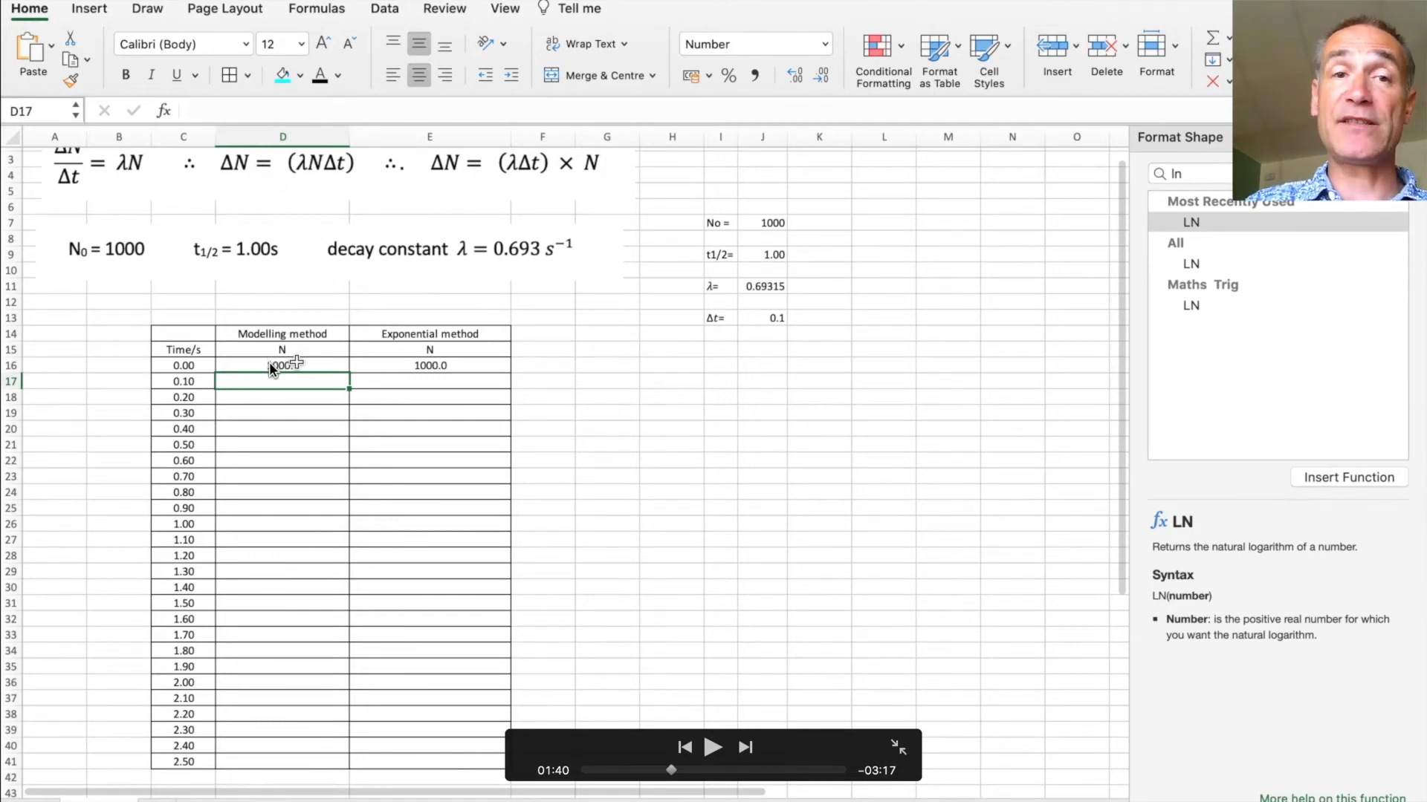
mouse_move(696, 319)
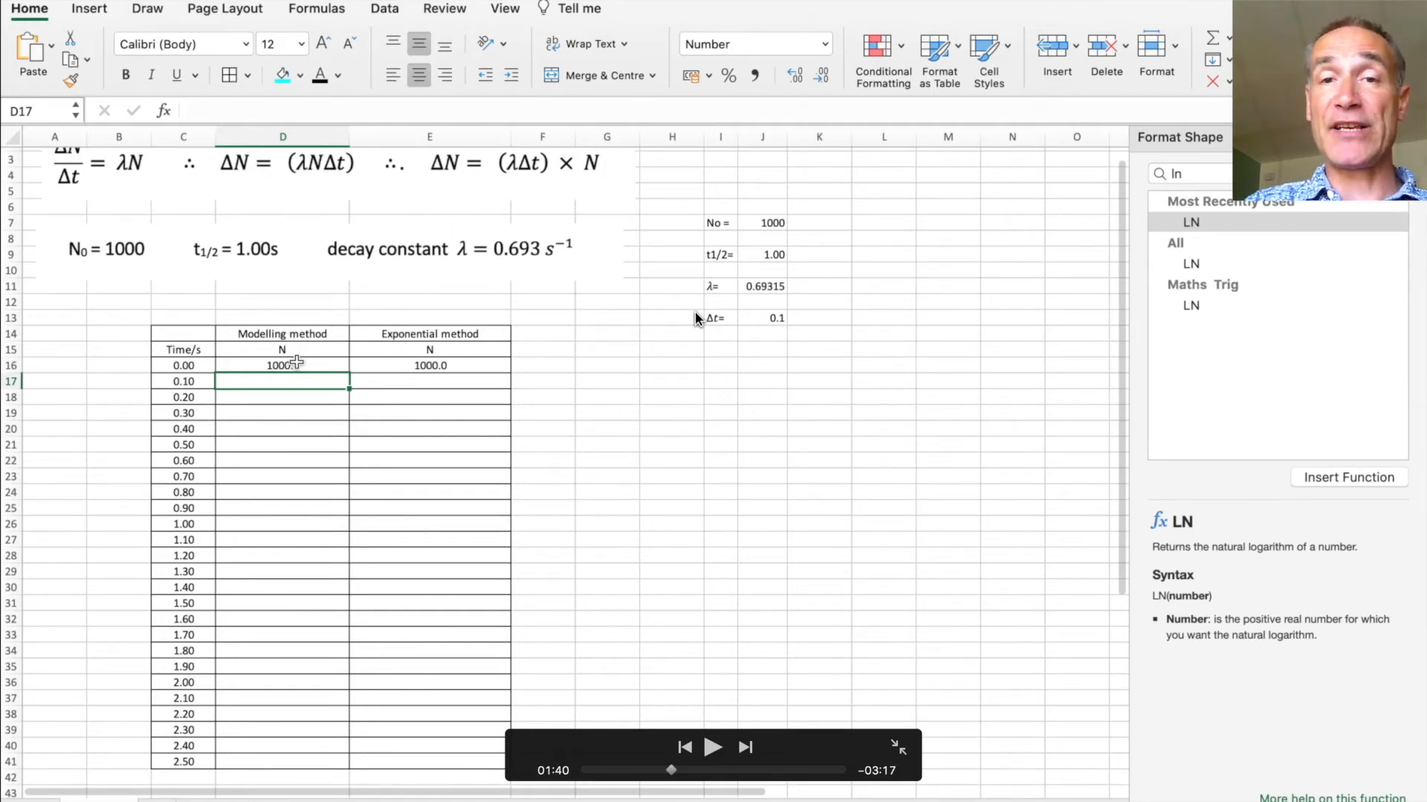
mouse_move(323, 173)
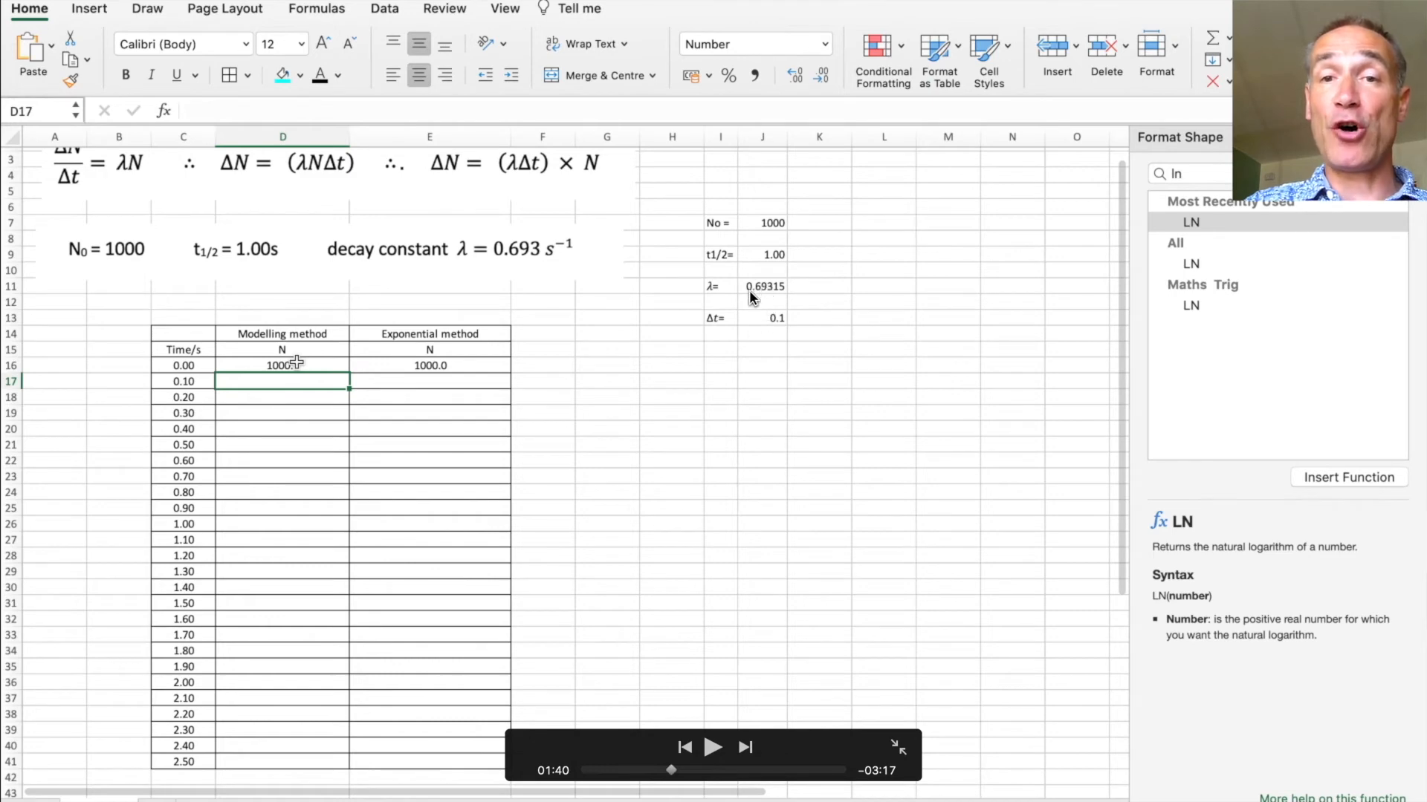
mouse_move(760, 326)
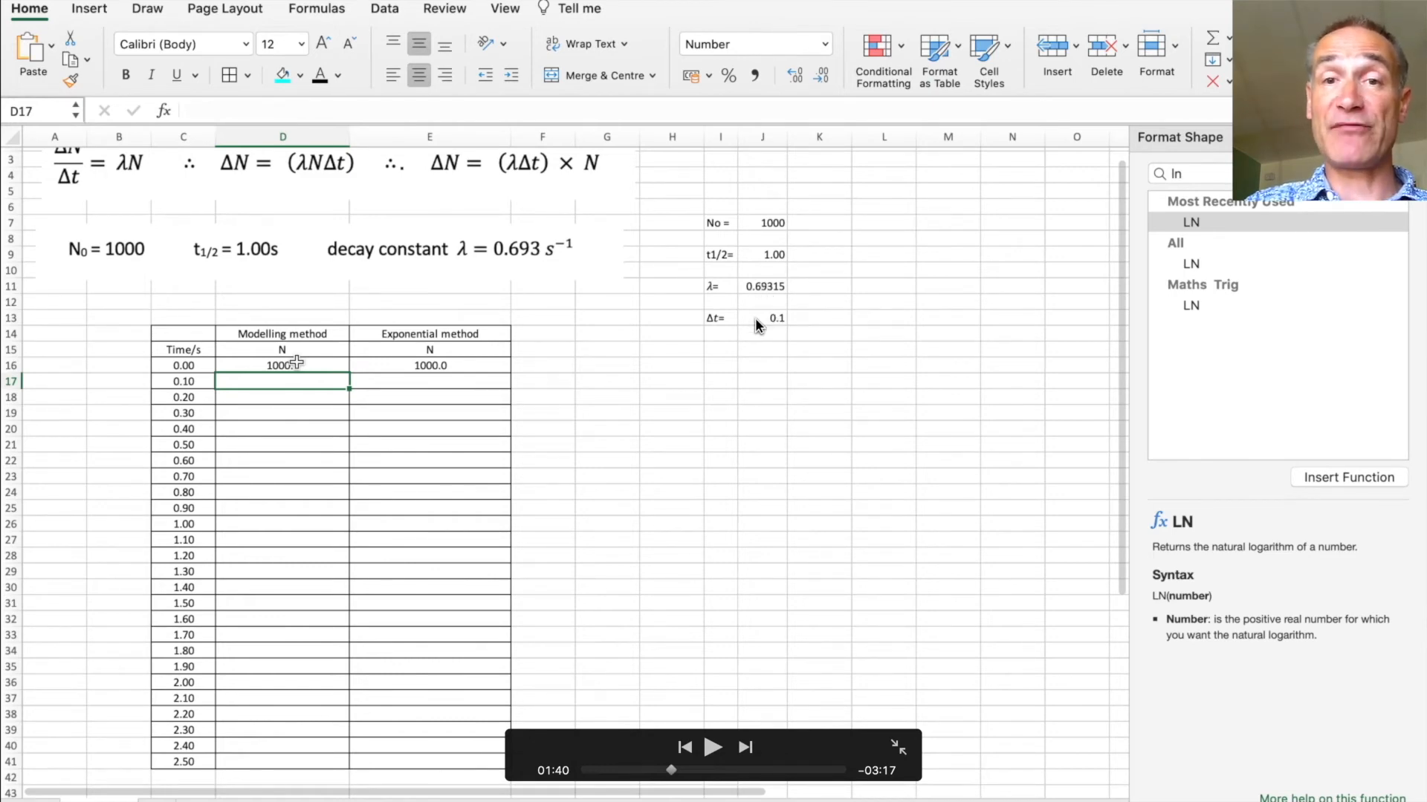
mouse_move(808, 261)
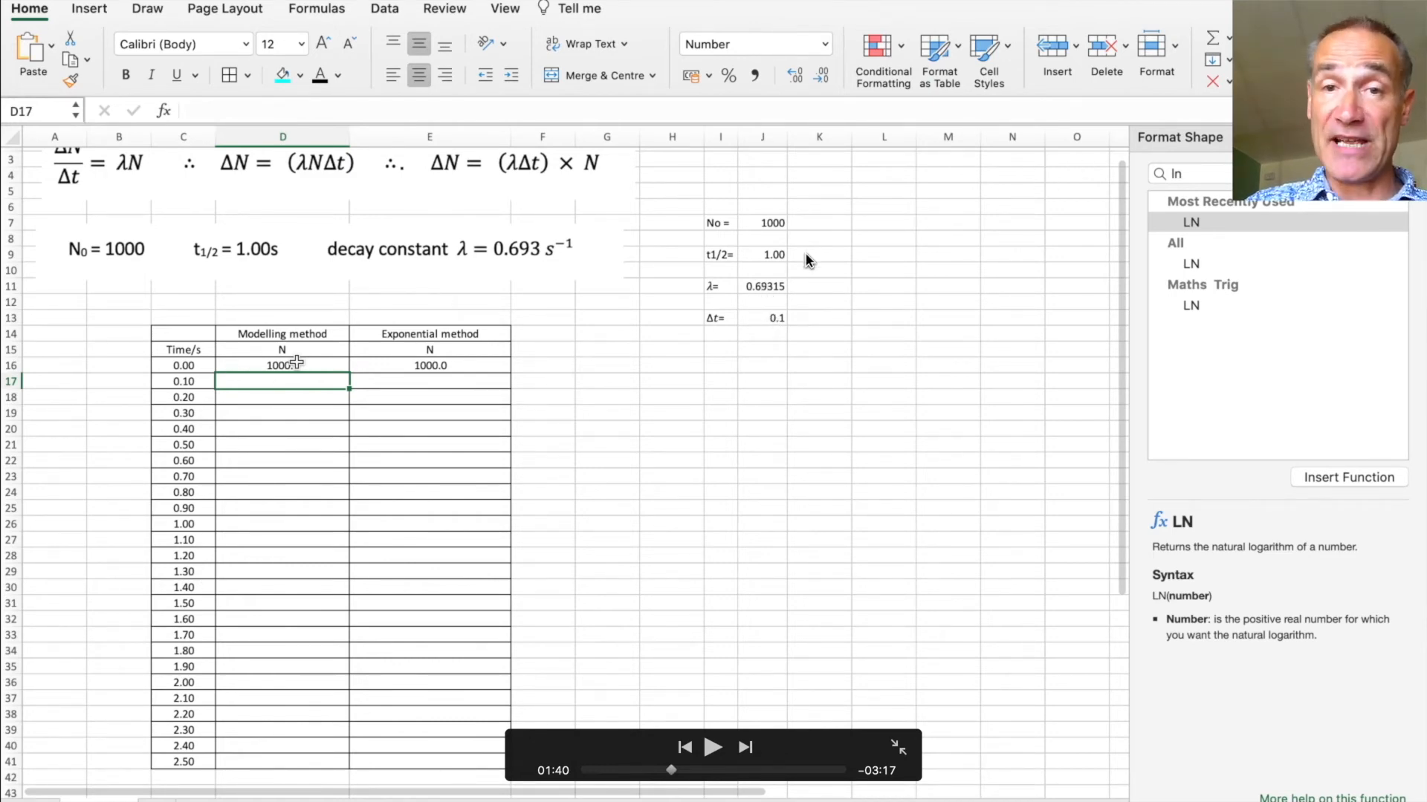
mouse_move(764, 725)
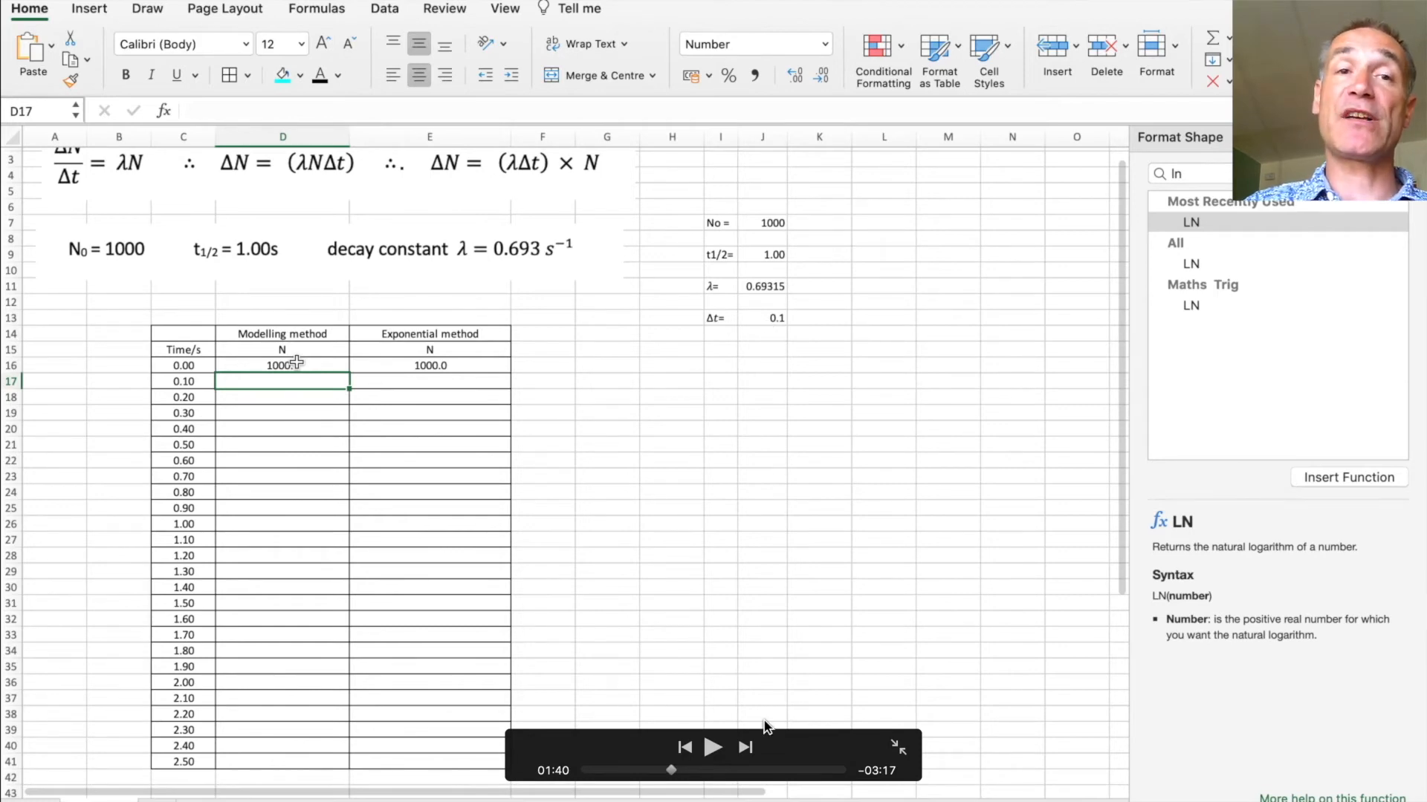
mouse_move(735, 437)
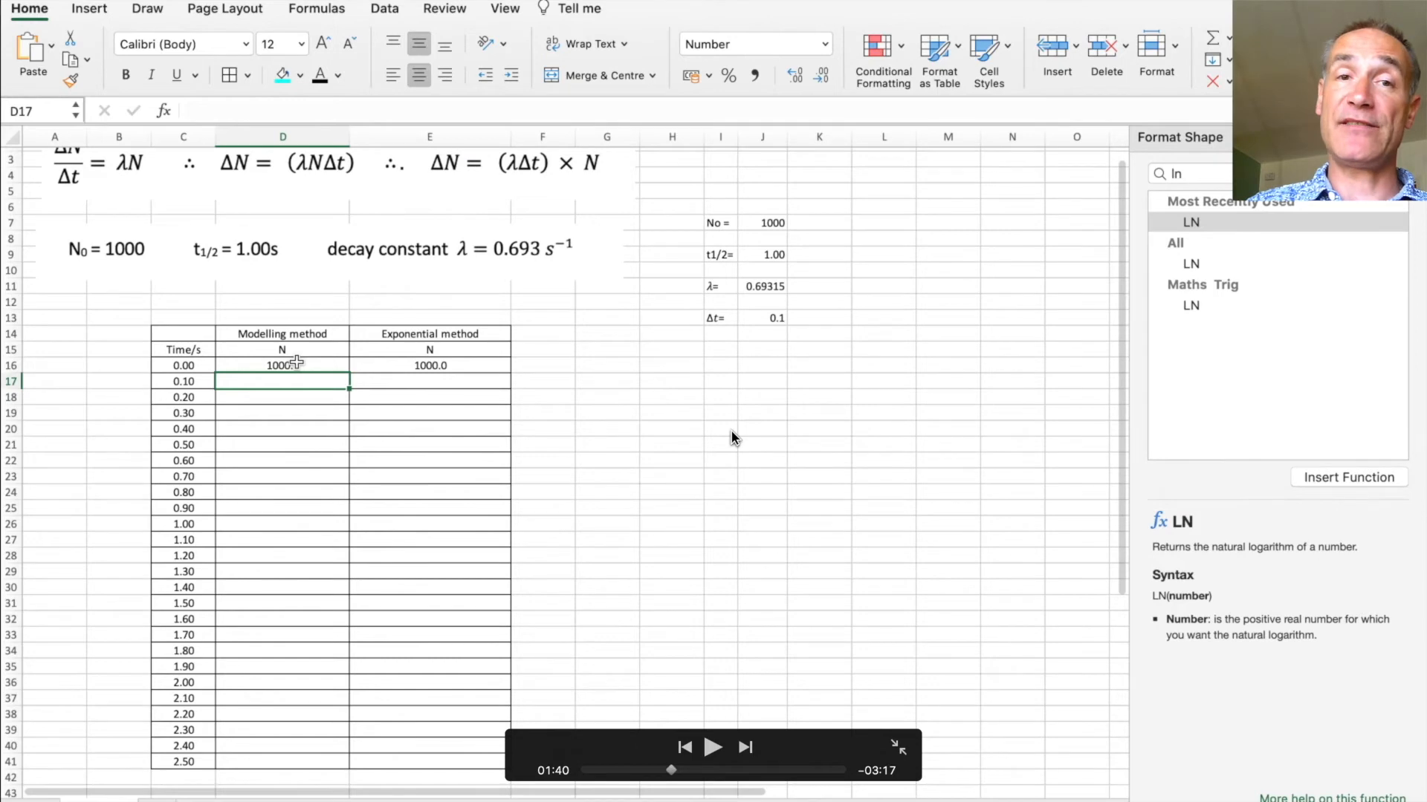
mouse_move(752, 623)
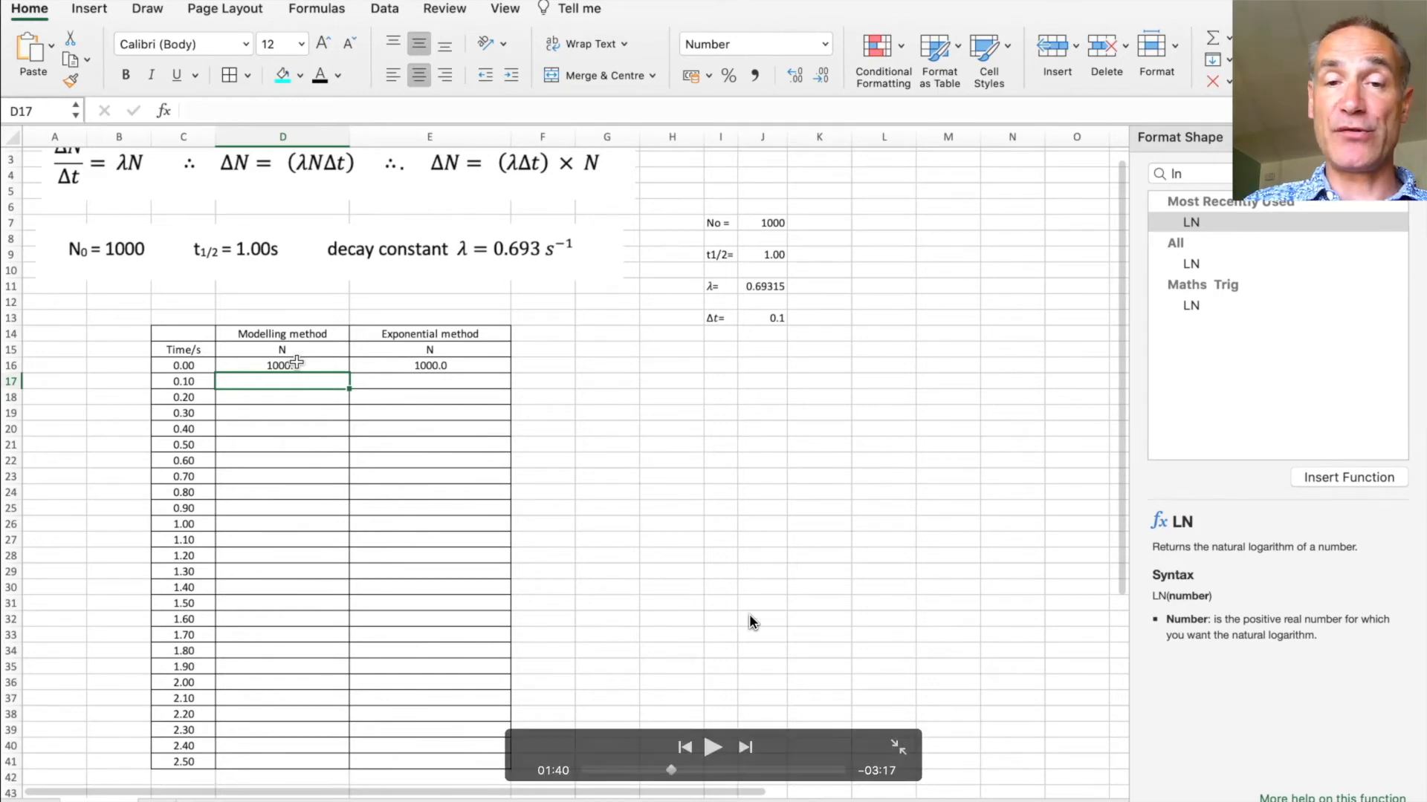
Step: Enter the modelling formula =D16-(J11*J13*D16) in D17 and confirm it
text(=D16 -)
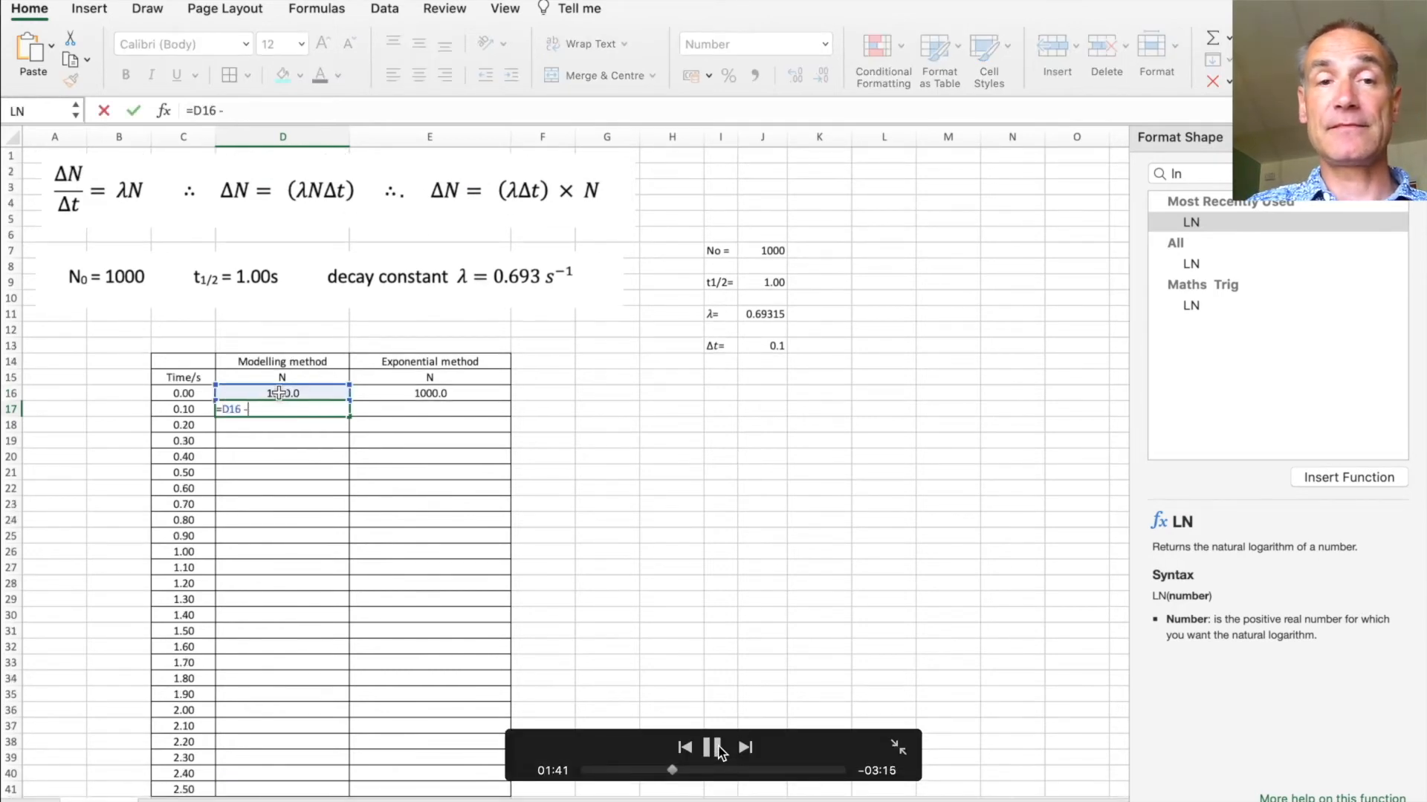
text((J11*J13*)
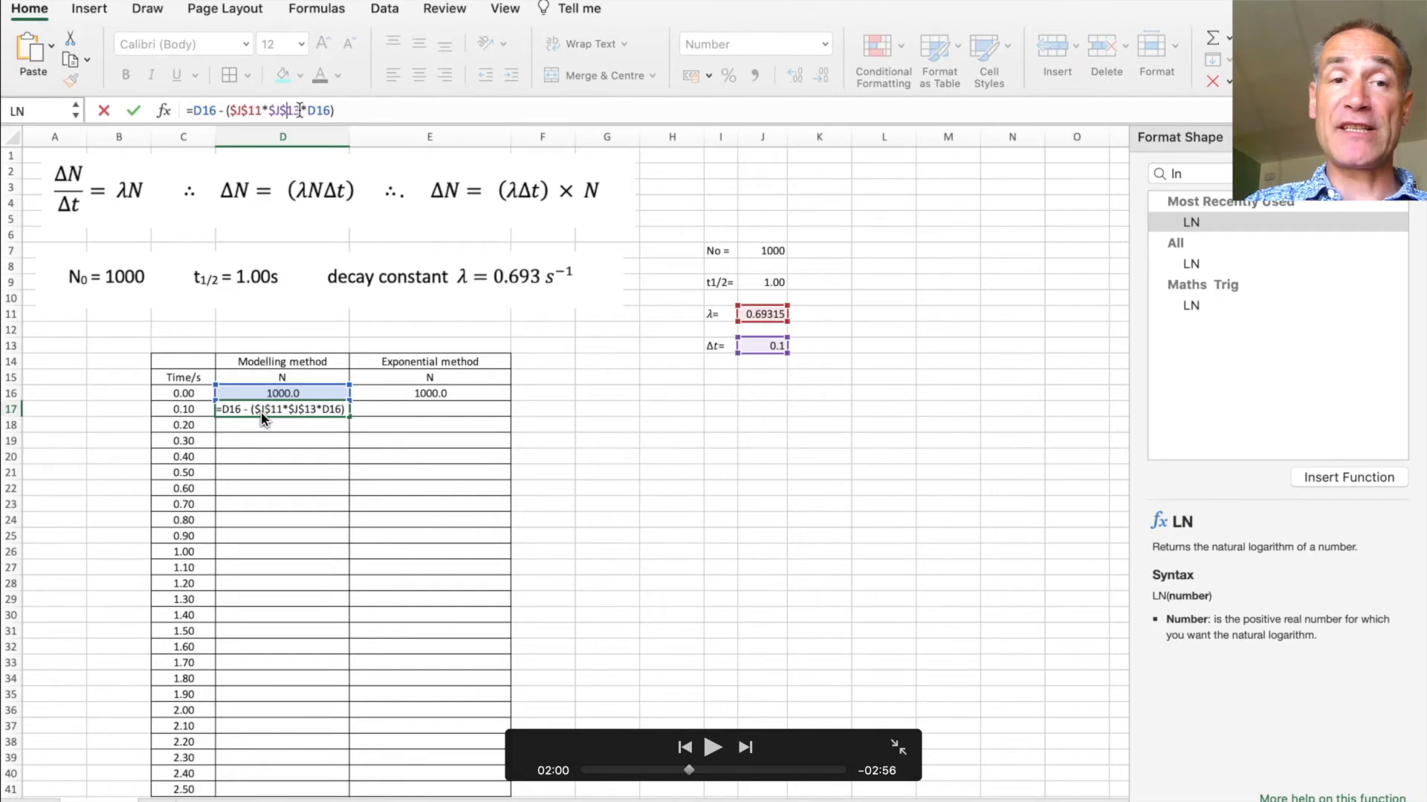
mouse_move(731, 328)
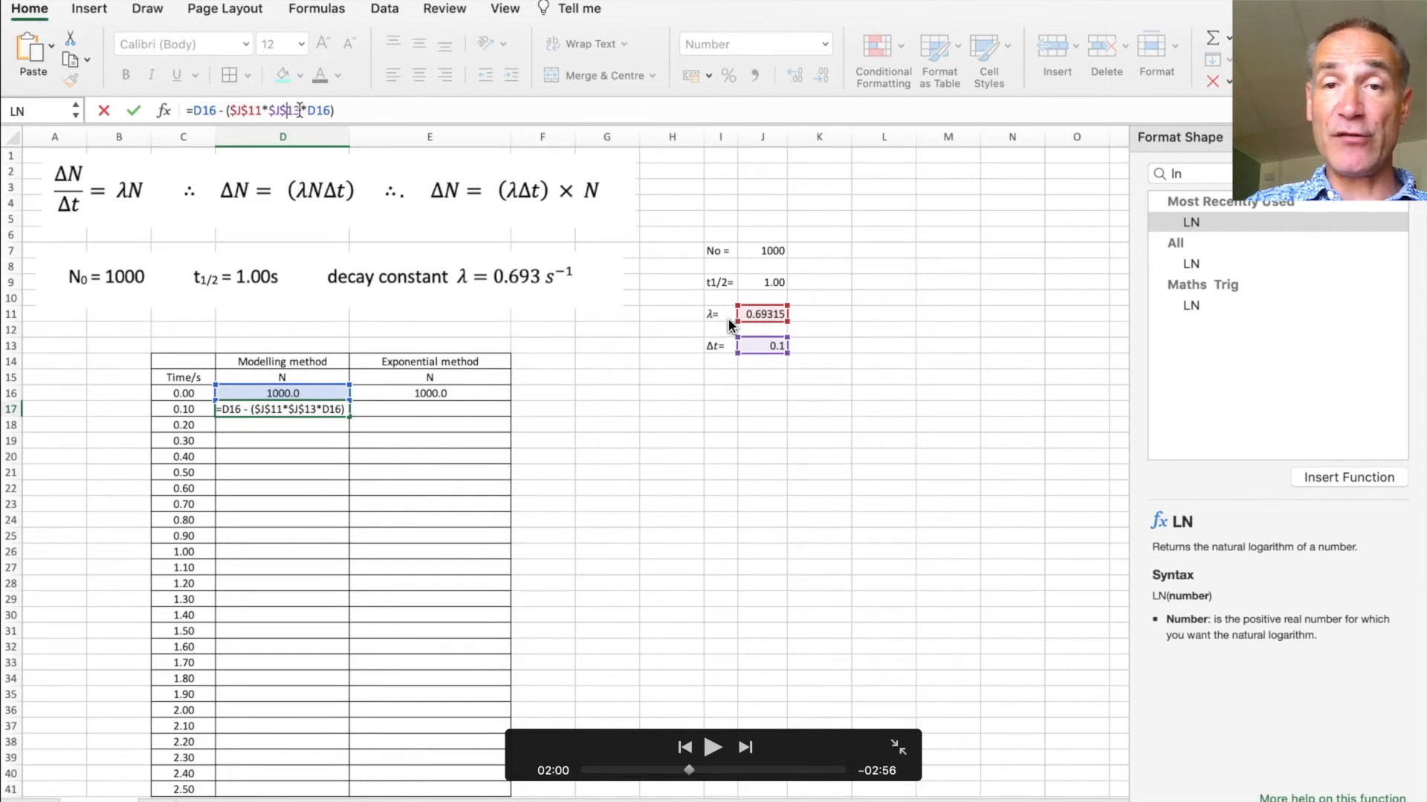
mouse_move(287, 418)
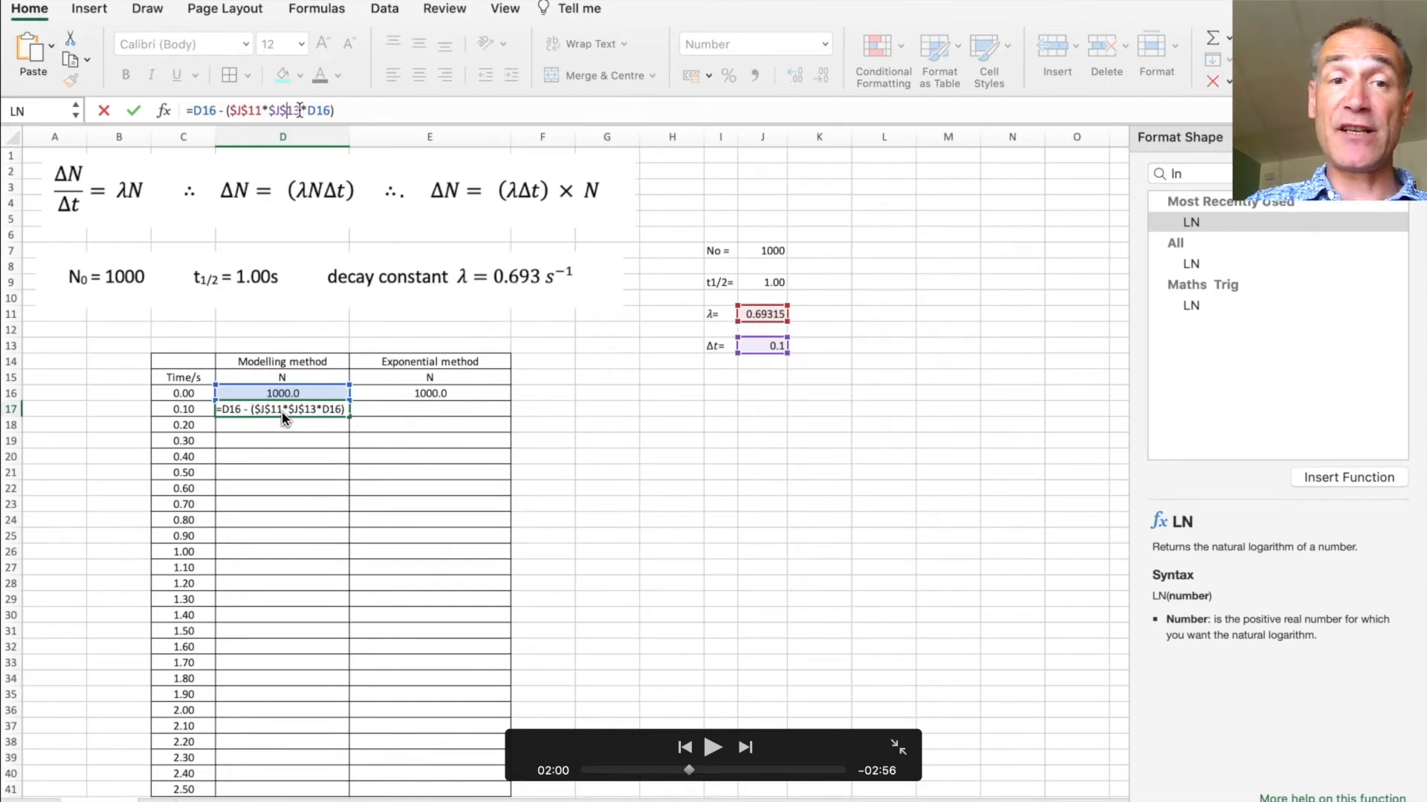
mouse_move(748, 358)
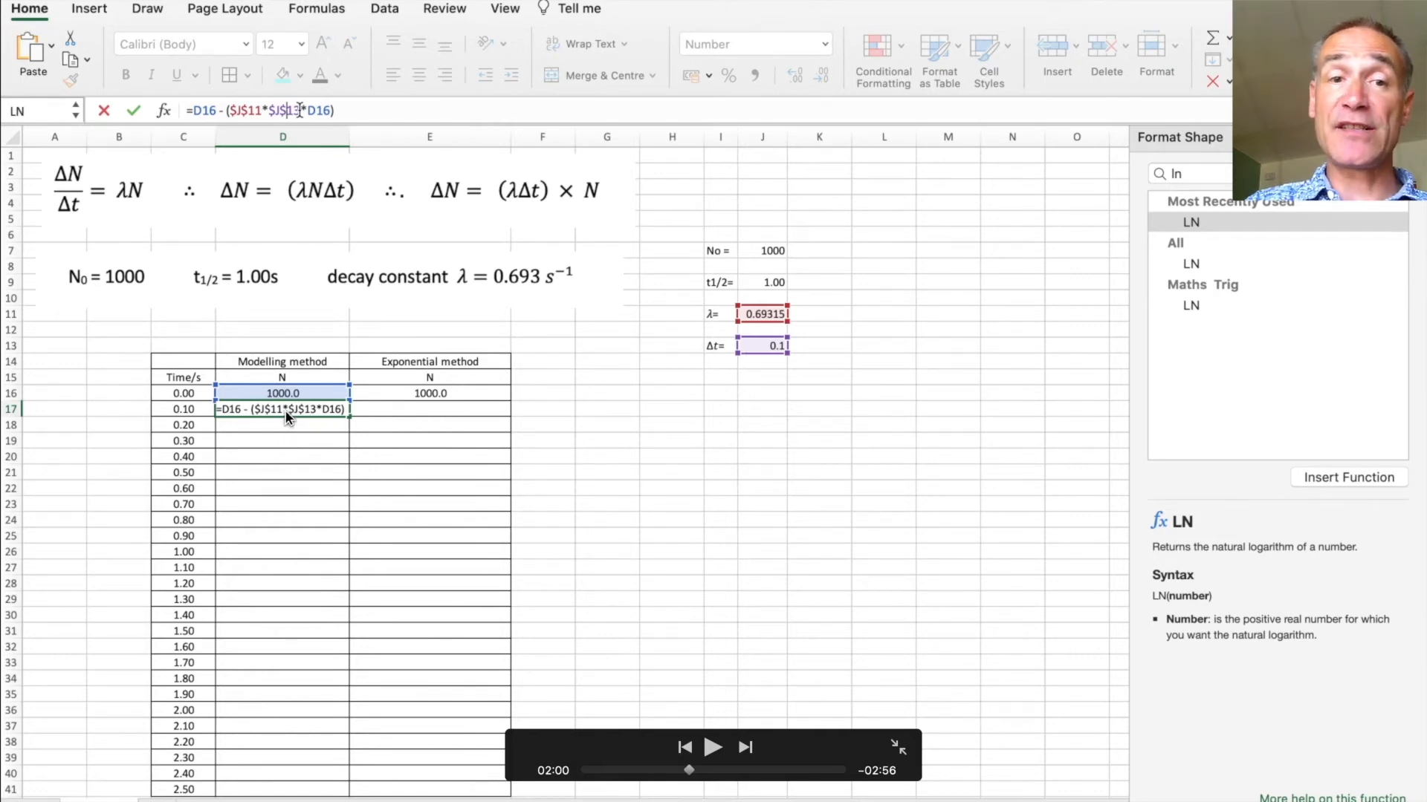
mouse_move(330, 415)
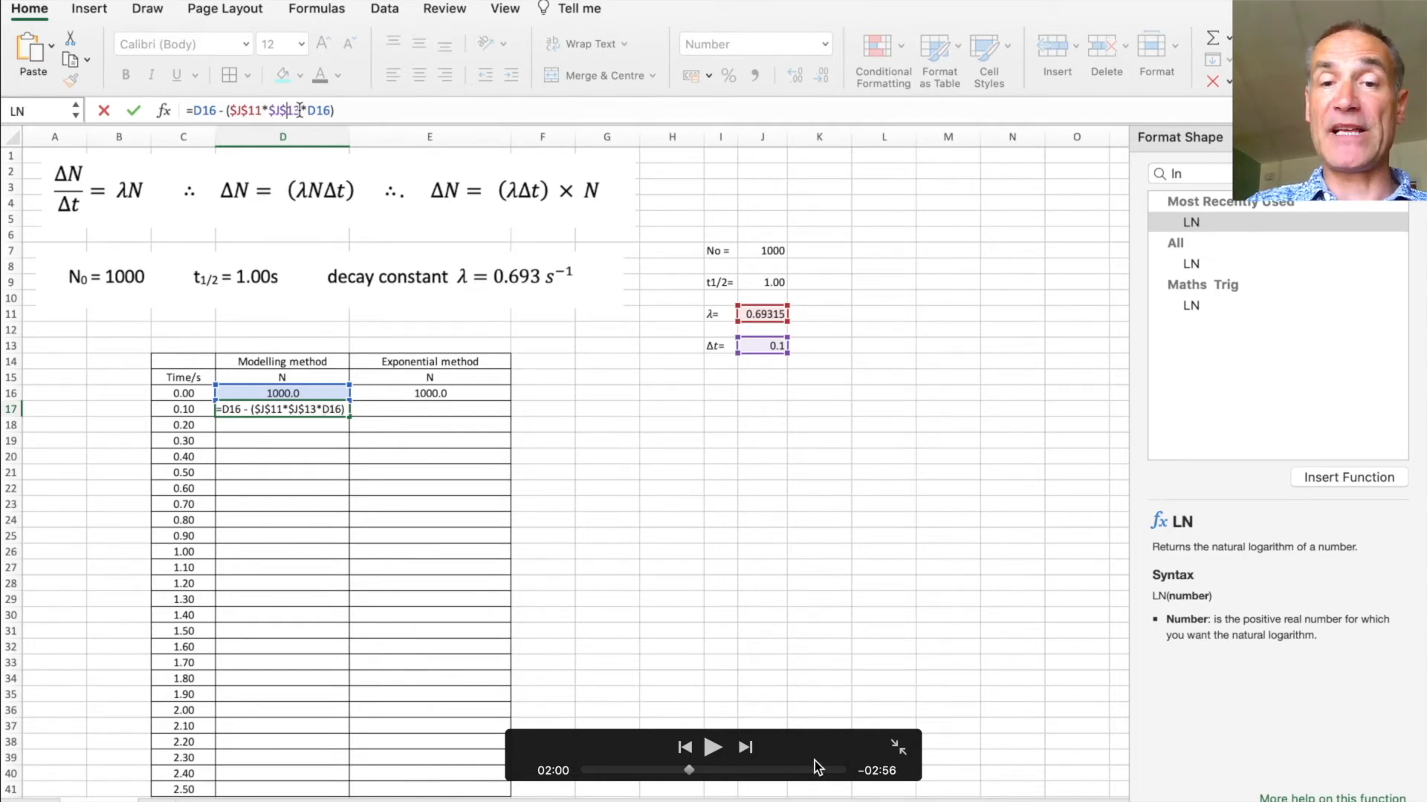
click(713, 747)
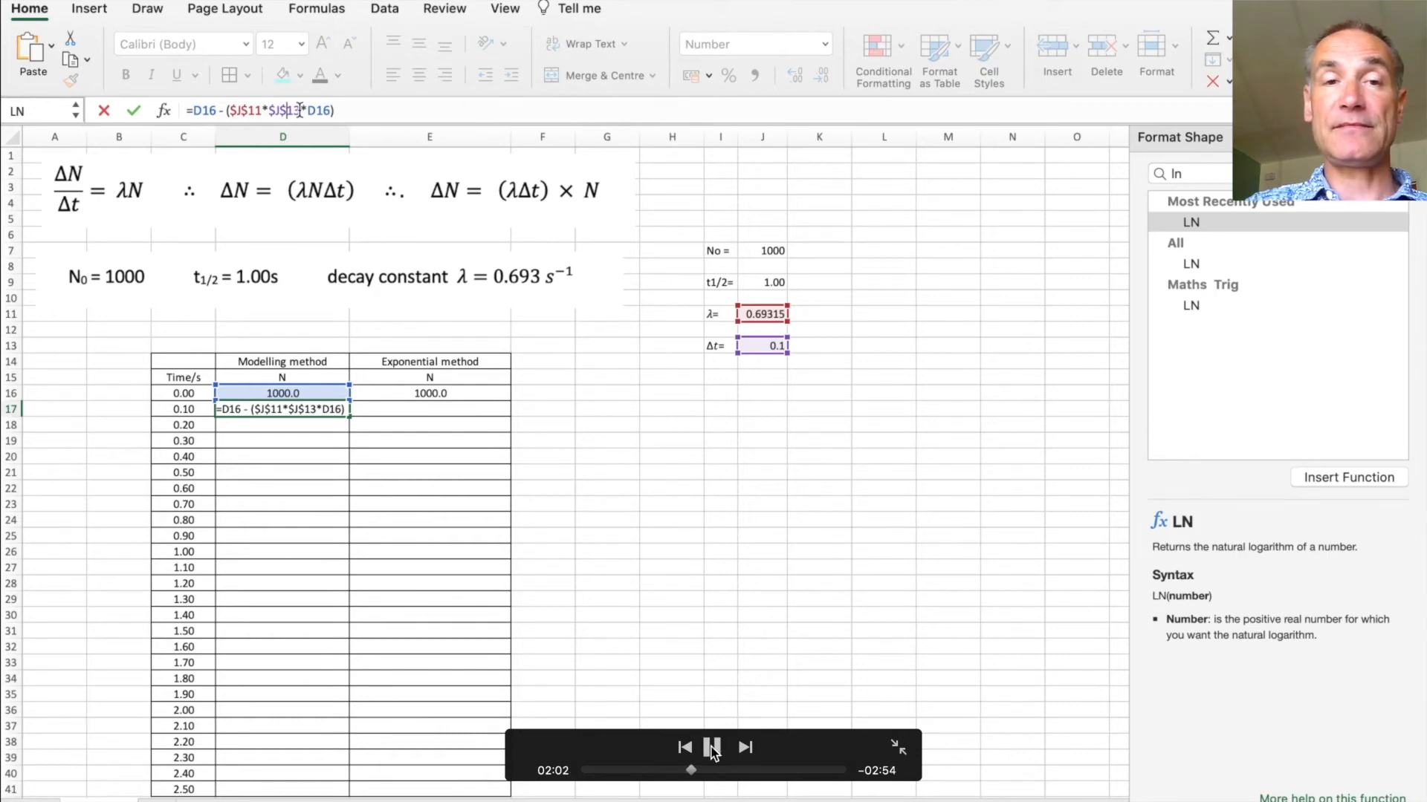
key(Return)
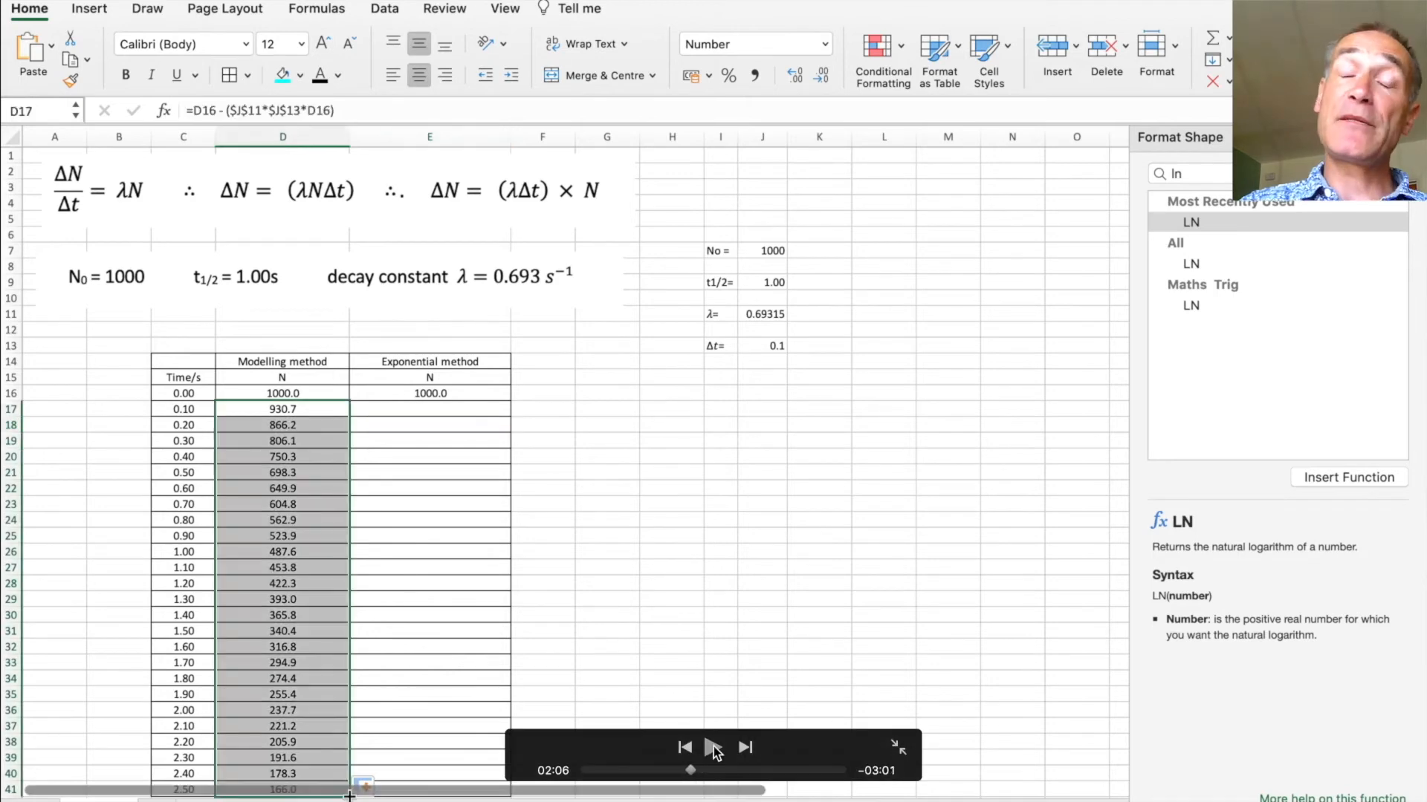
Step: Select E17 and begin its exponential formula from the N0 value in J7
click(713, 747)
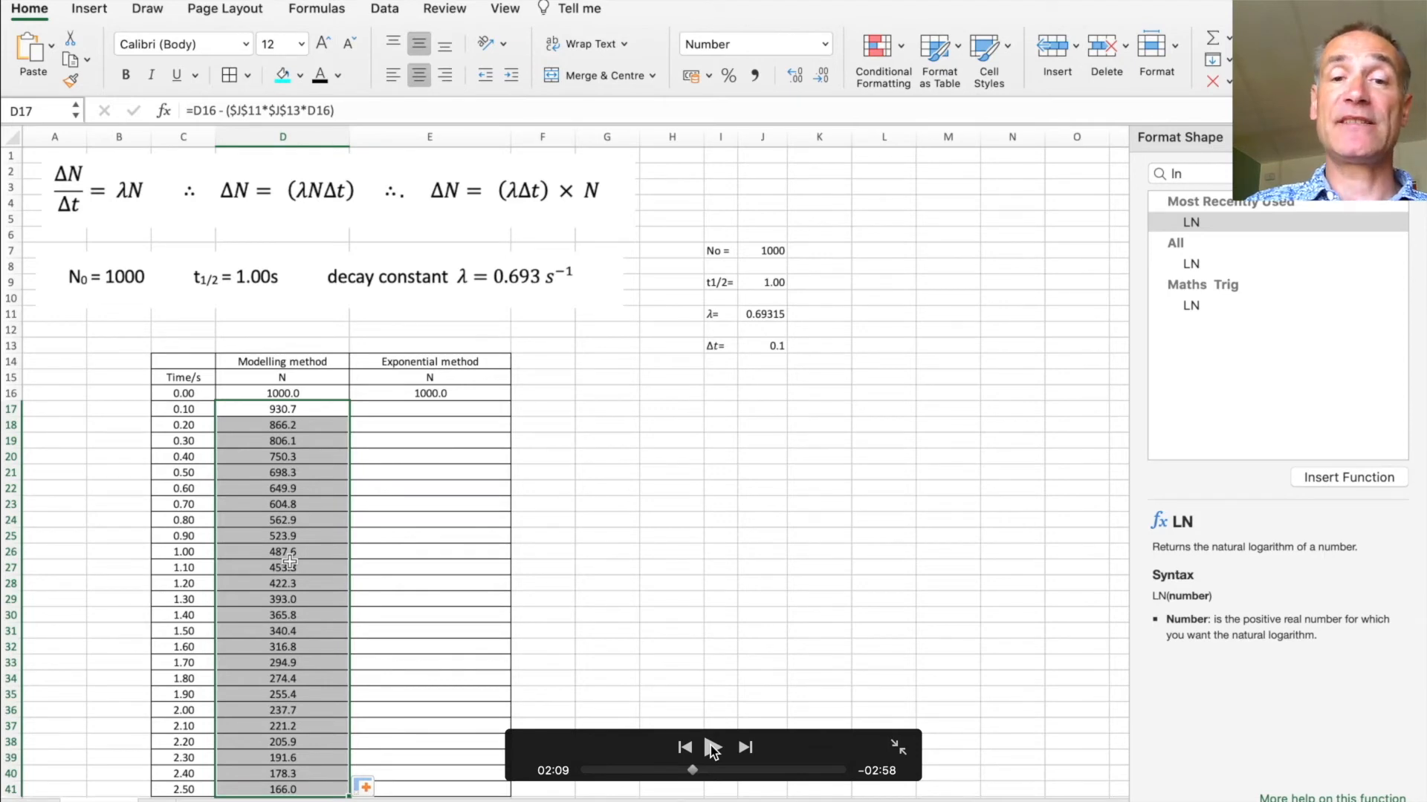
mouse_move(430, 412)
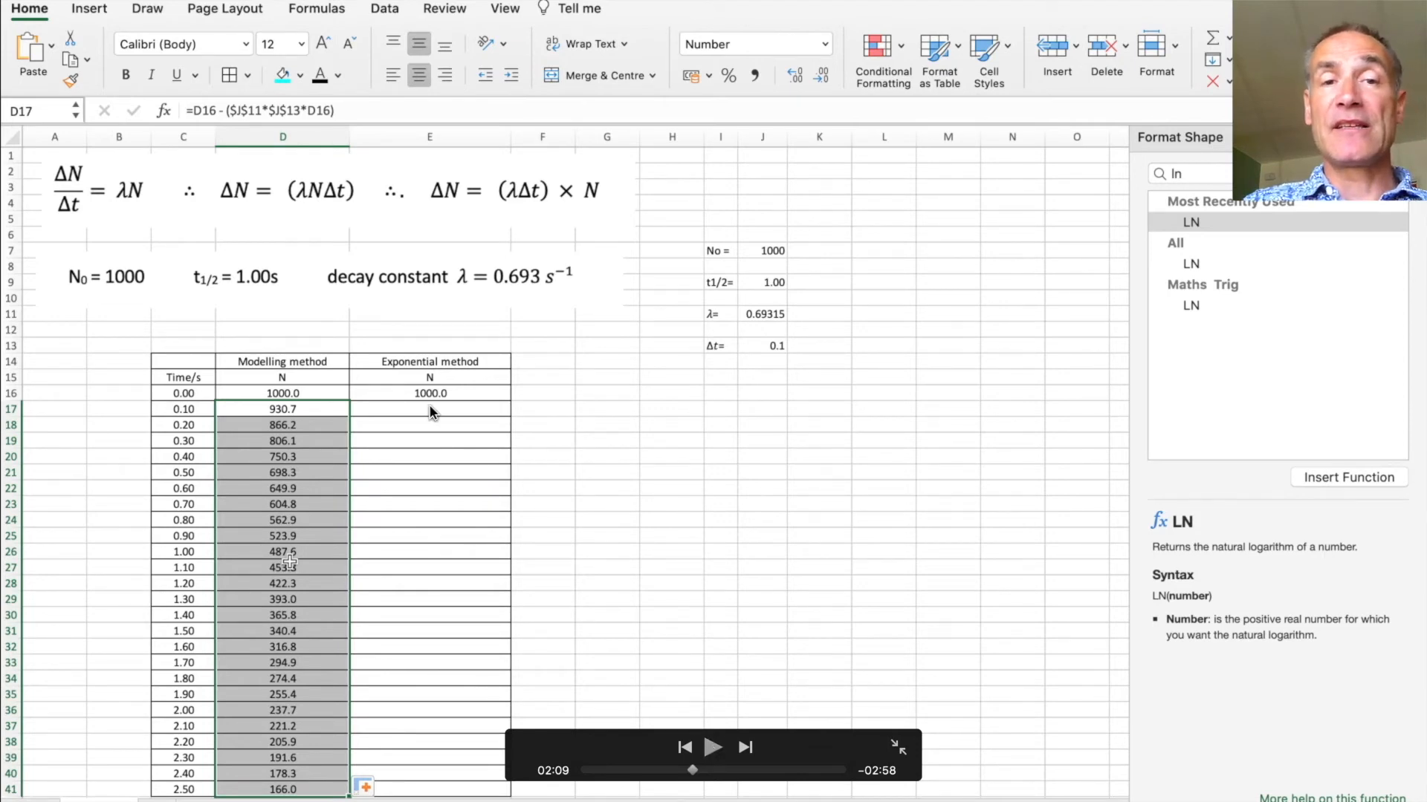
click(429, 425)
text(=J7)
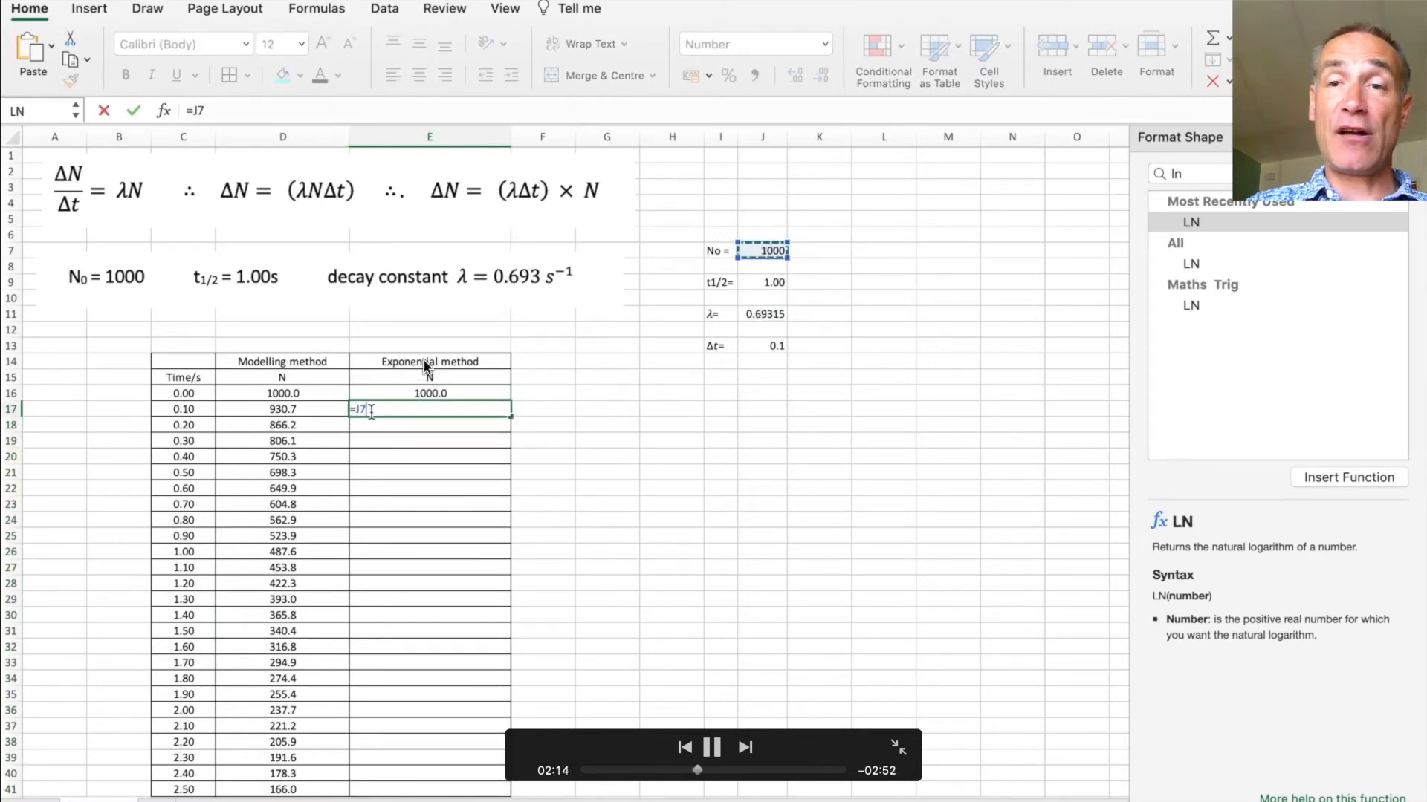
Step: Extend E17 to =J7*EXP(-J11*C17) using the EXP function, λ in J11 and time C17
text(*)
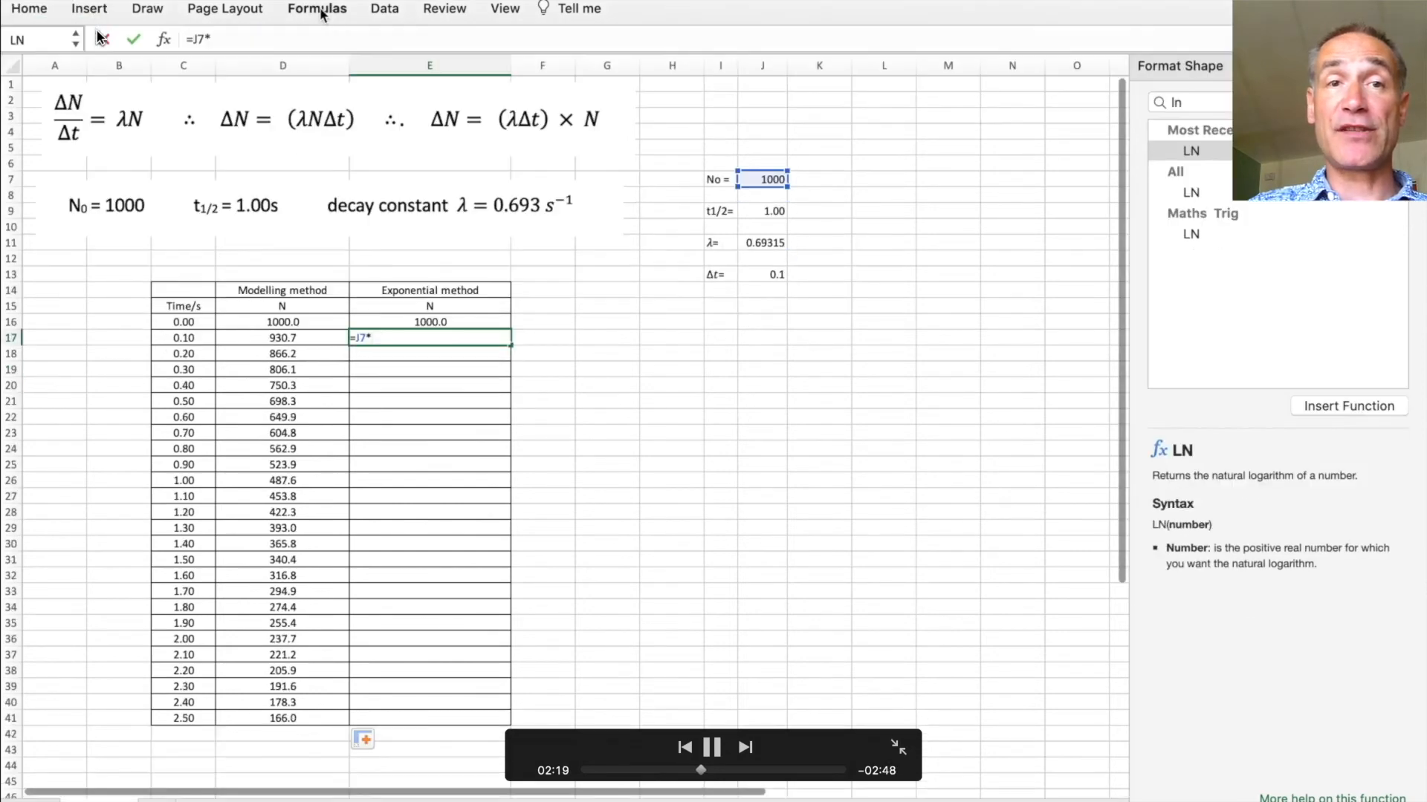
click(316, 8)
text(exp)
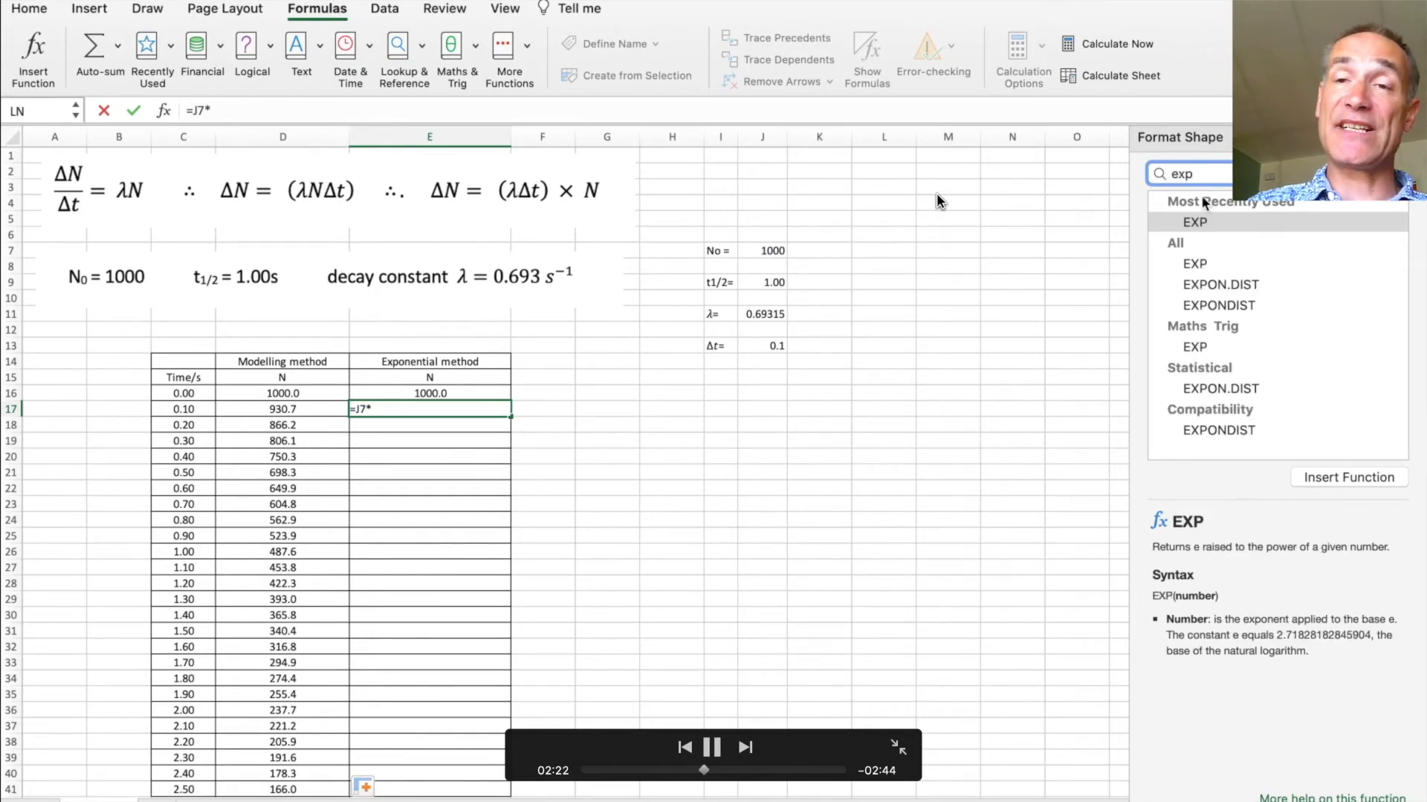
click(1194, 222)
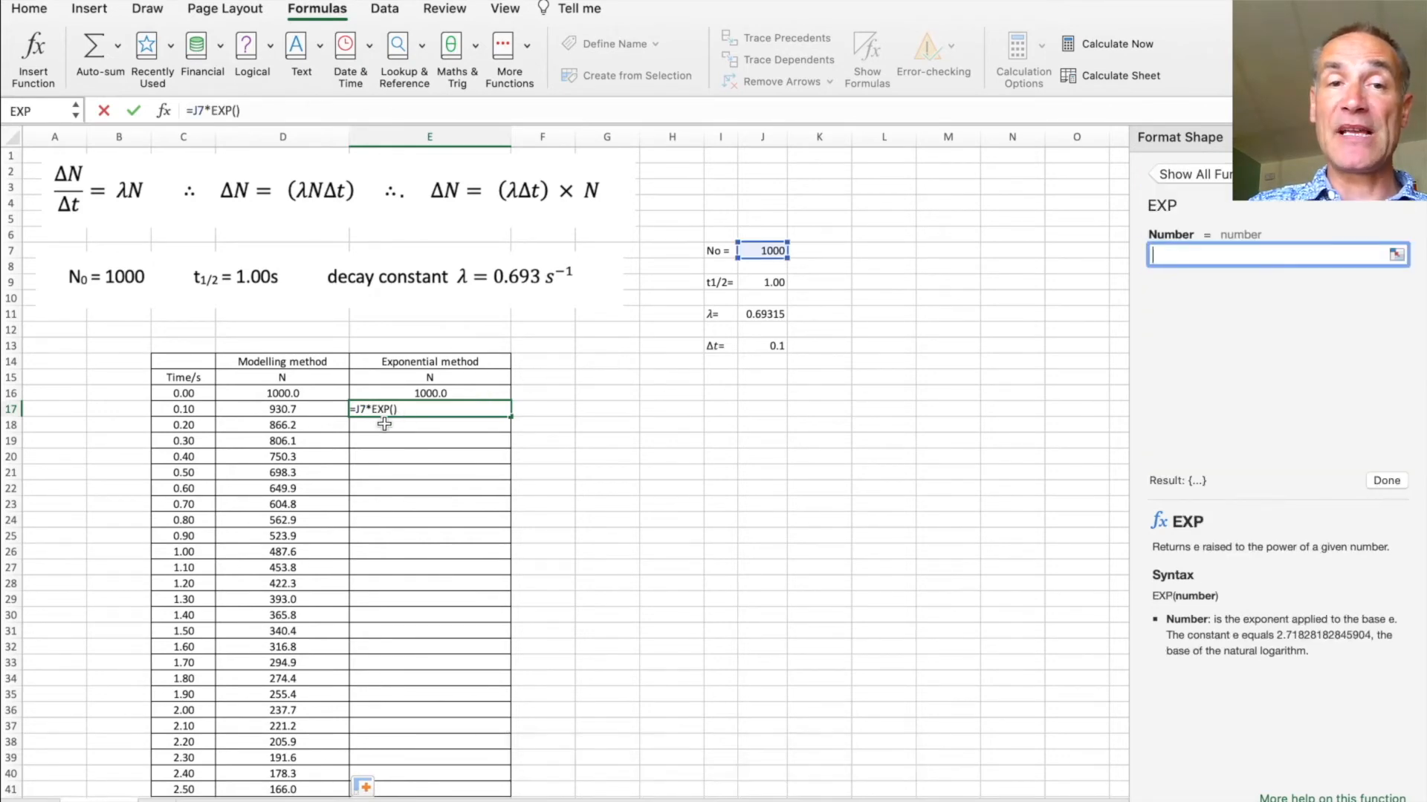
text(-)
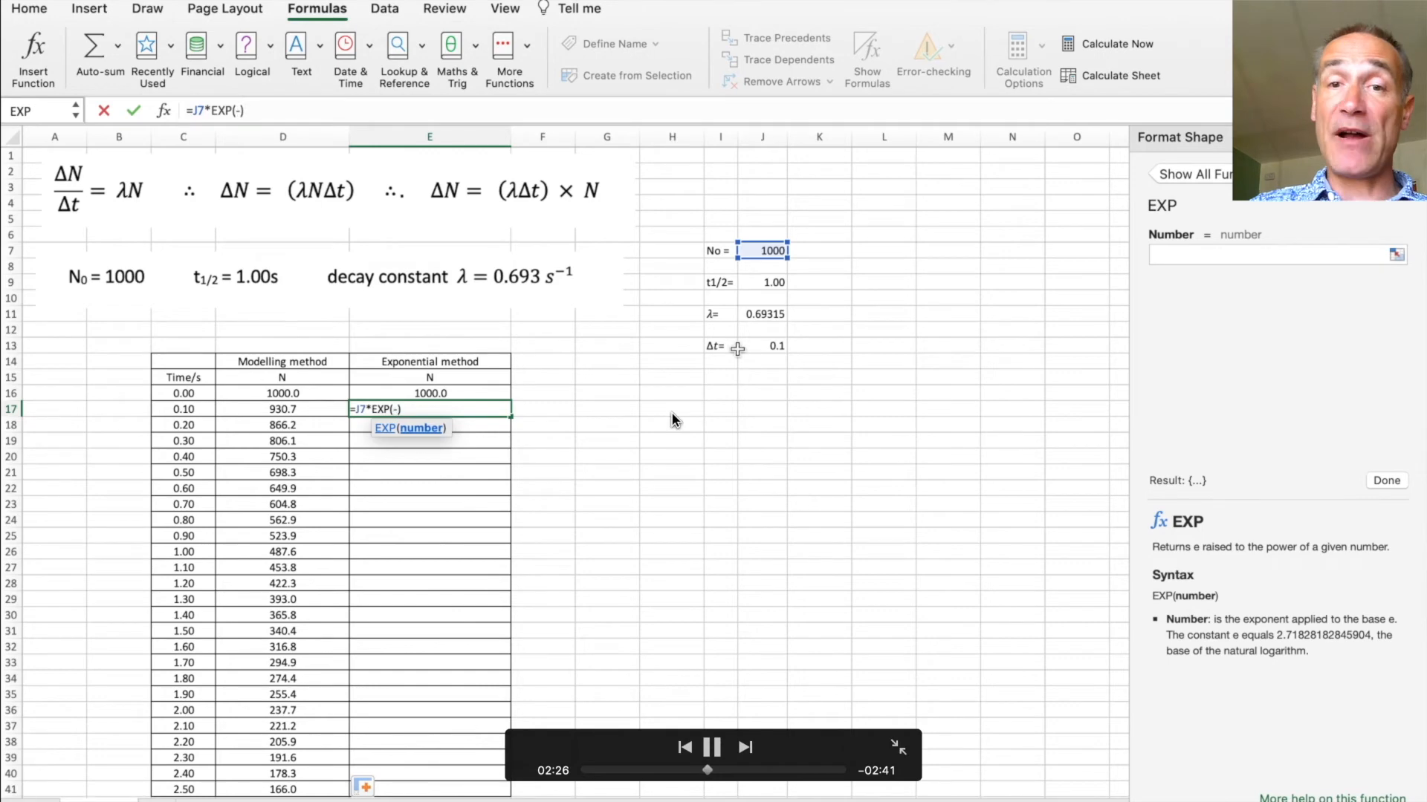
click(763, 313)
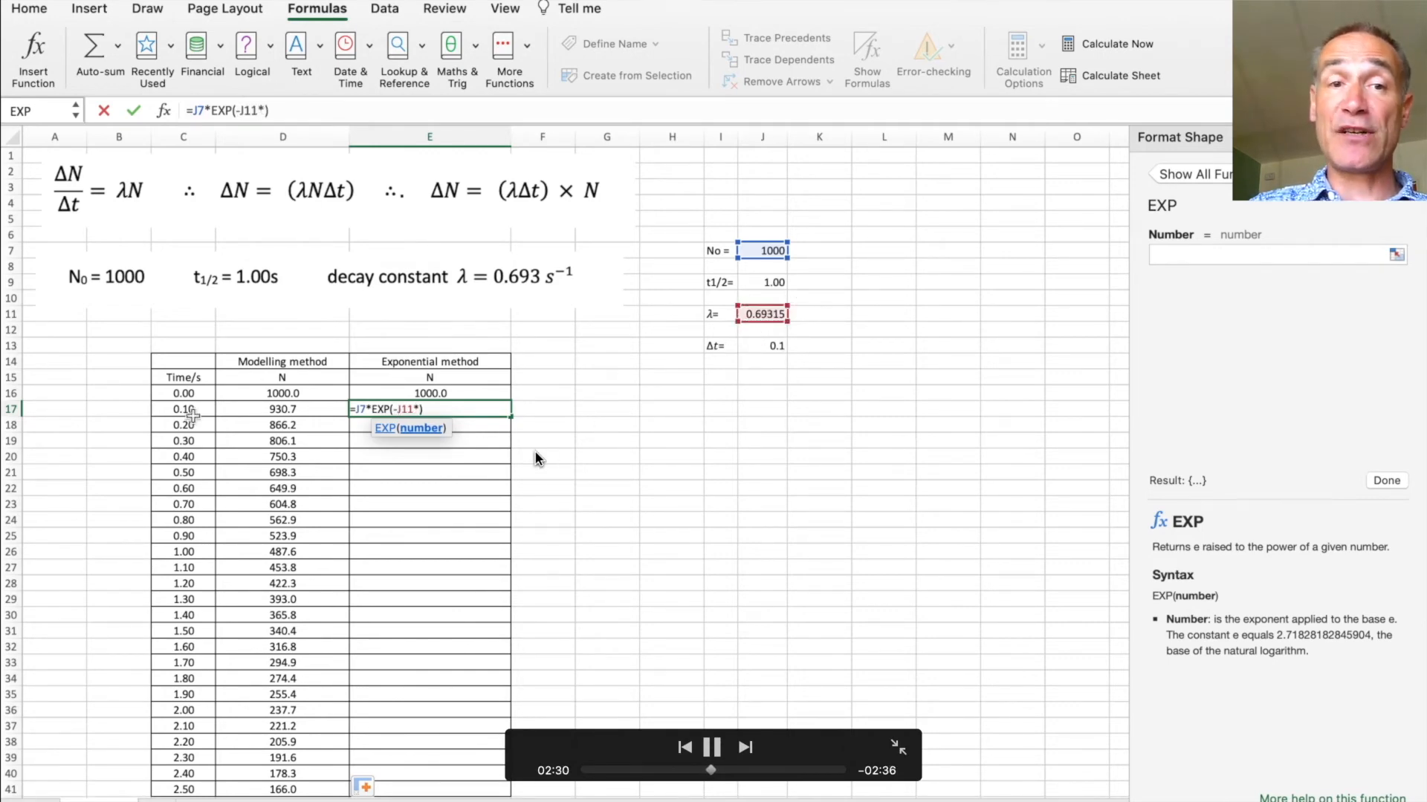
click(183, 408)
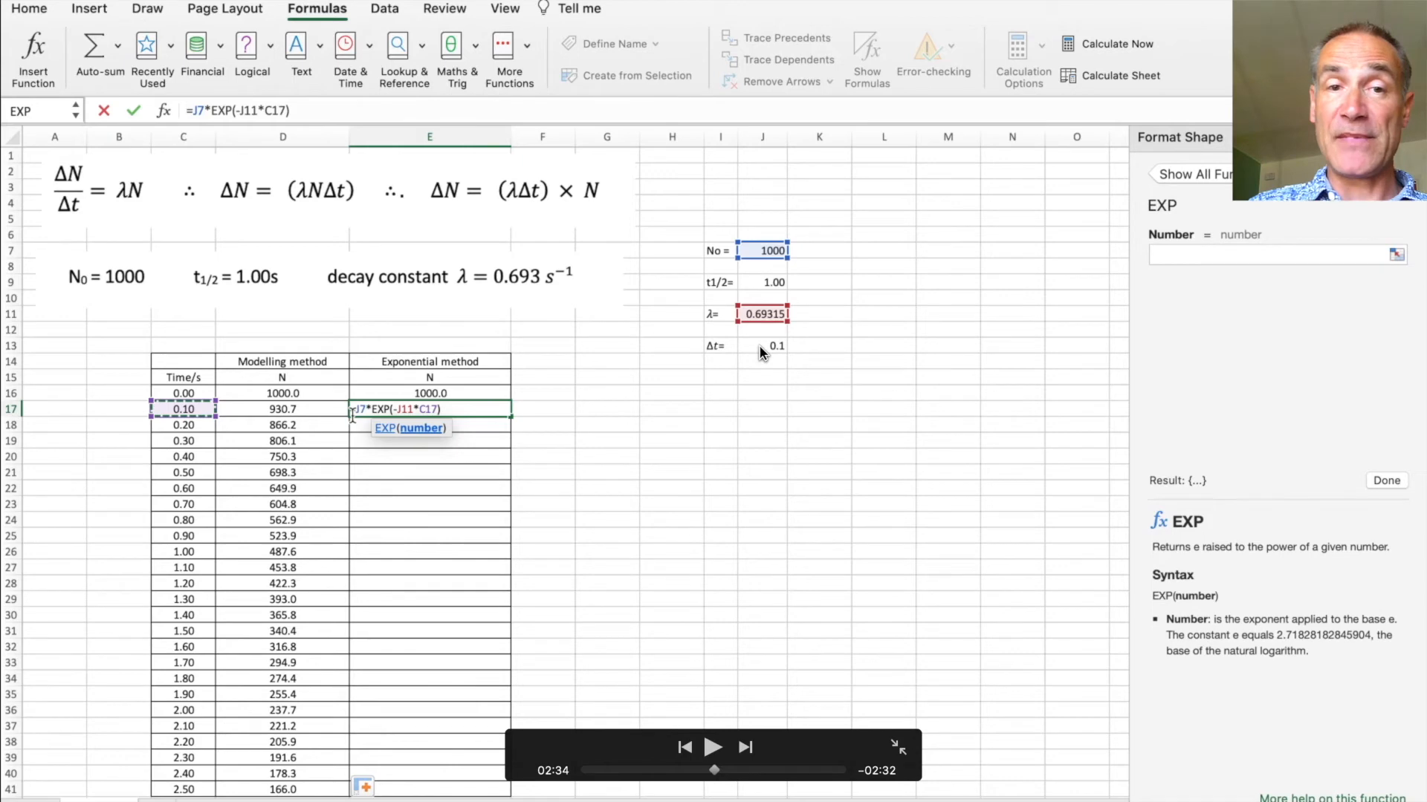
mouse_move(398, 414)
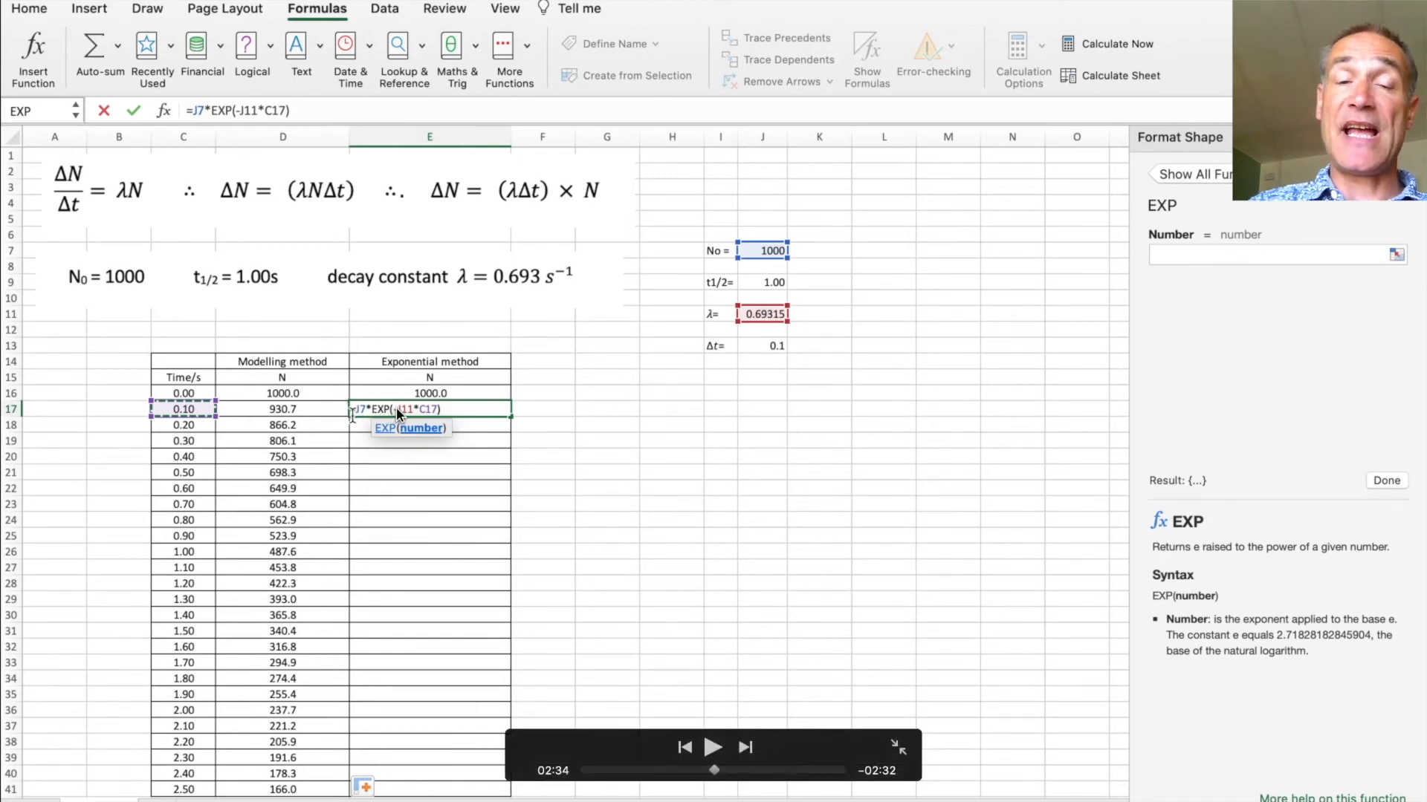
mouse_move(769, 251)
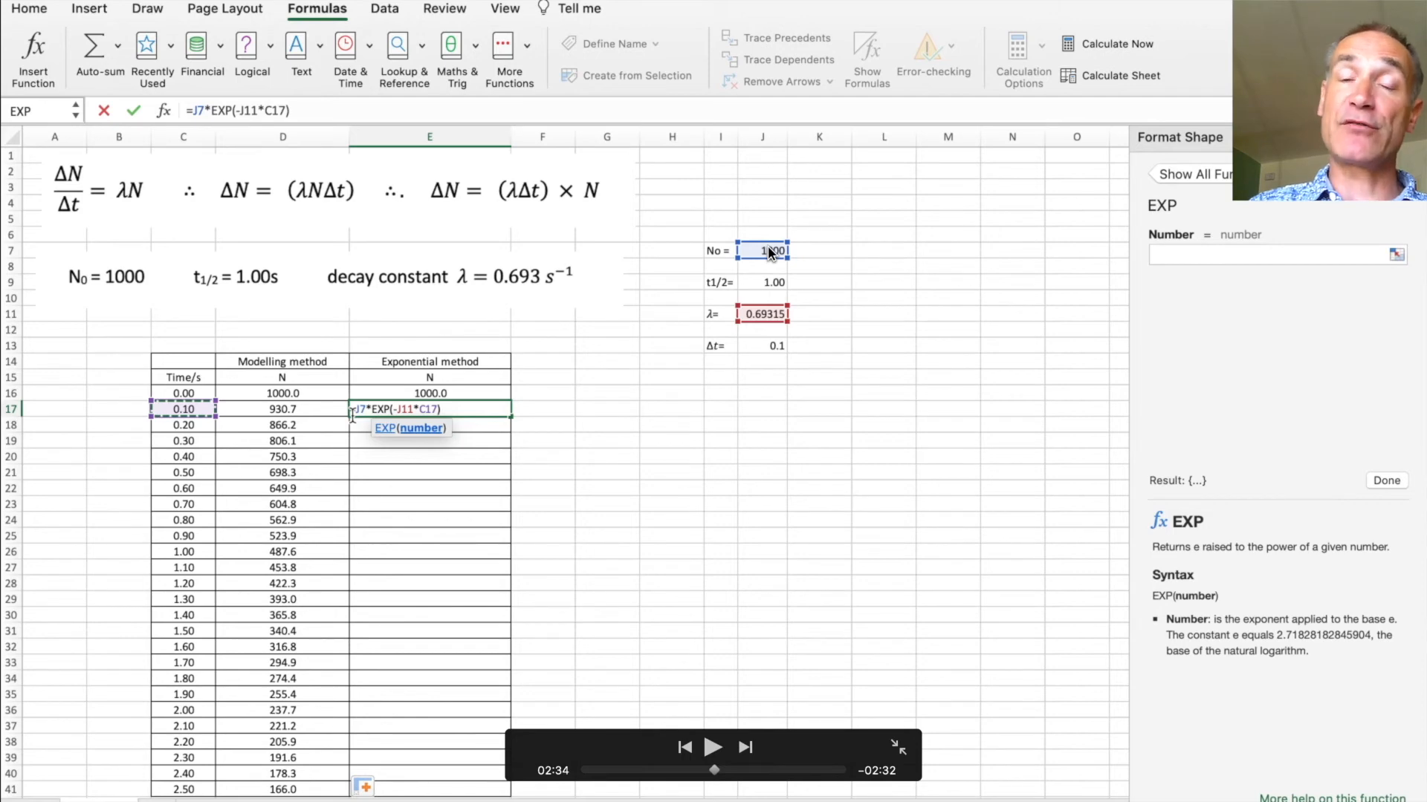
mouse_move(766, 258)
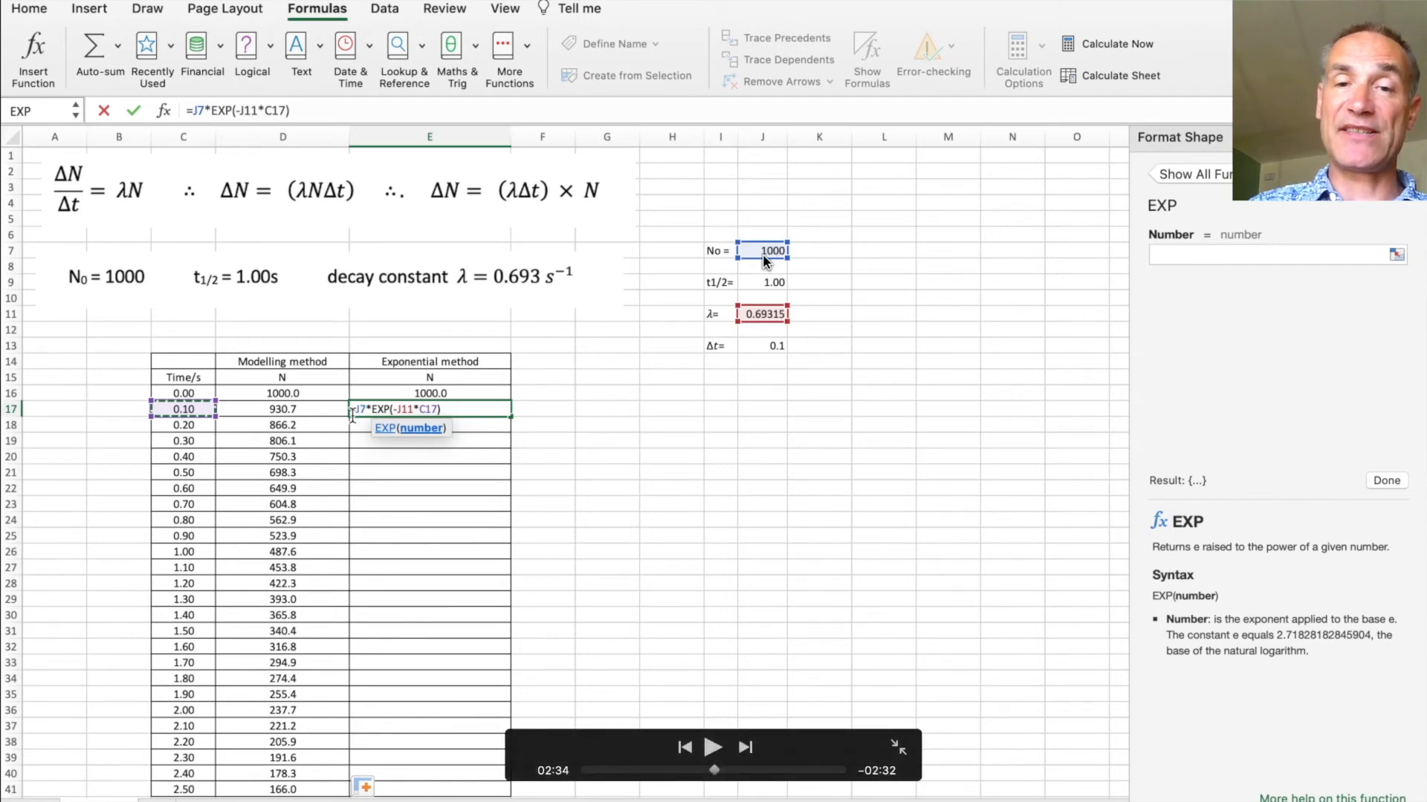
mouse_move(713, 747)
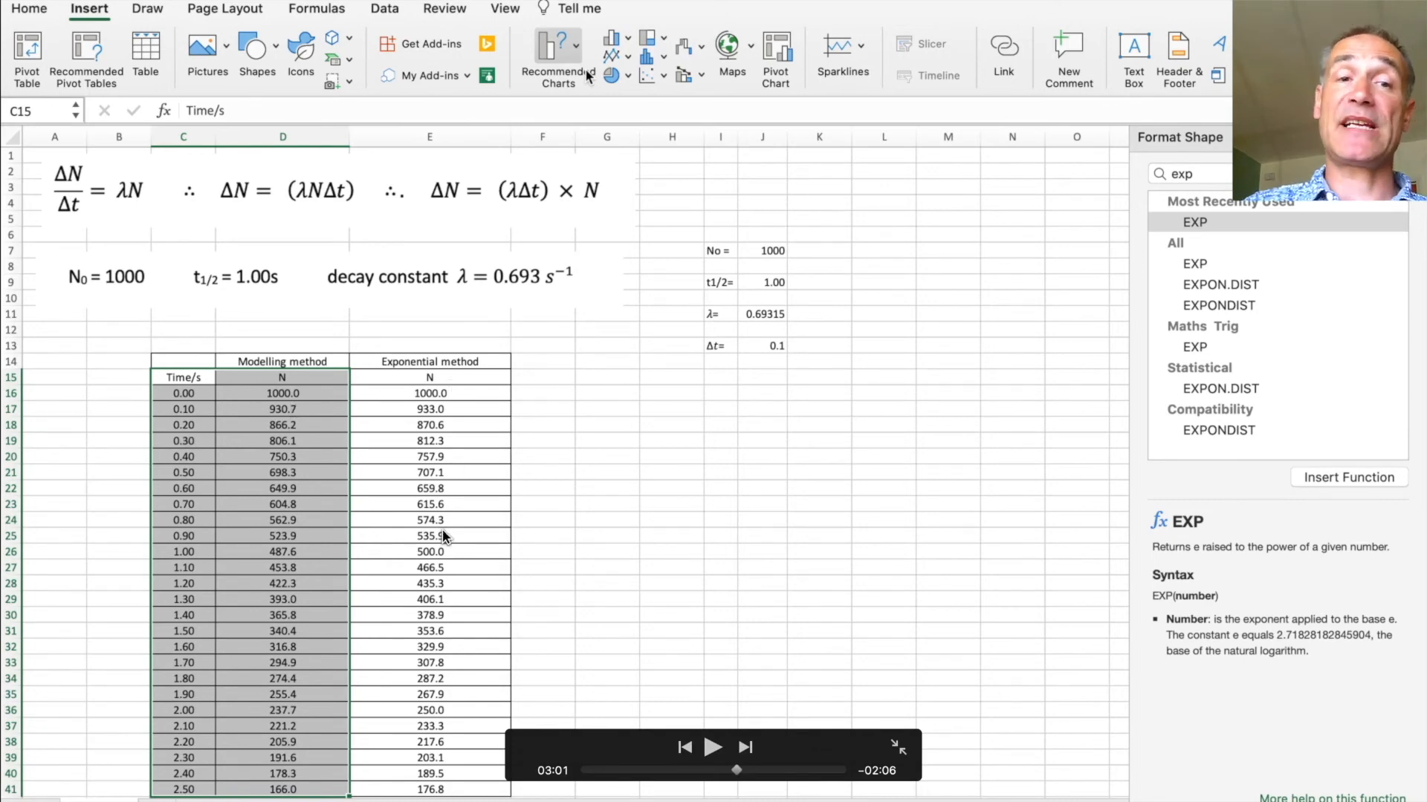
mouse_move(312, 446)
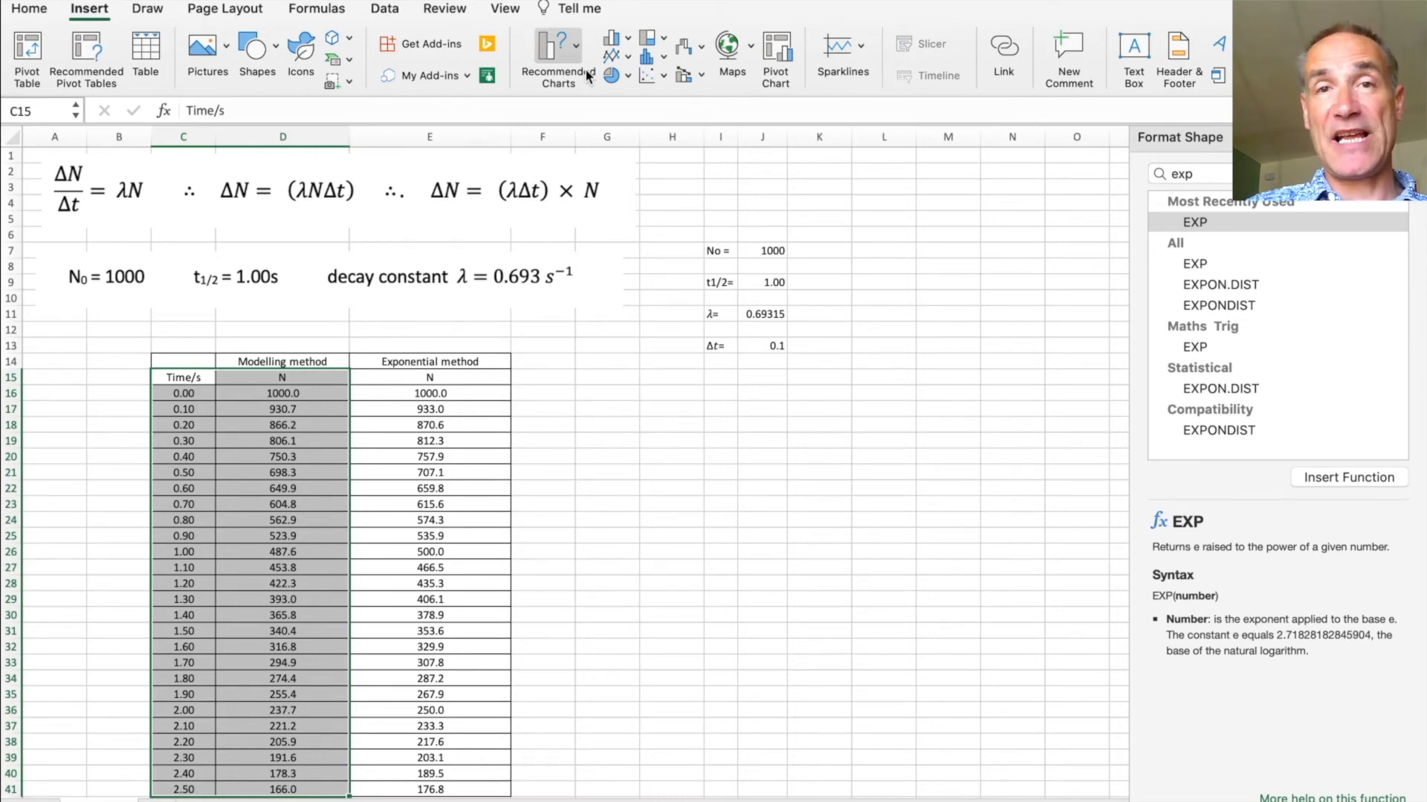
Step: Bring up the X Y (Scatter) chart choices for the selected time and modelling N data
click(648, 76)
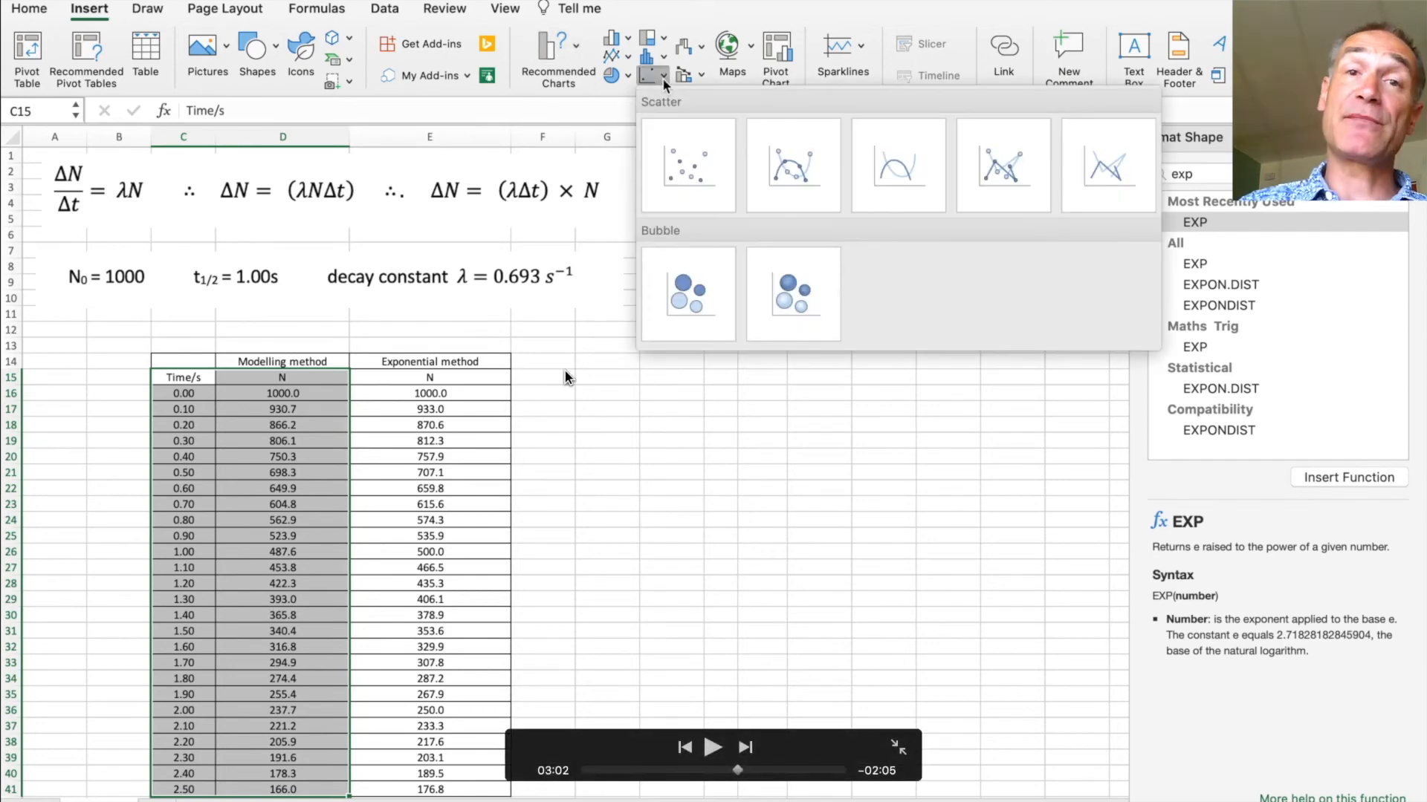
mouse_move(255, 365)
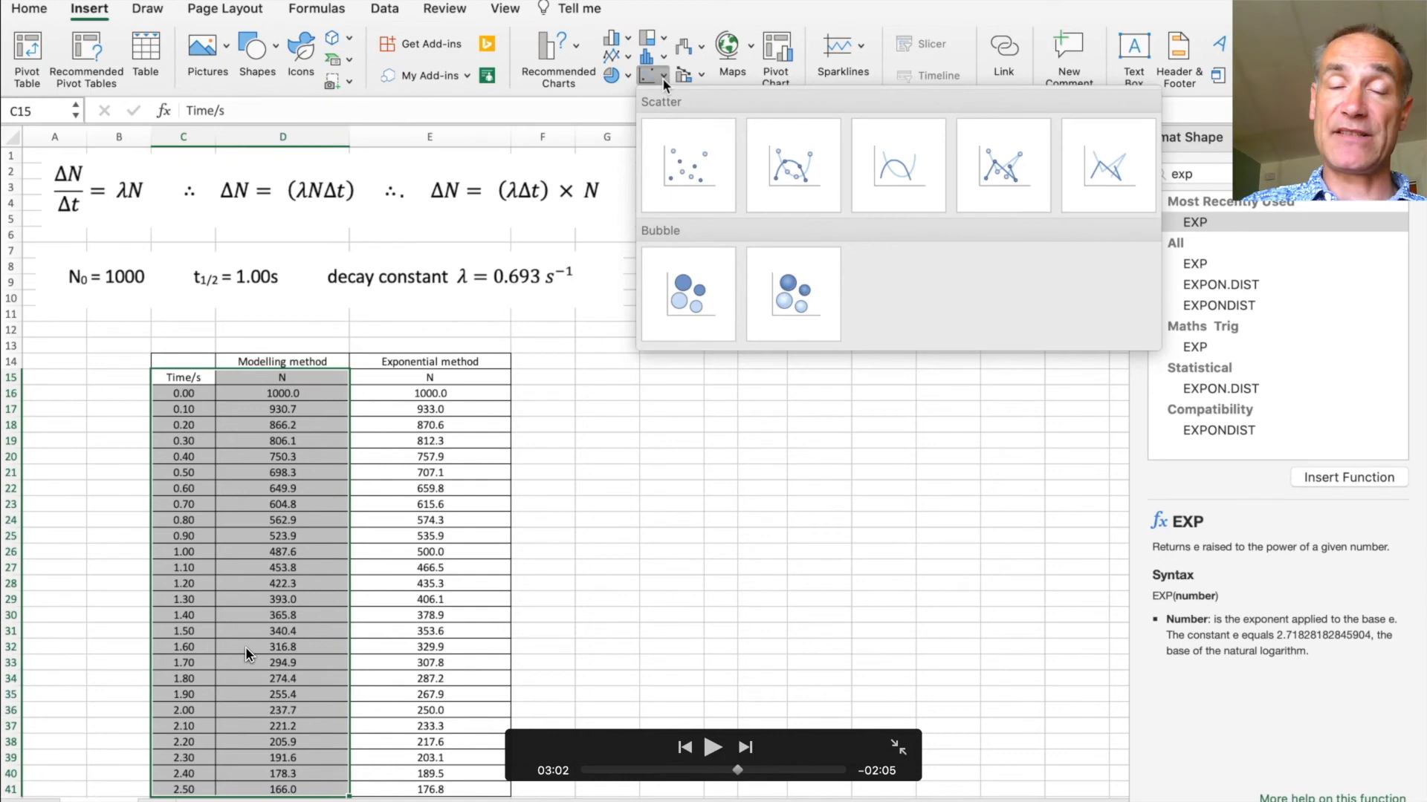
mouse_move(482, 414)
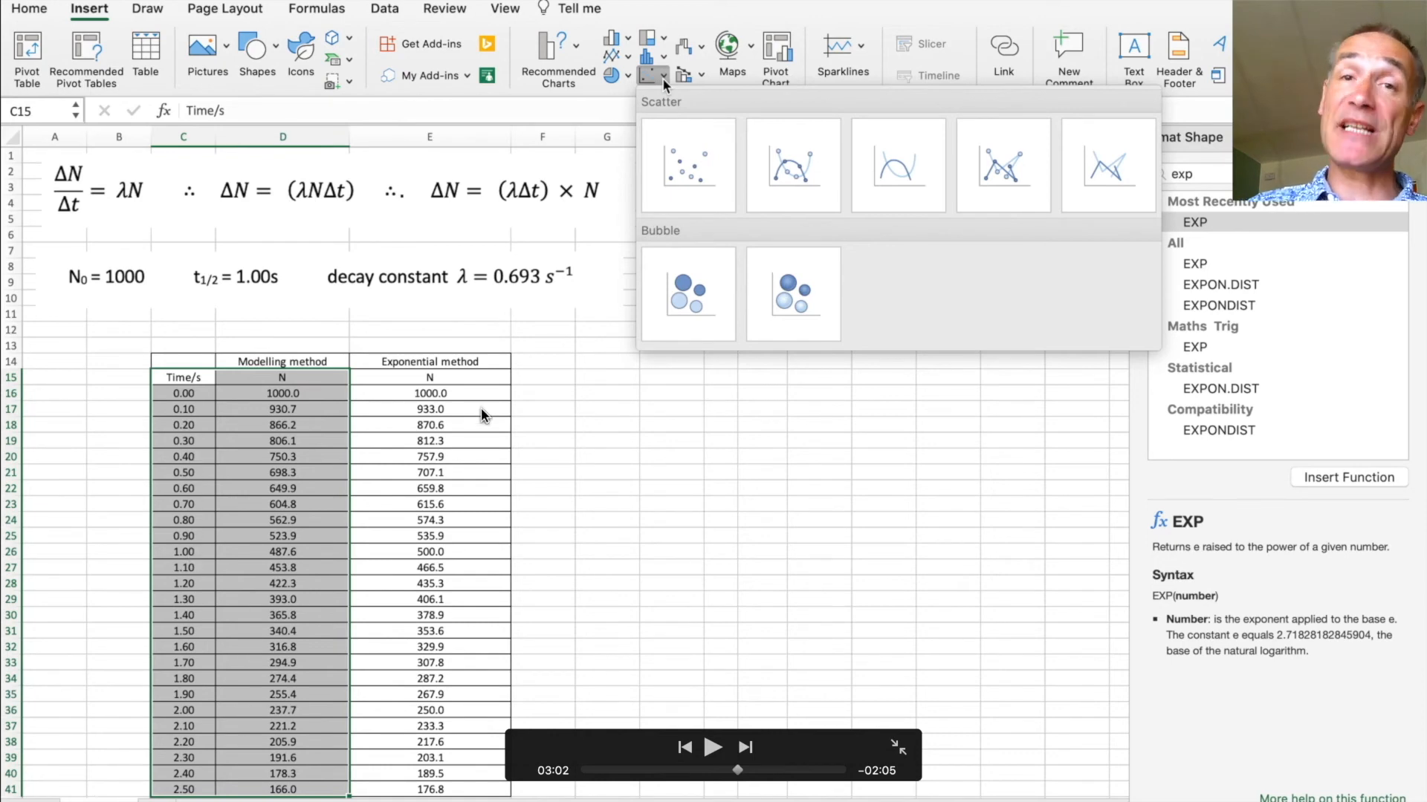
mouse_move(219, 444)
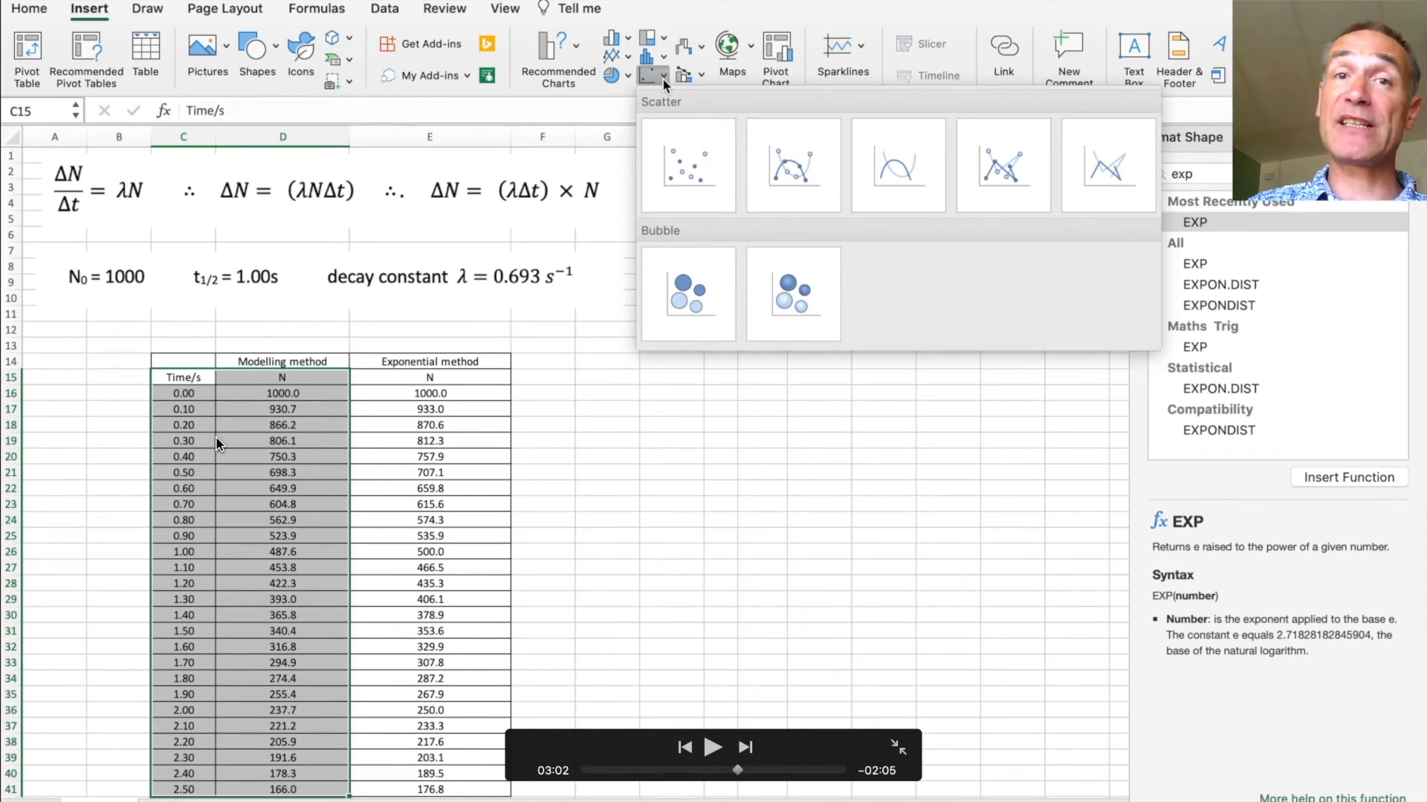
mouse_move(246, 445)
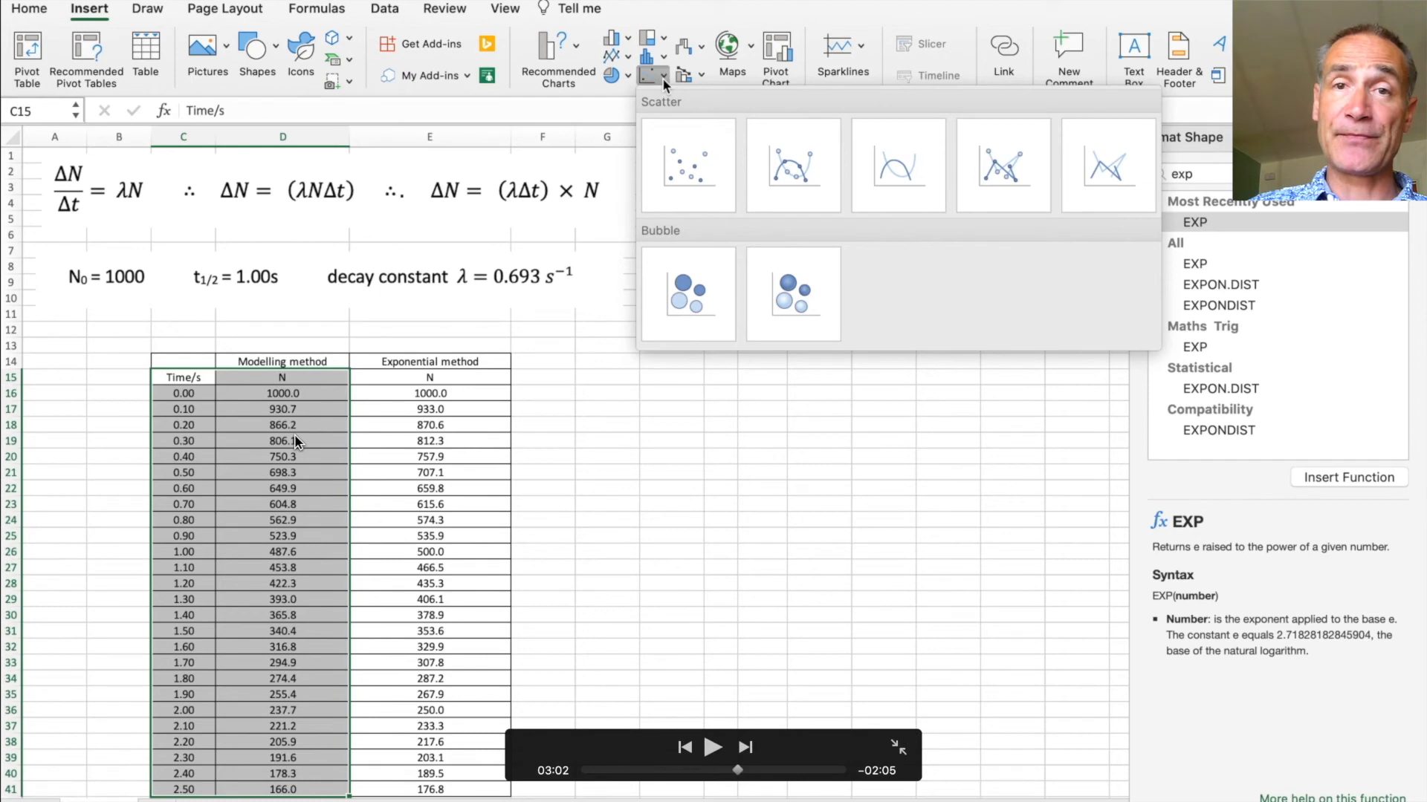
mouse_move(109, 45)
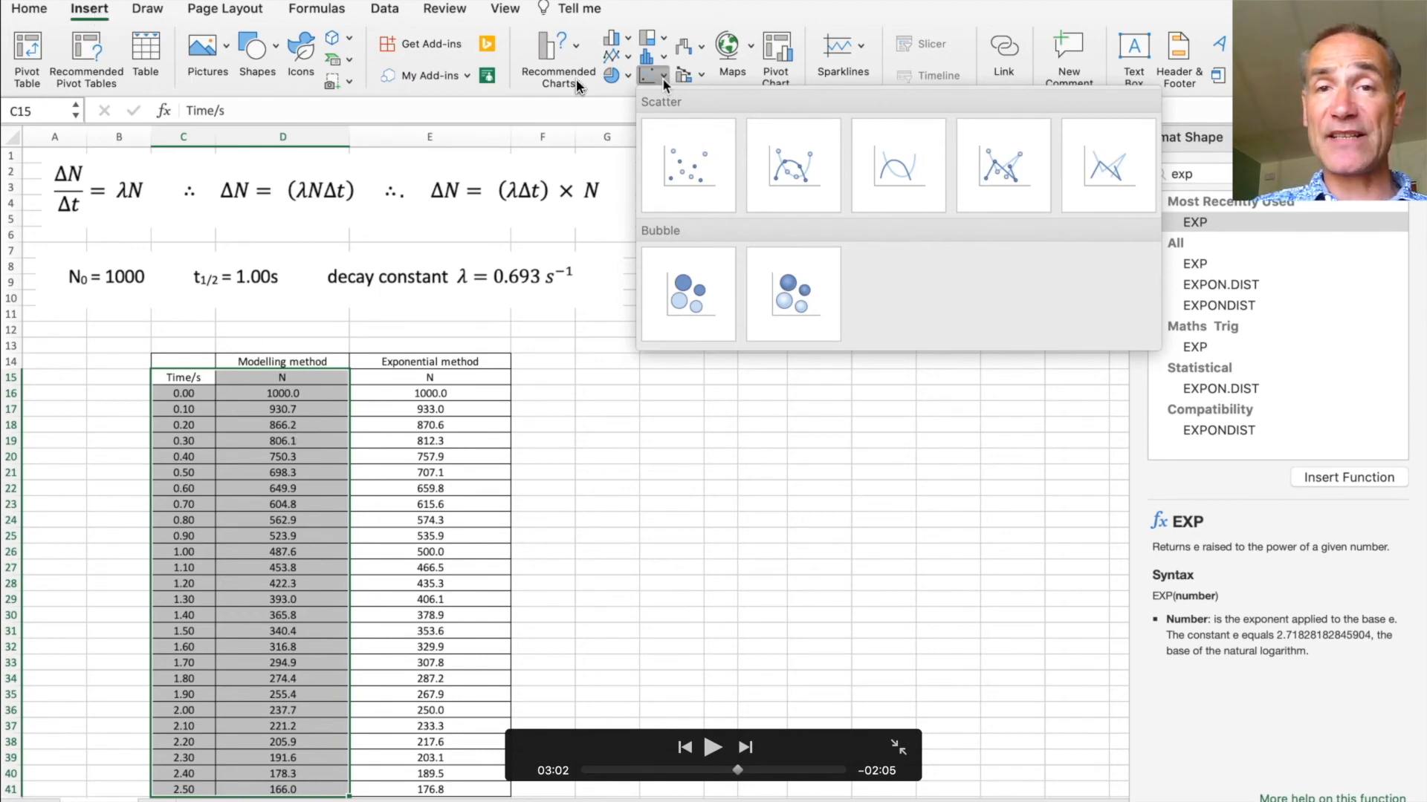
mouse_move(670, 175)
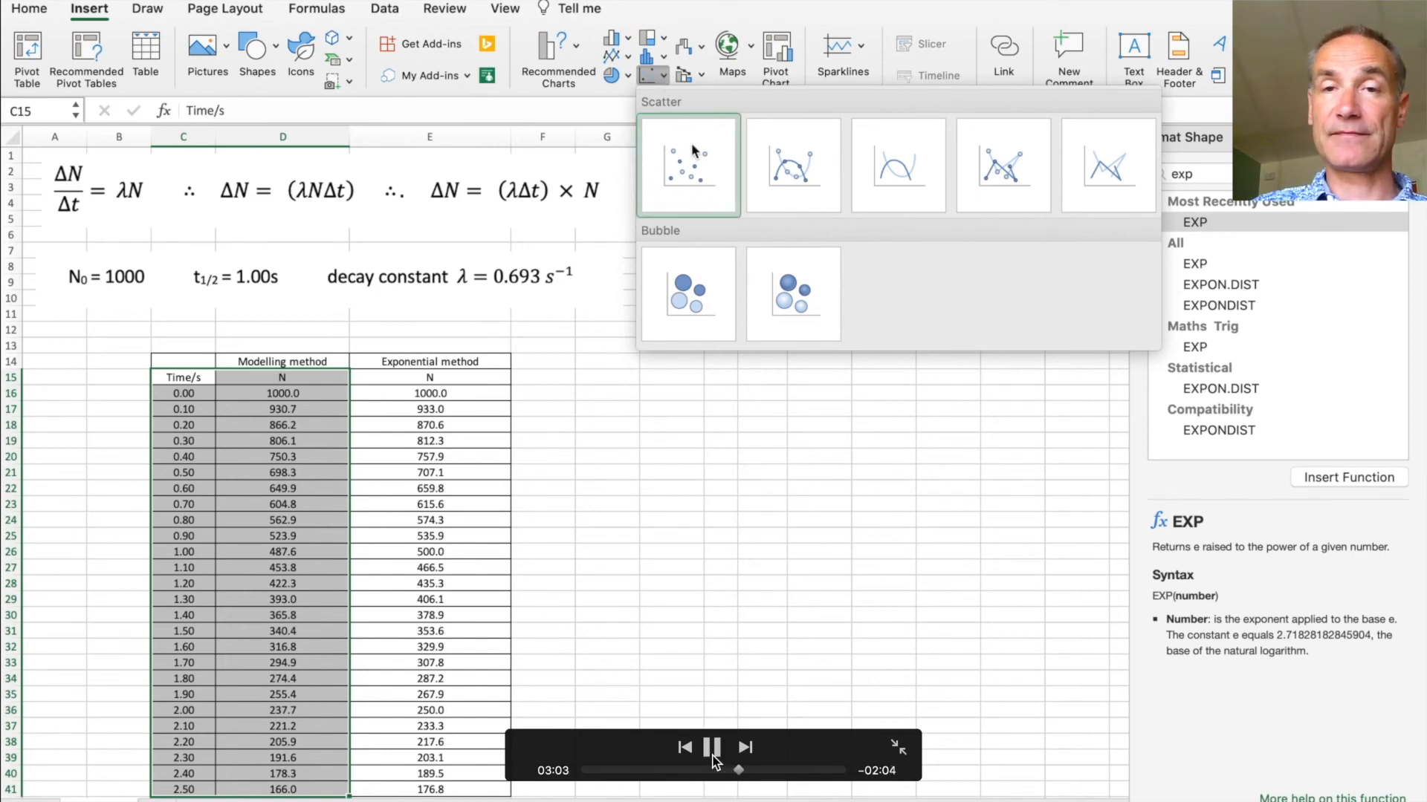
Step: Insert a plain scatter chart of modelling N vs time and fit an exponential trendline to its points
click(688, 165)
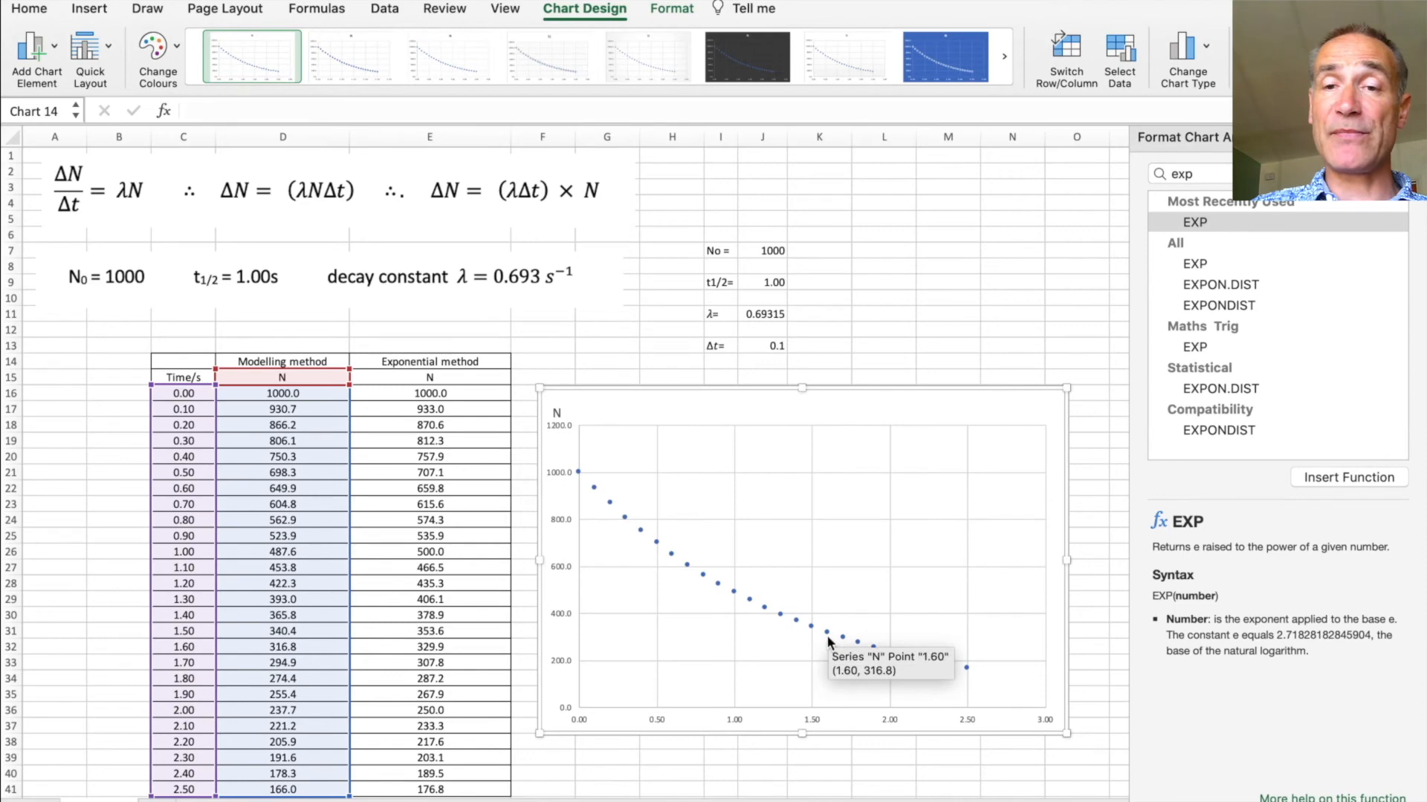
click(830, 640)
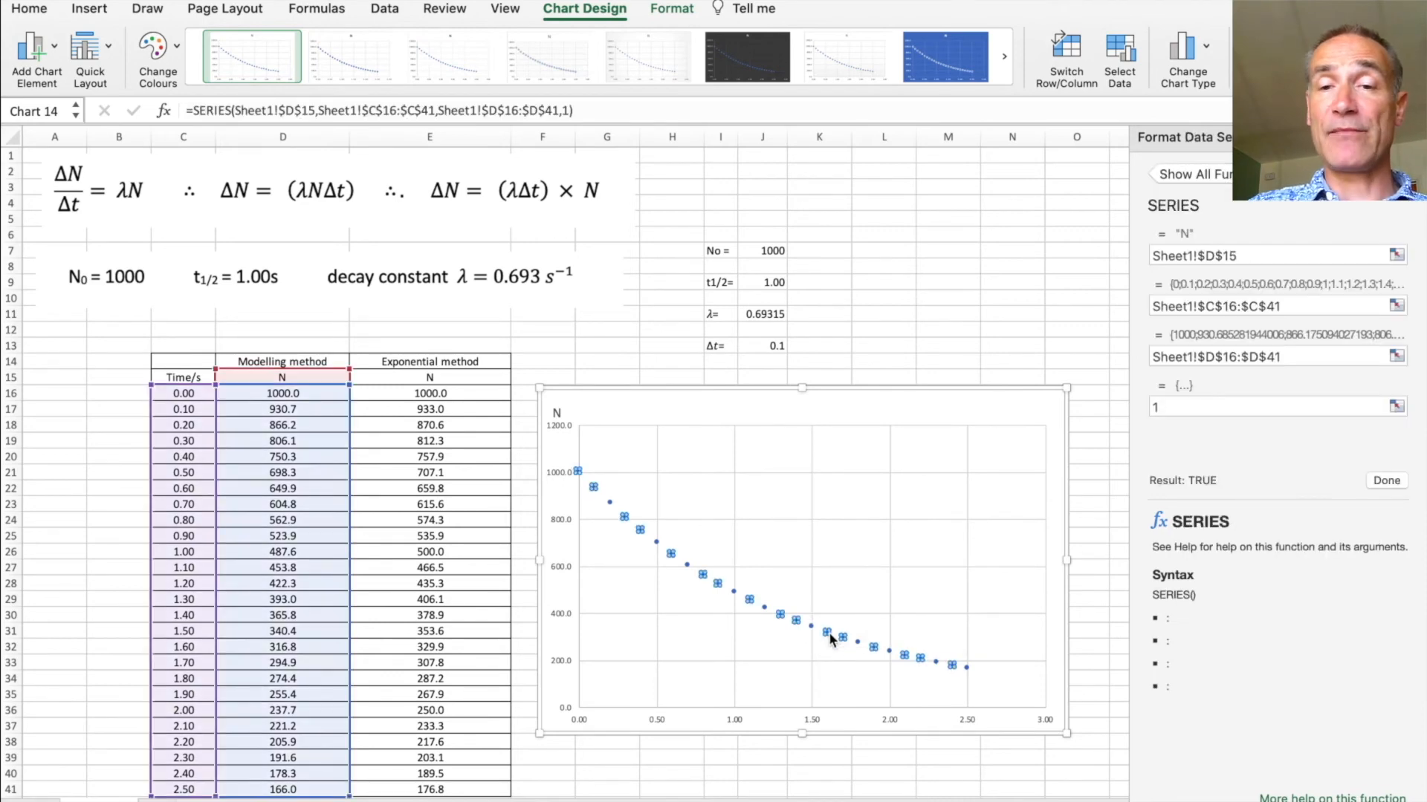
right_click(826, 632)
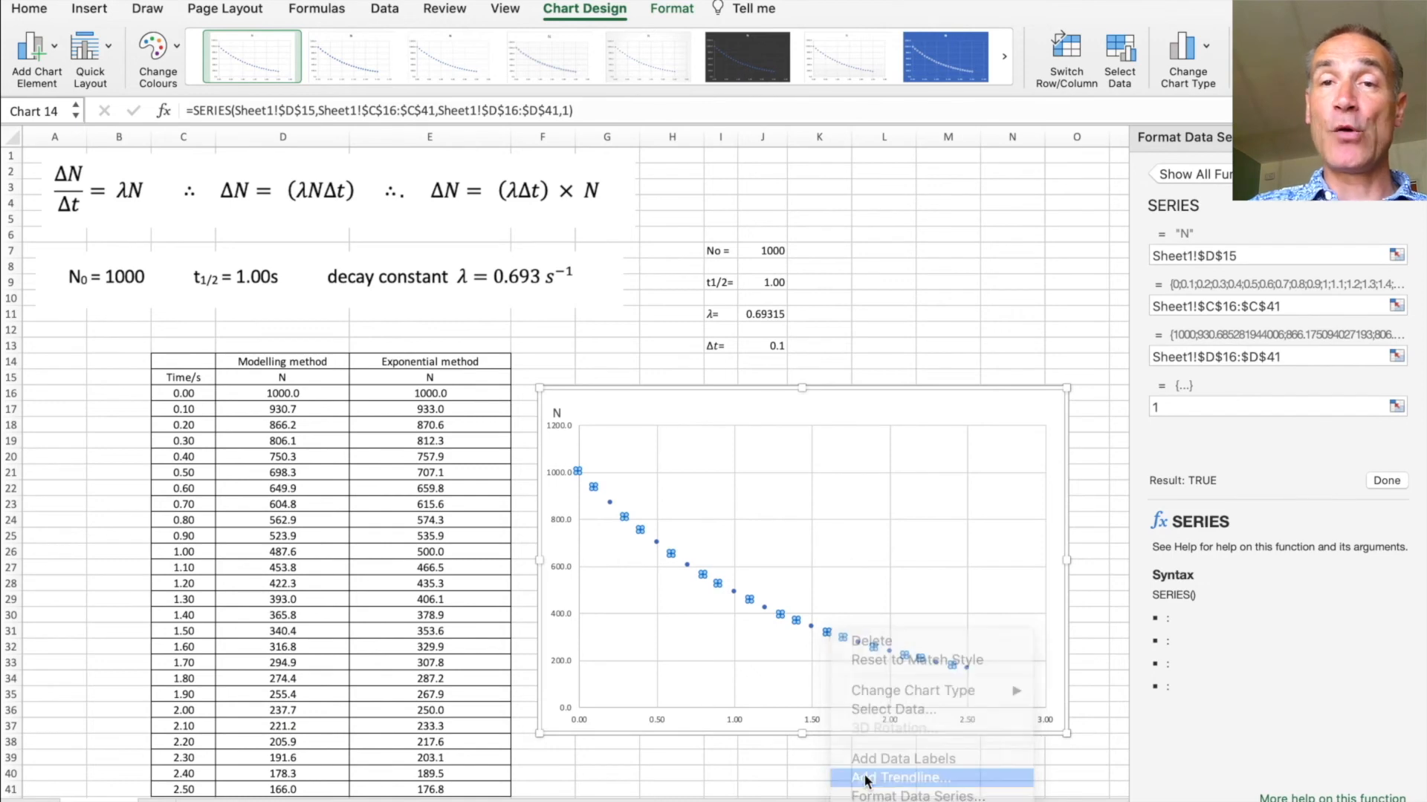
click(903, 778)
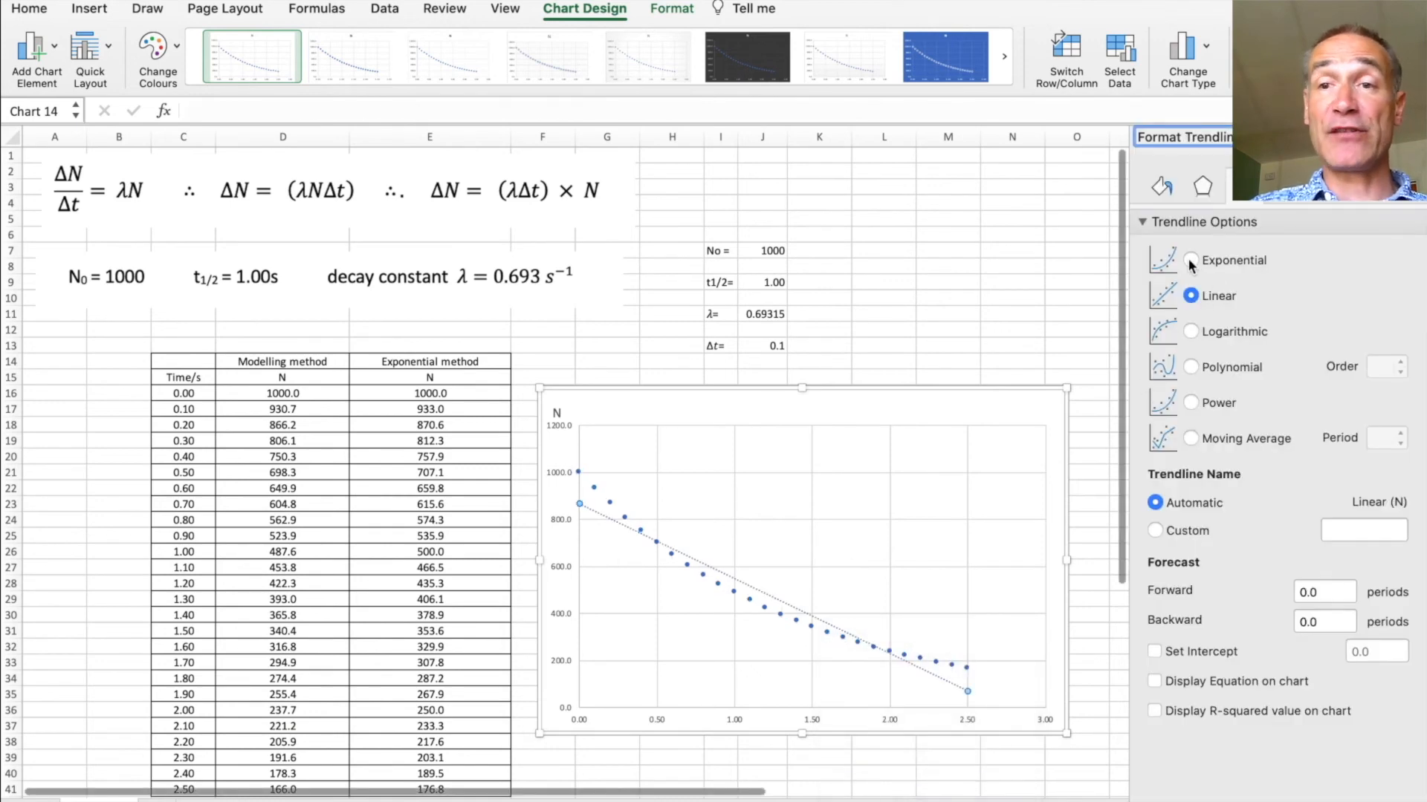
click(1188, 261)
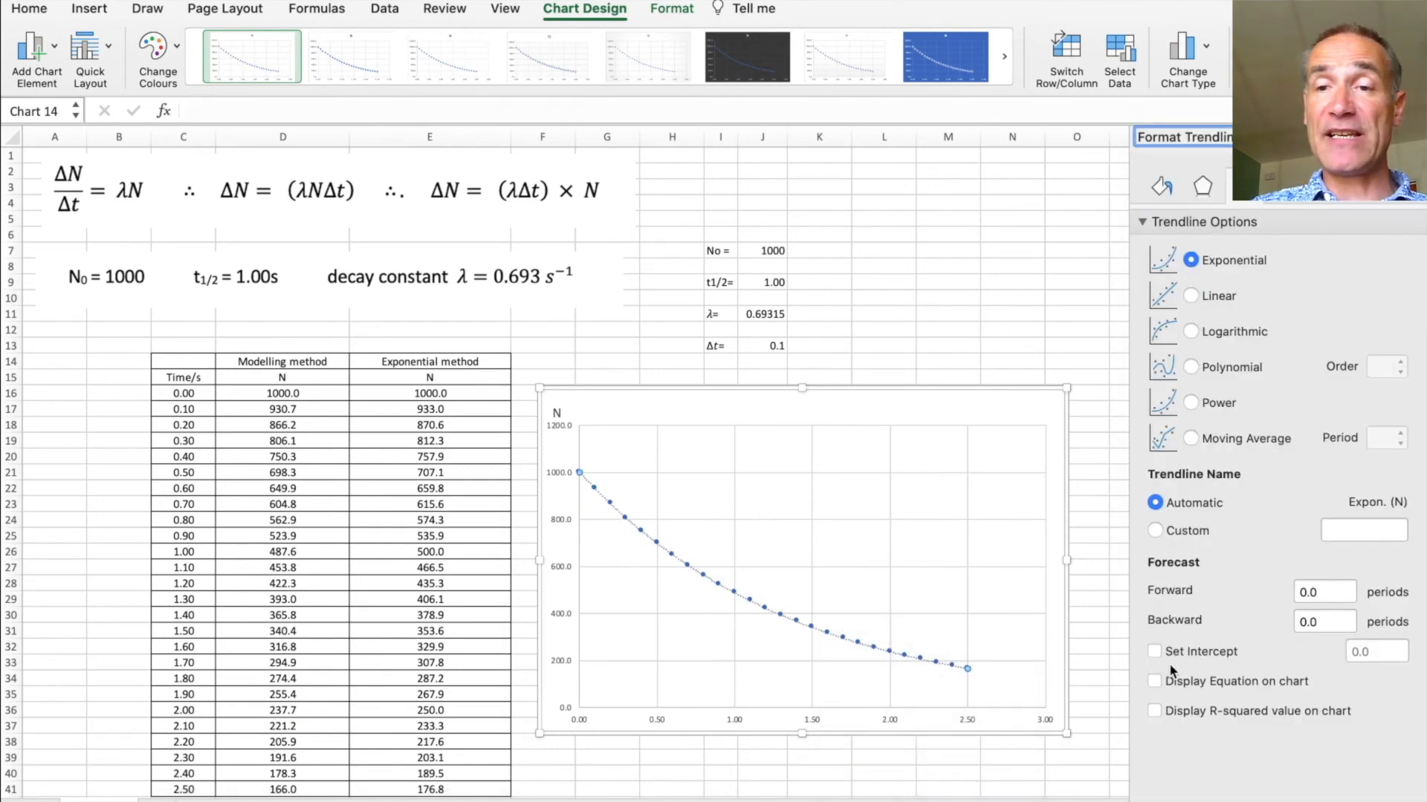
Step: Display the trendline equation y = 1000e^-0.718x and enlarge its font to 32
click(1155, 681)
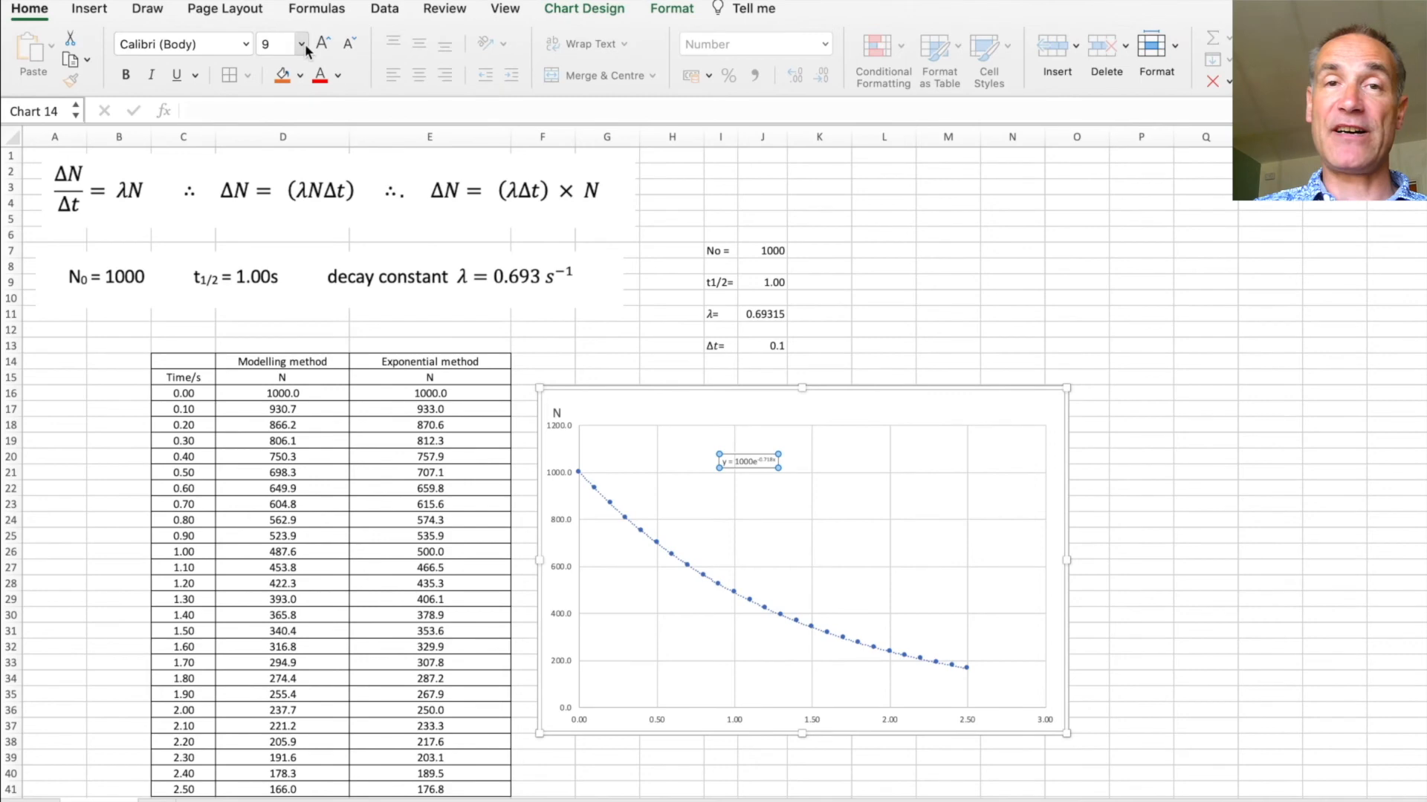
click(299, 43)
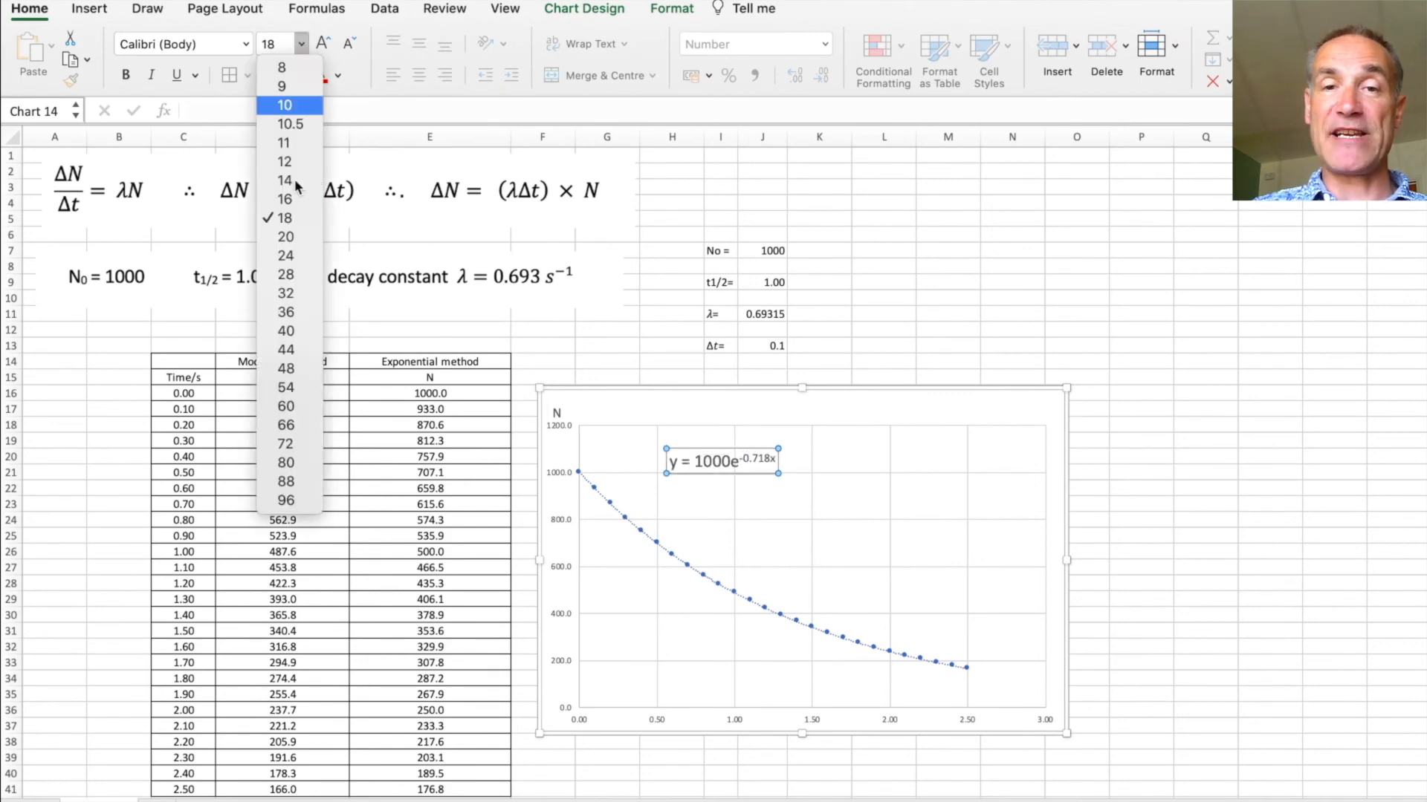
click(284, 293)
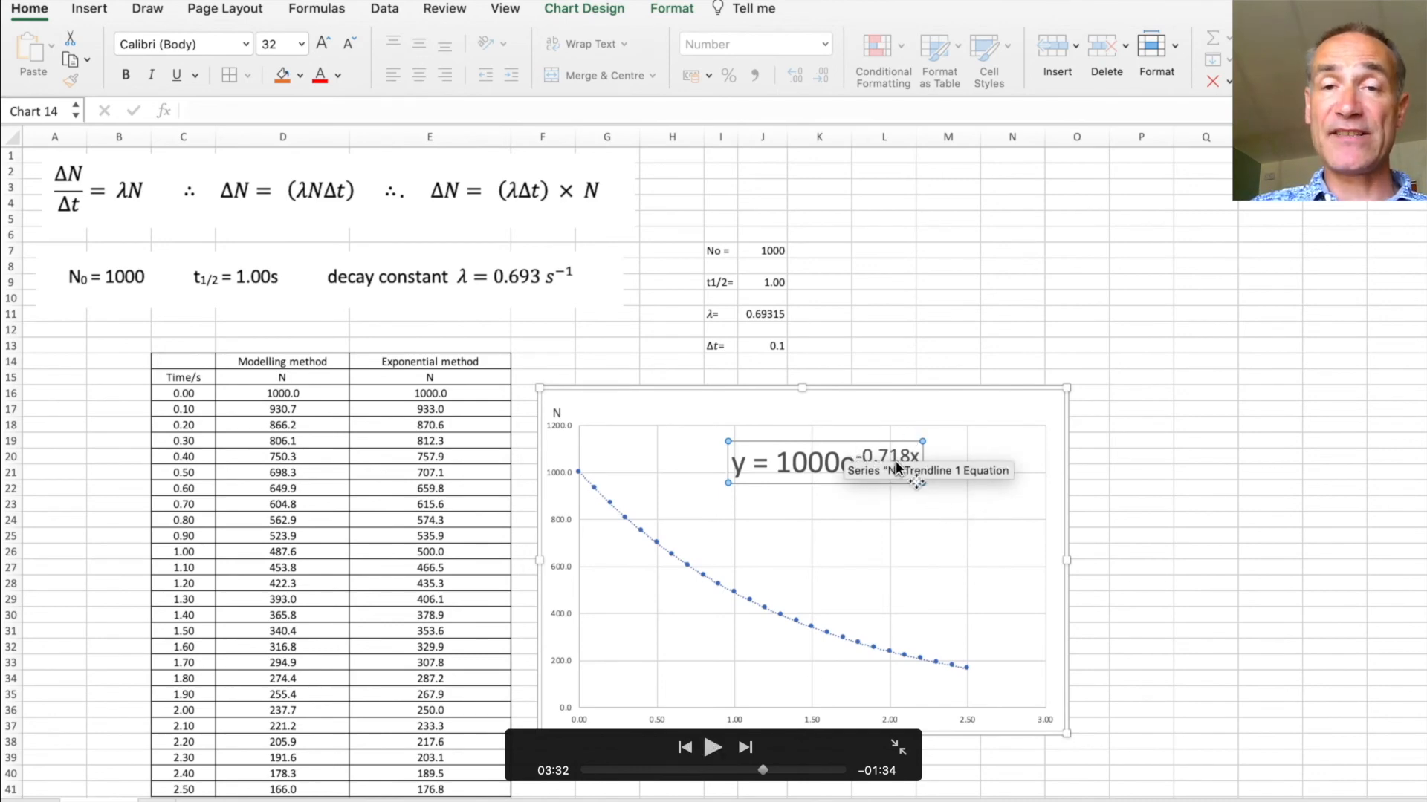
mouse_move(756, 328)
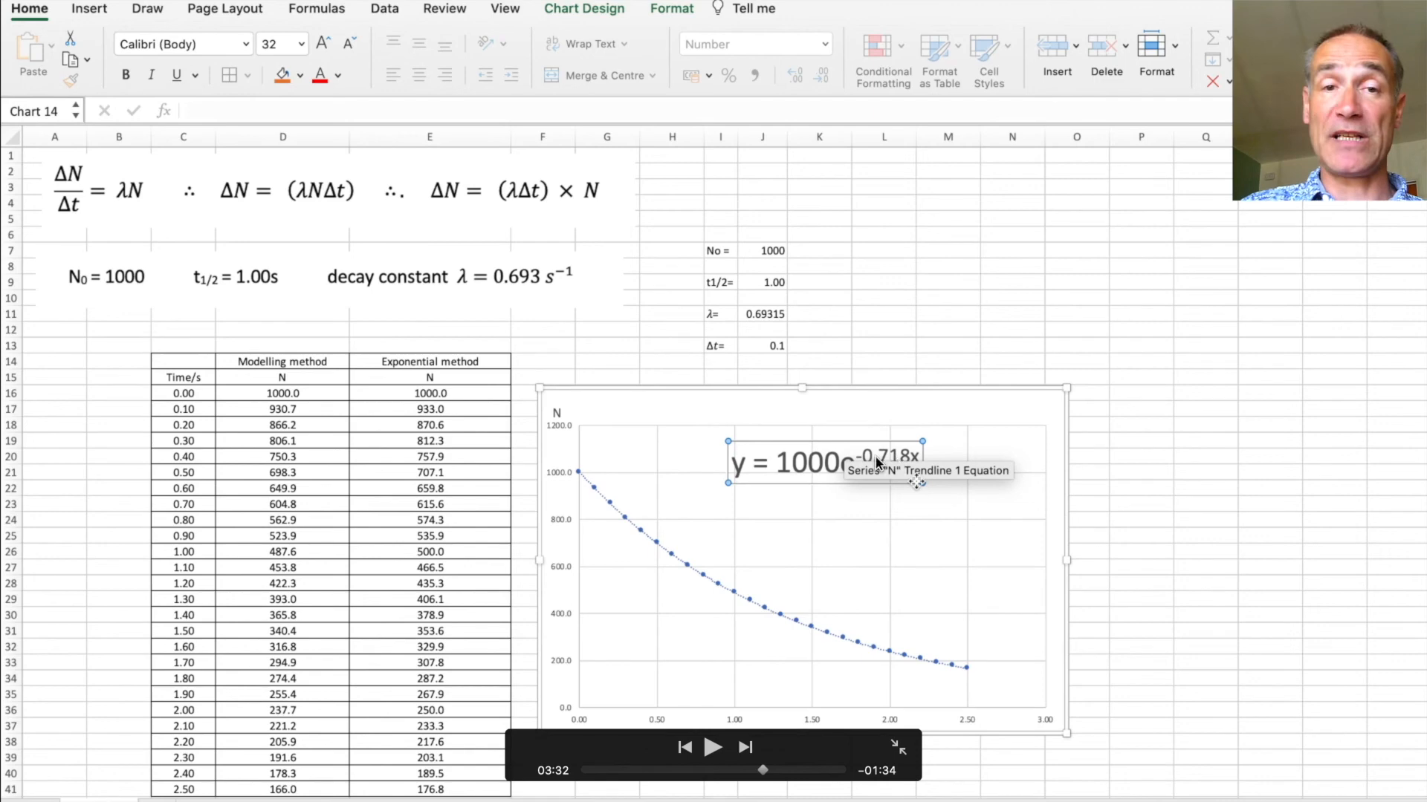
mouse_move(406, 466)
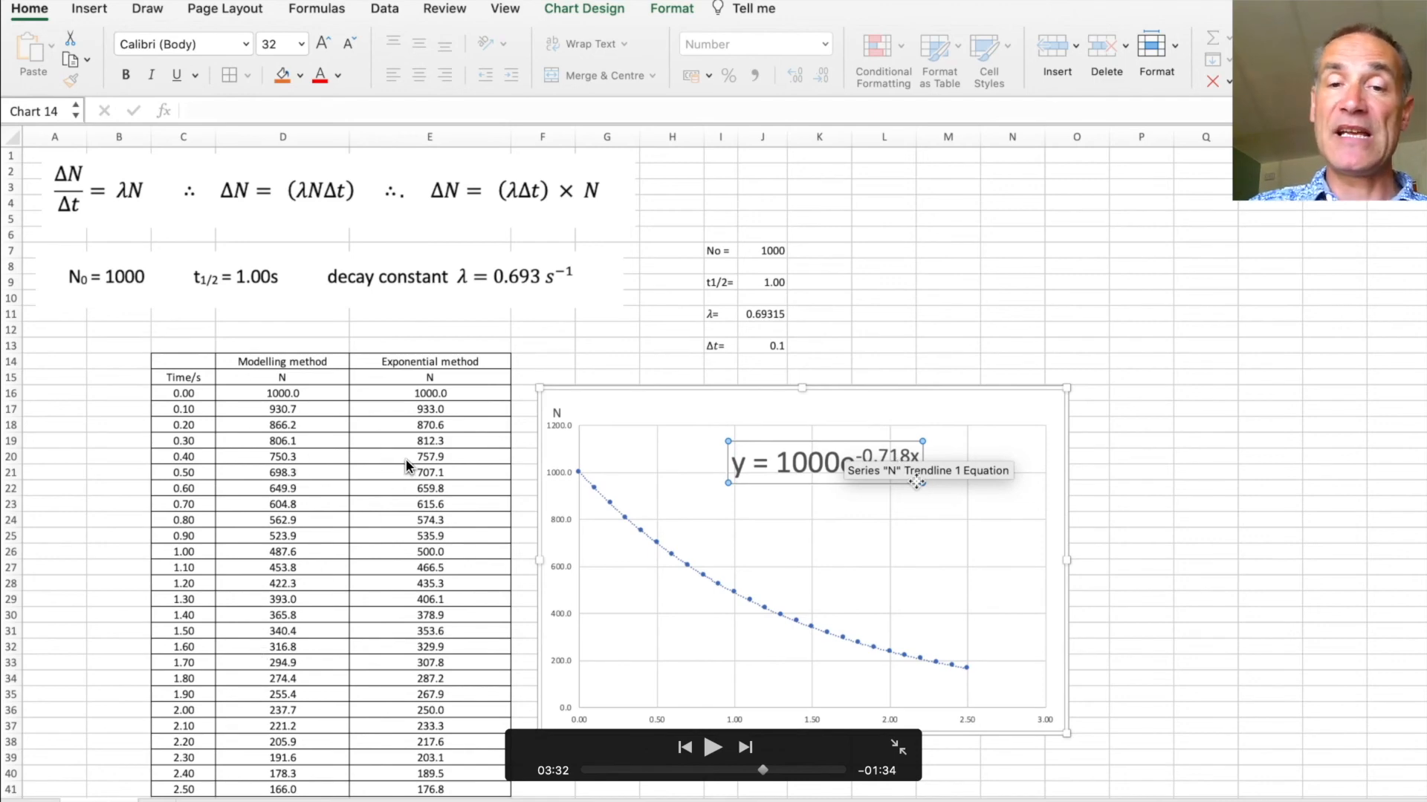
mouse_move(714, 746)
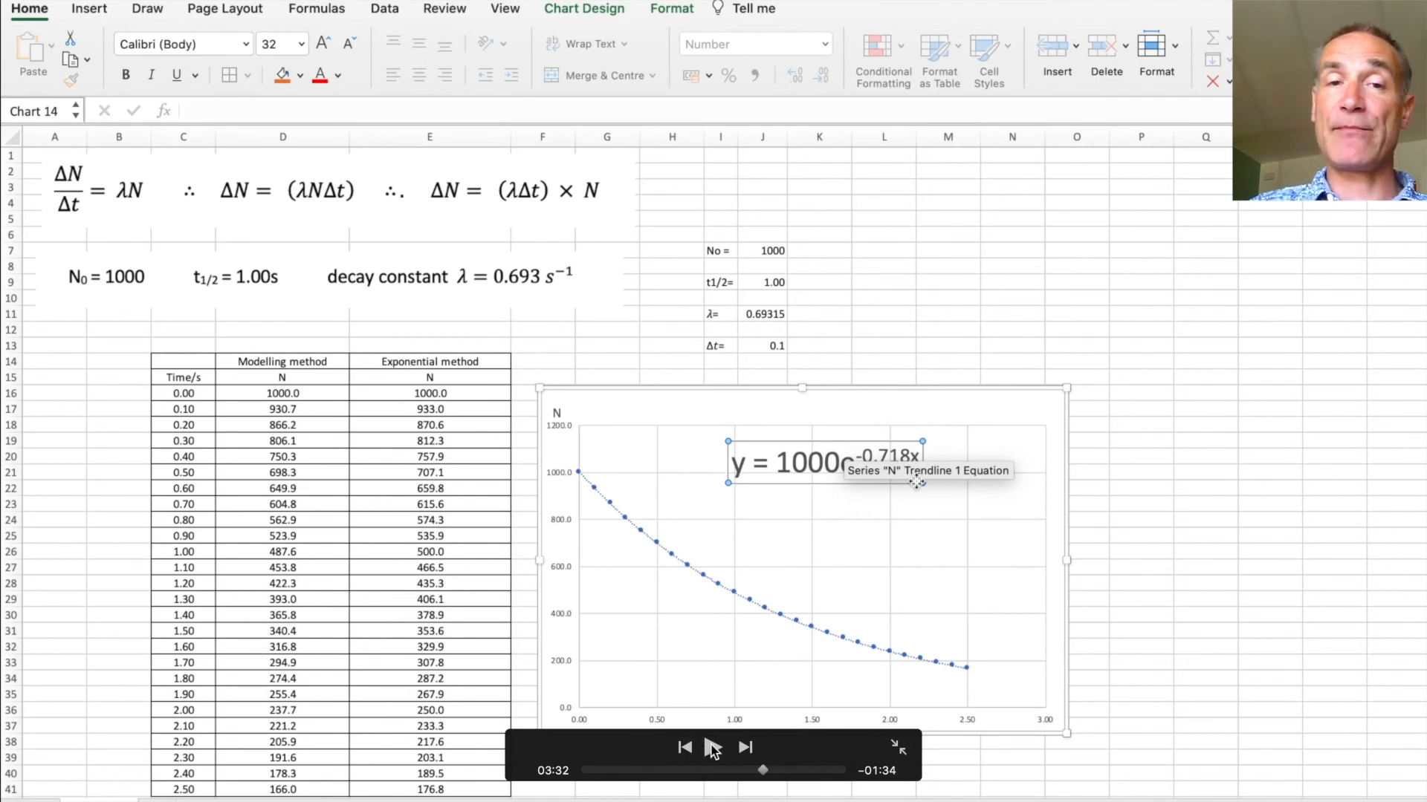
mouse_move(430, 373)
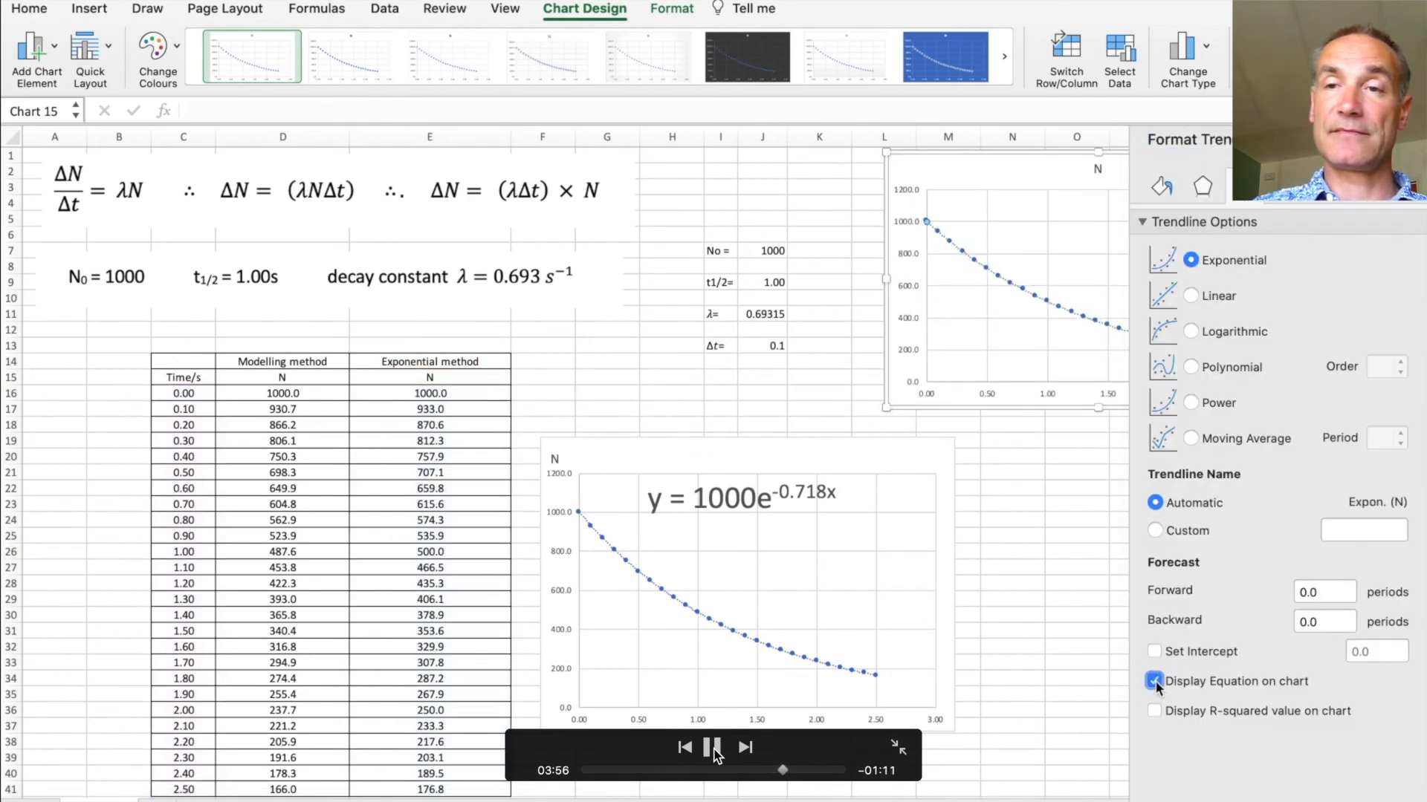
Step: Add an exponential trendline to the second chart via its right-click menu
right_click(1165, 318)
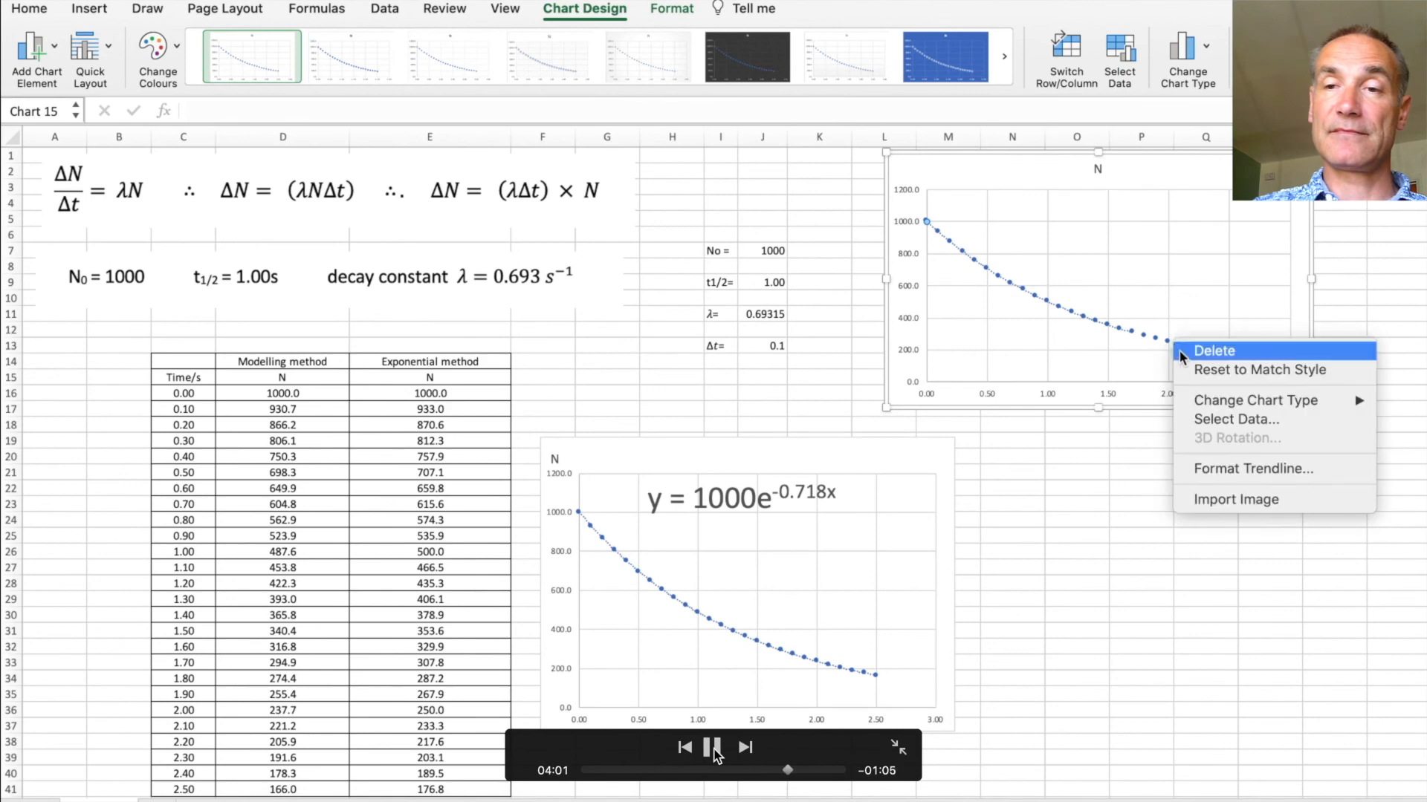
click(1252, 469)
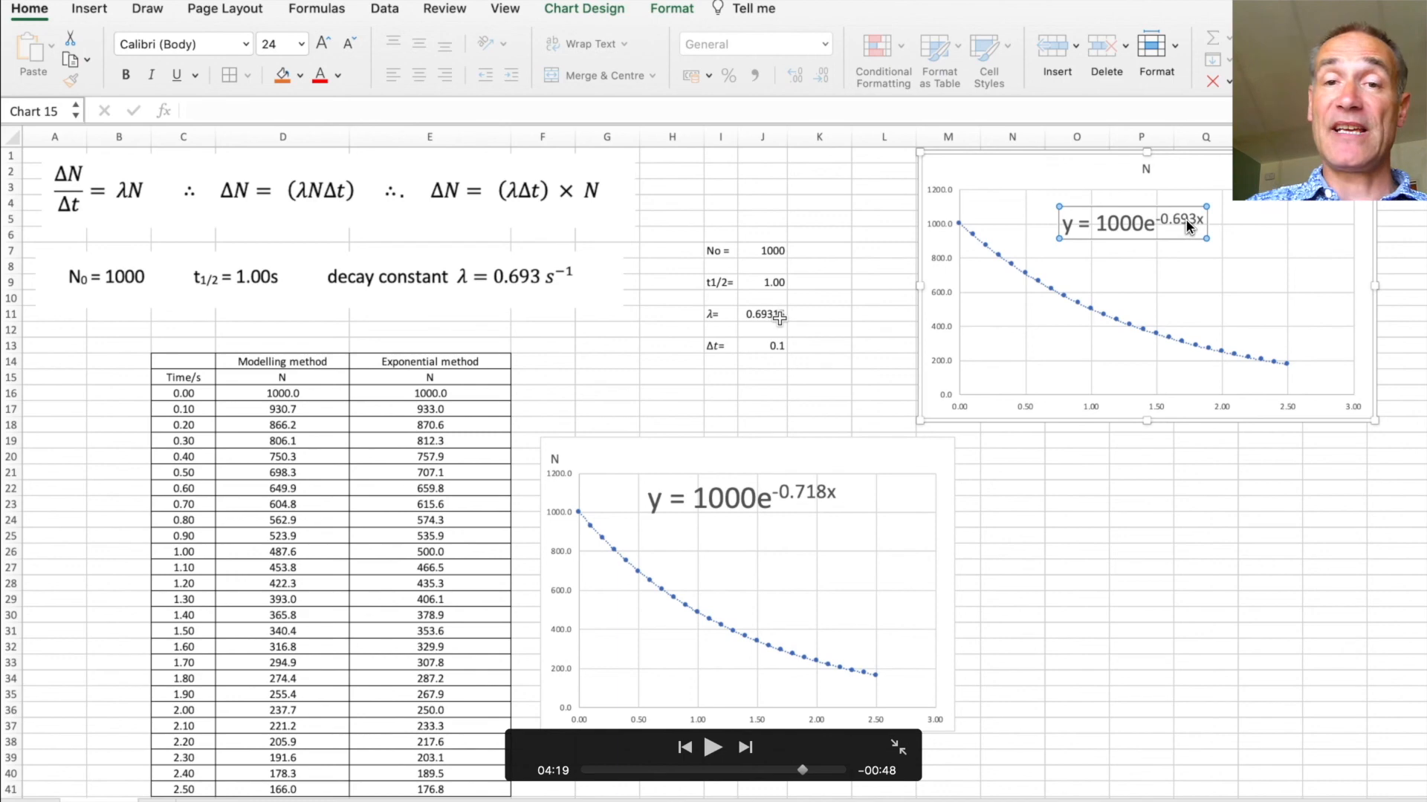
mouse_move(773, 304)
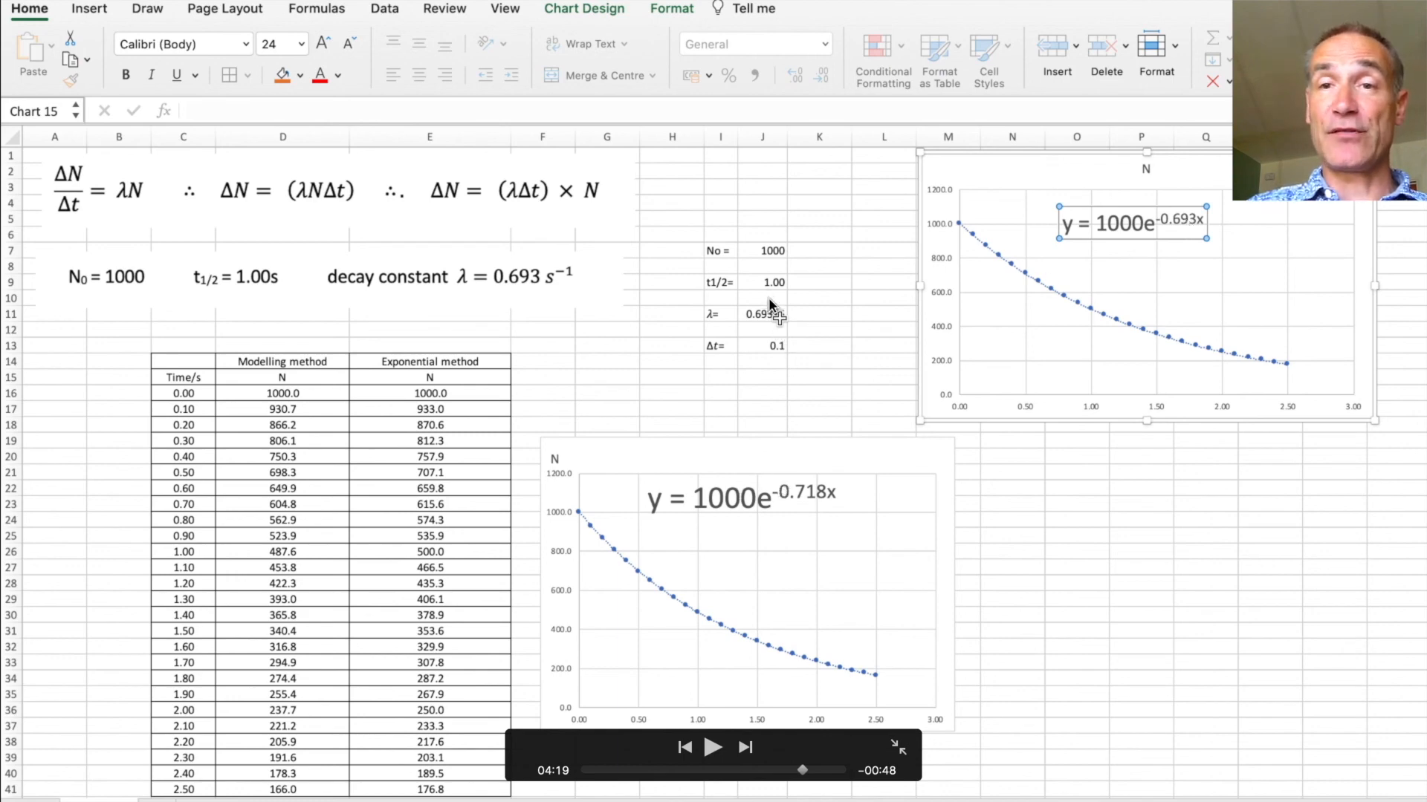
mouse_move(368, 751)
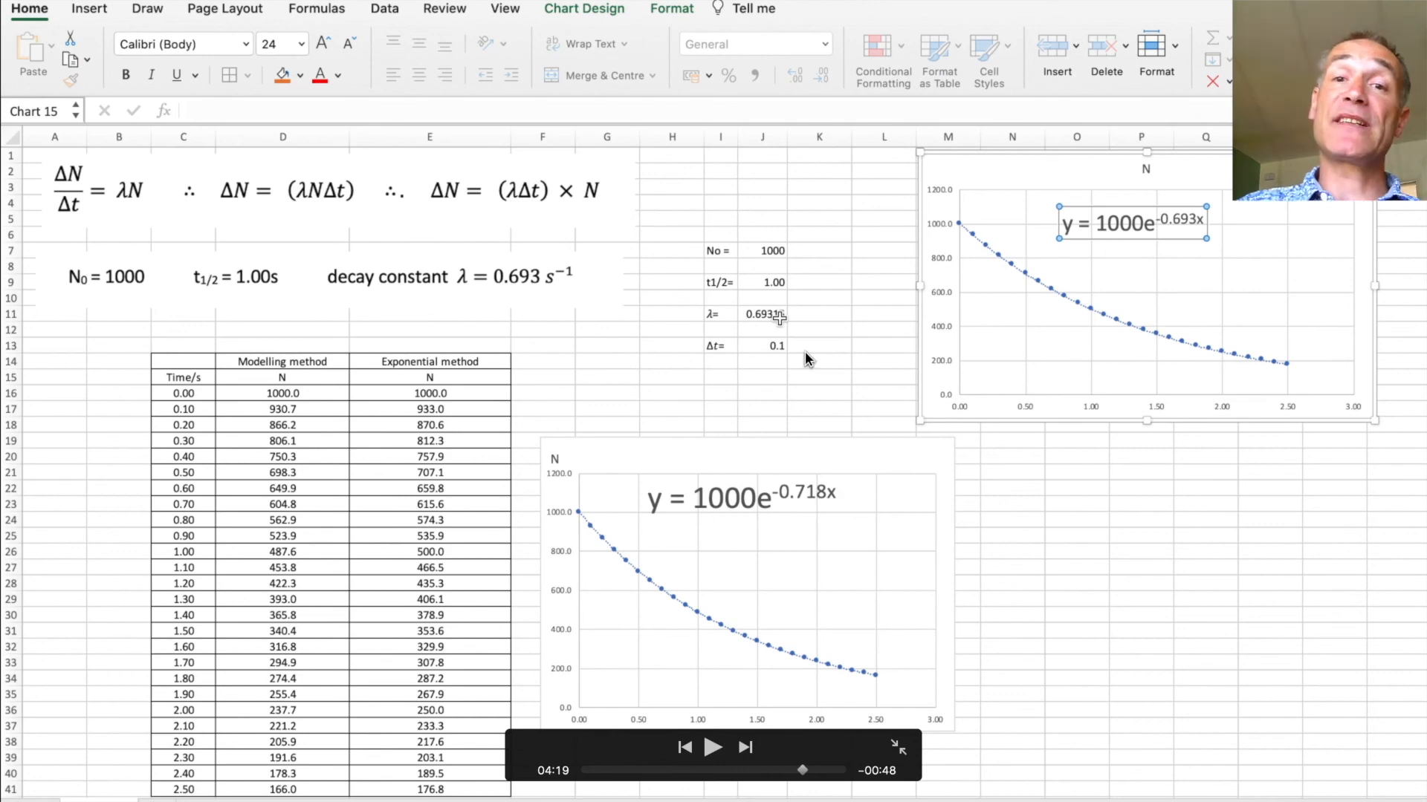
mouse_move(771, 366)
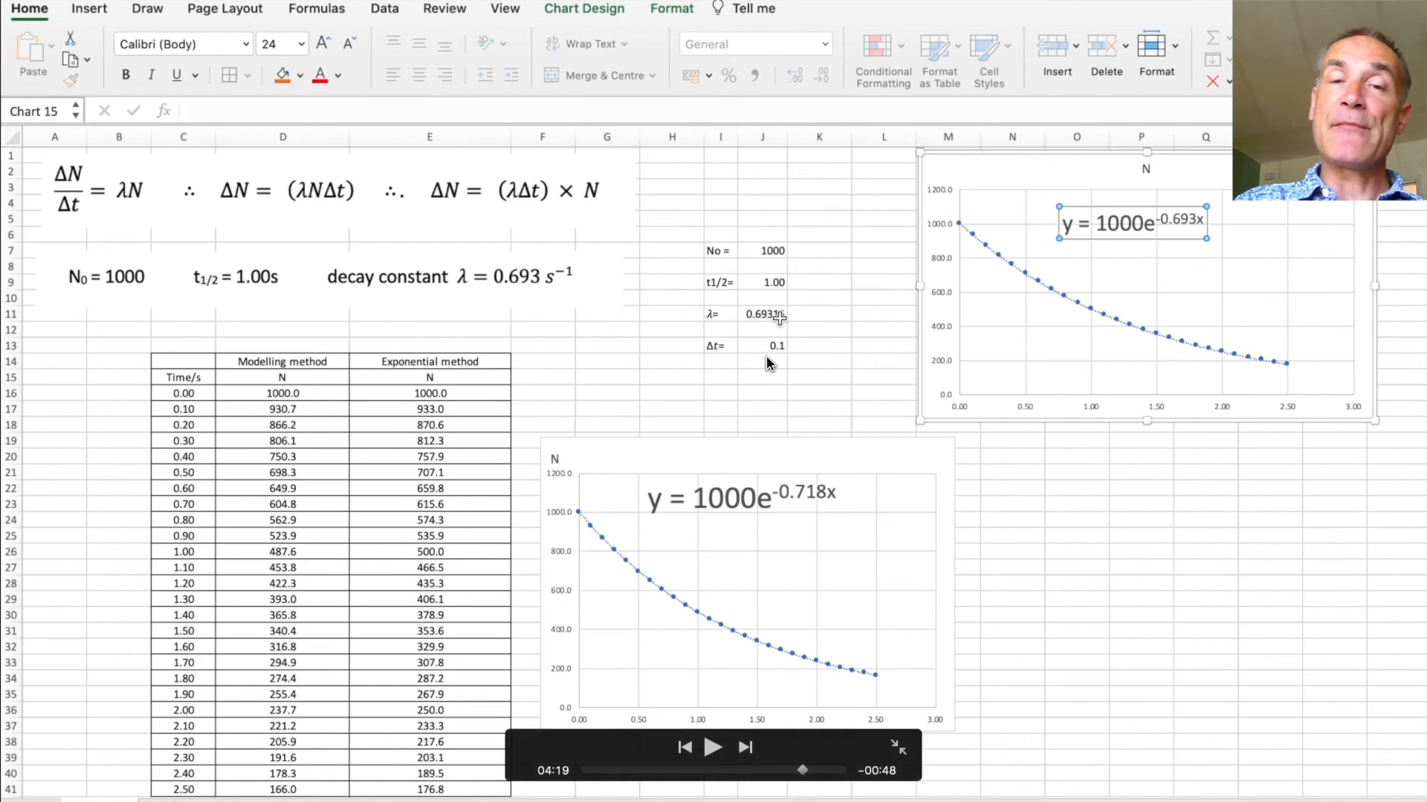
mouse_move(714, 365)
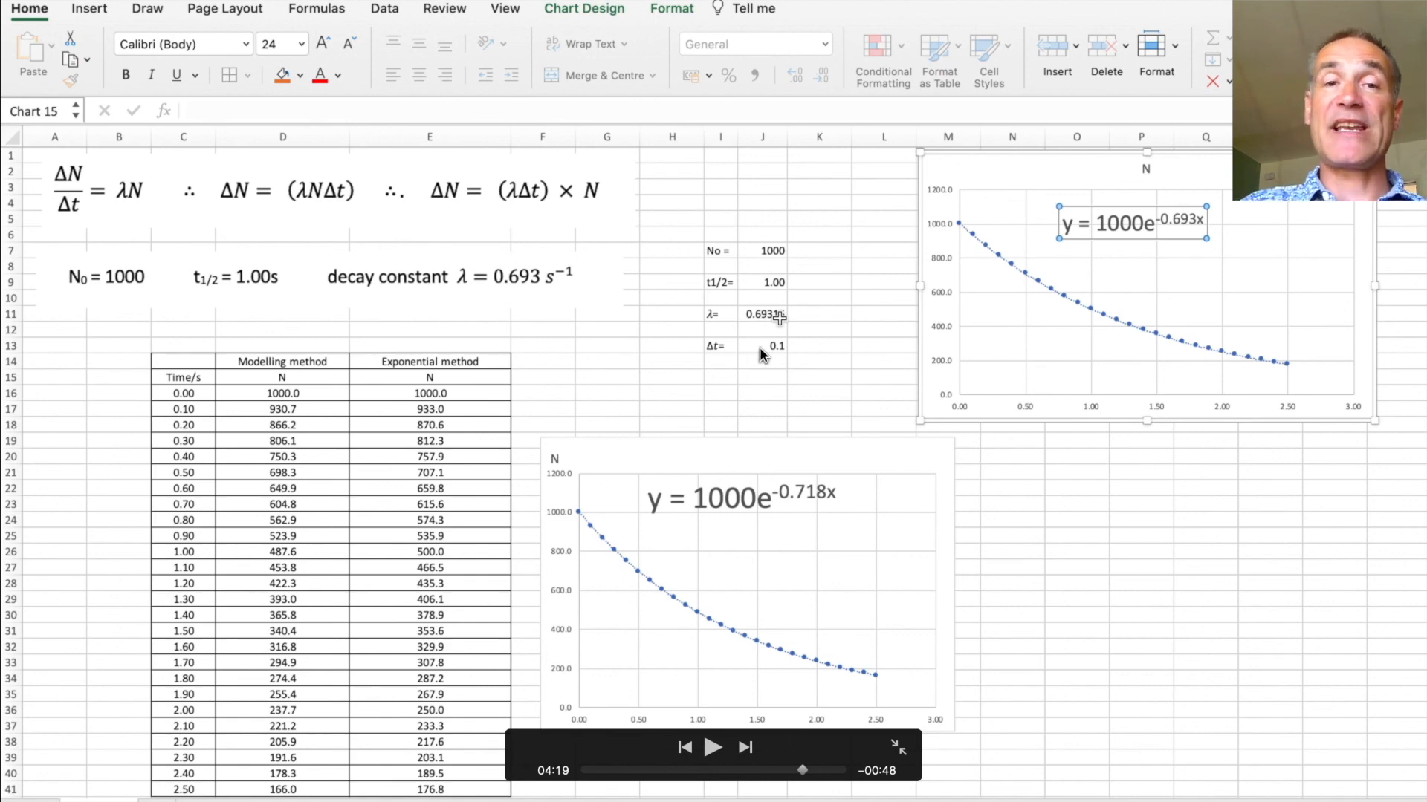
mouse_move(474, 469)
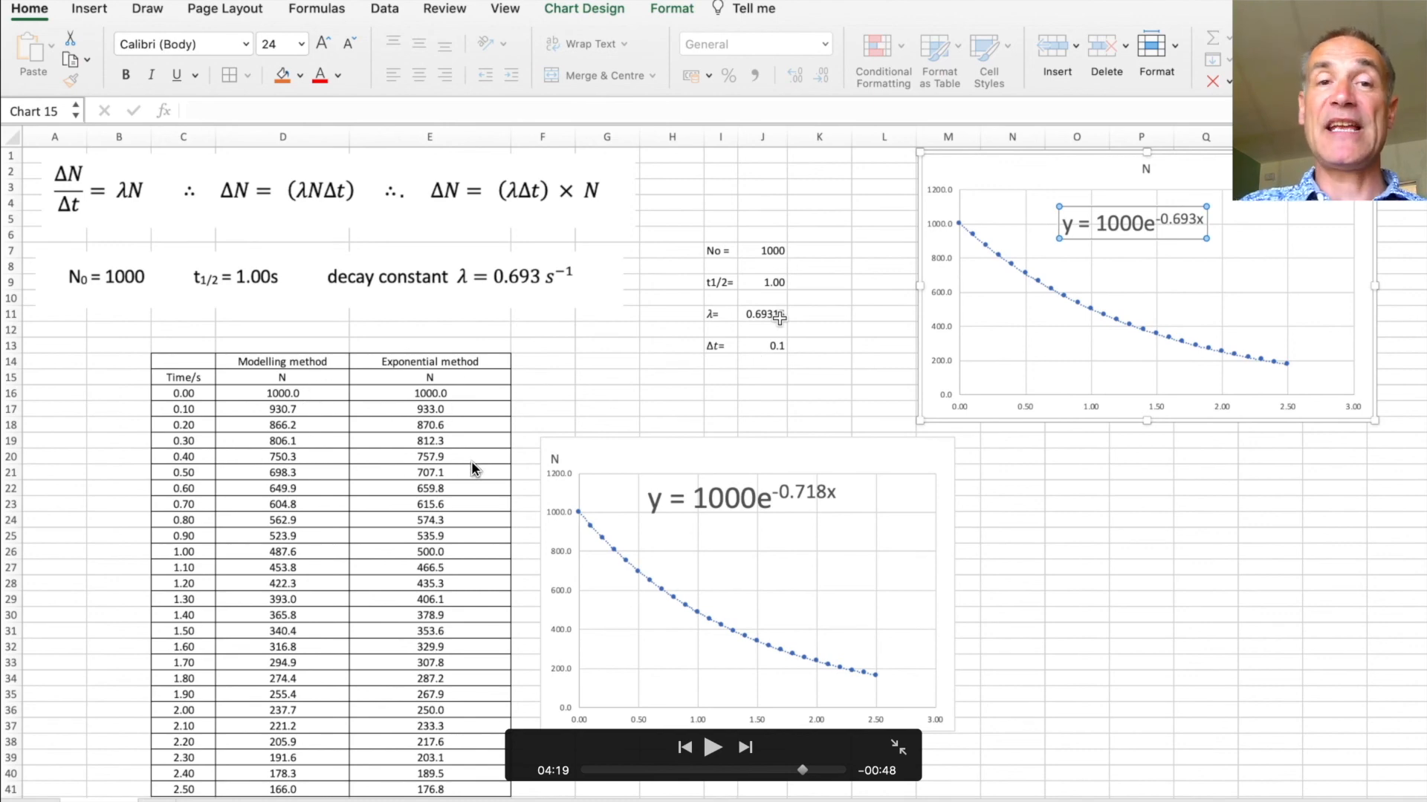
mouse_move(350, 621)
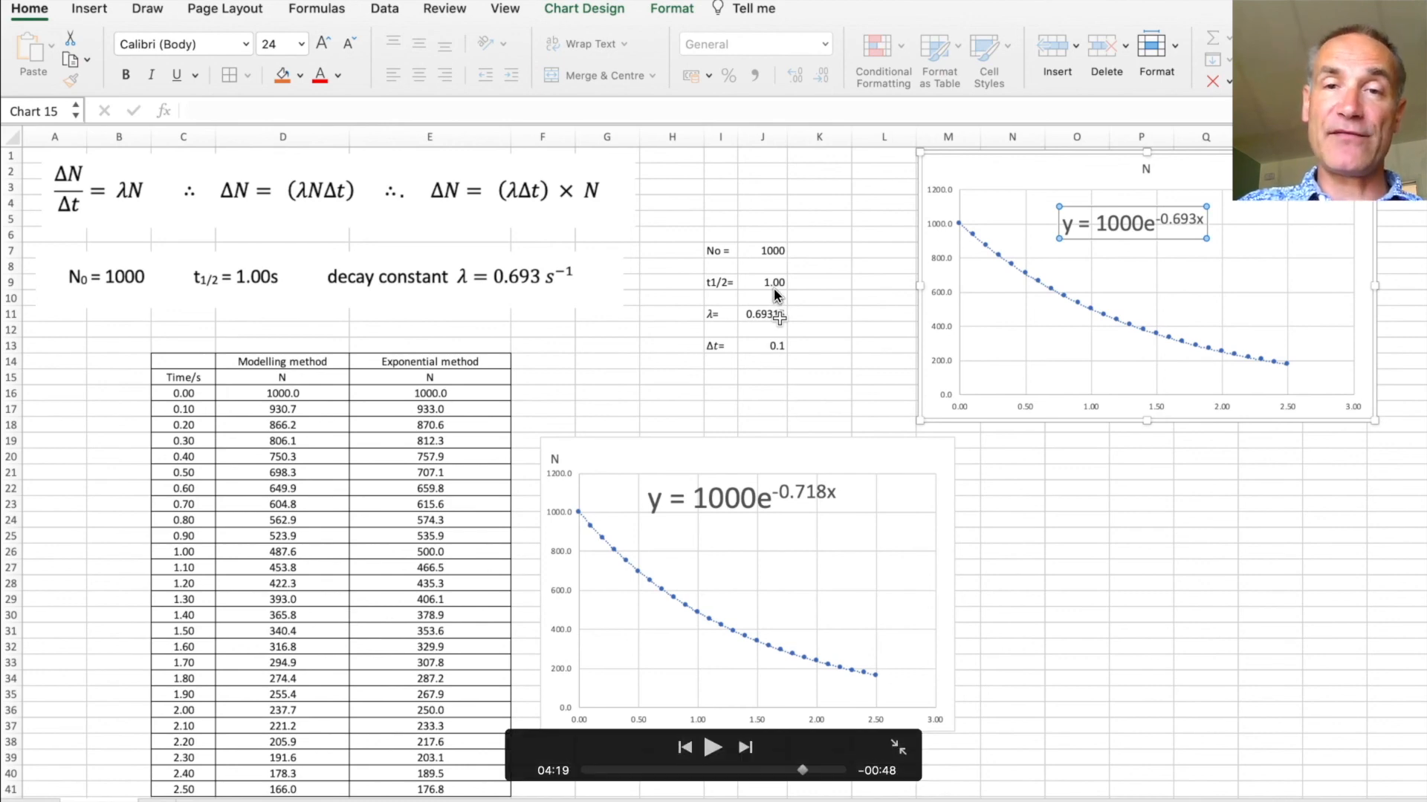
mouse_move(1104, 625)
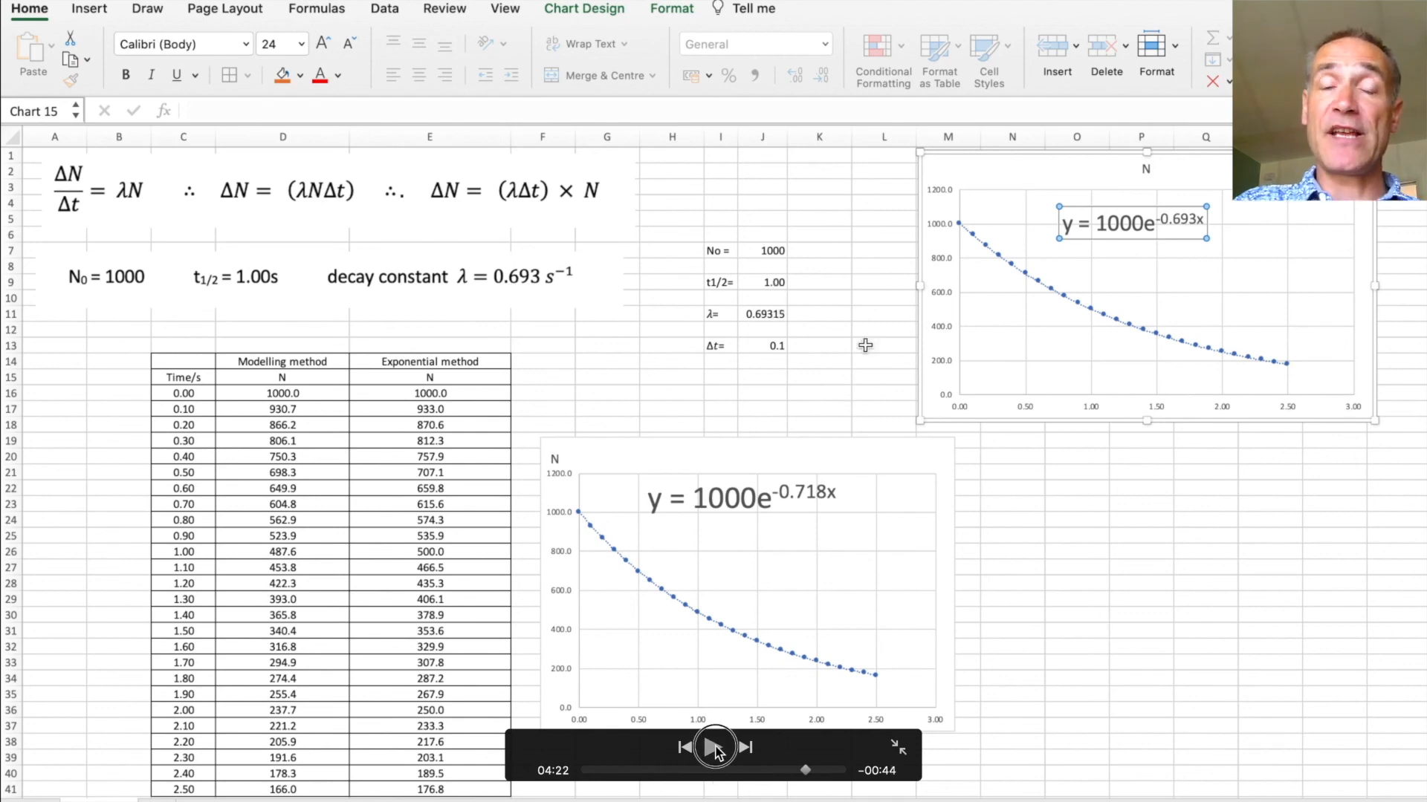
Step: Deselect the chart and select the half-life cell J9 to change it to 0.5
click(882, 344)
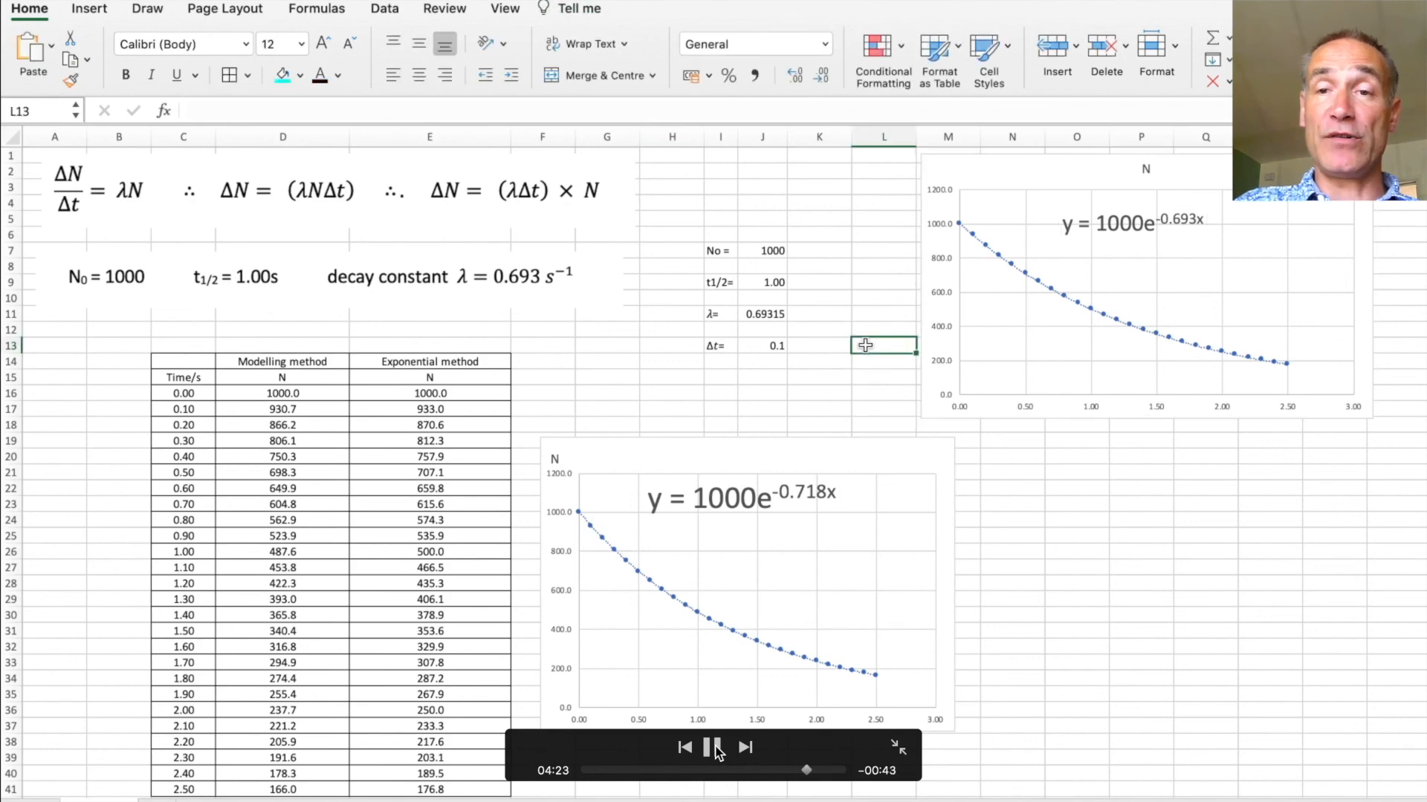
click(1142, 598)
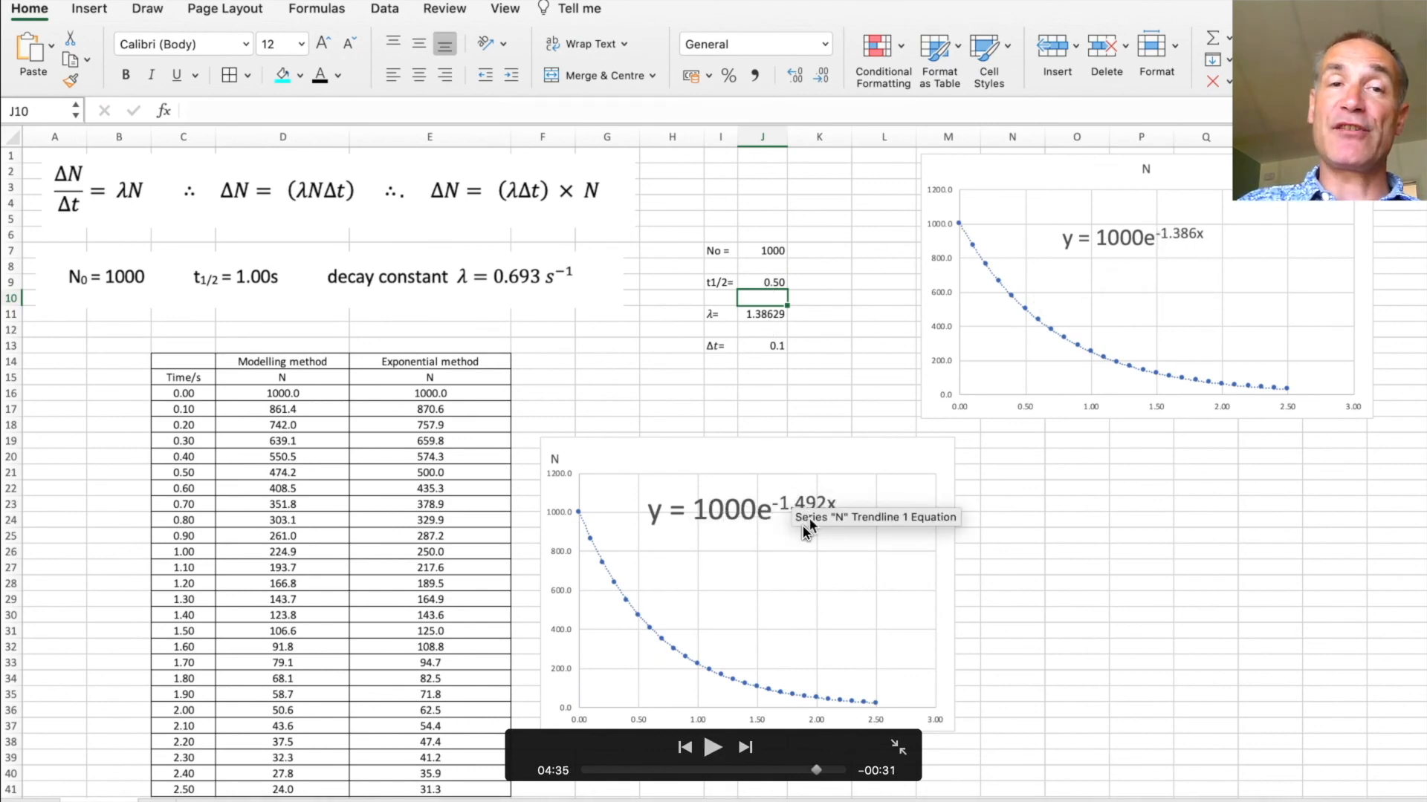
mouse_move(997, 546)
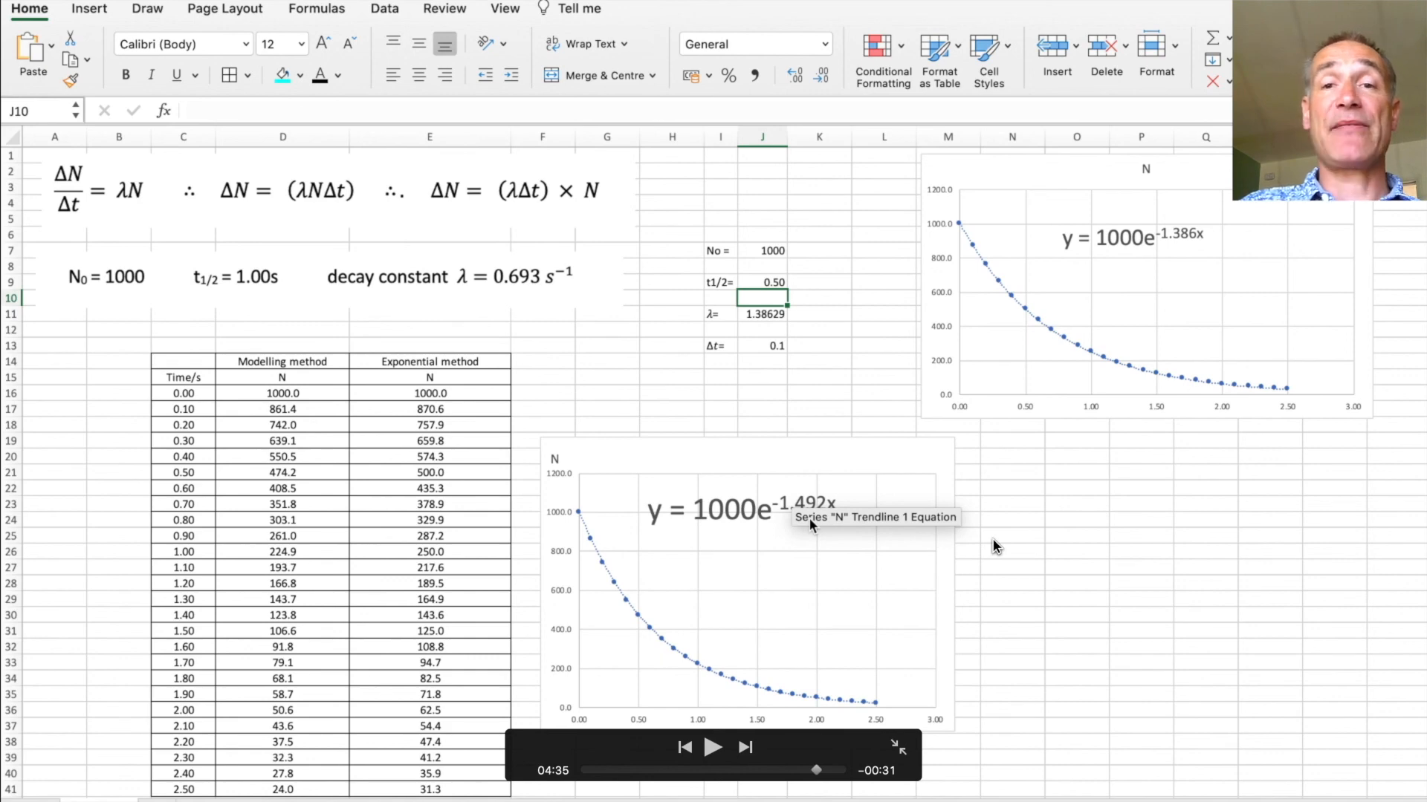